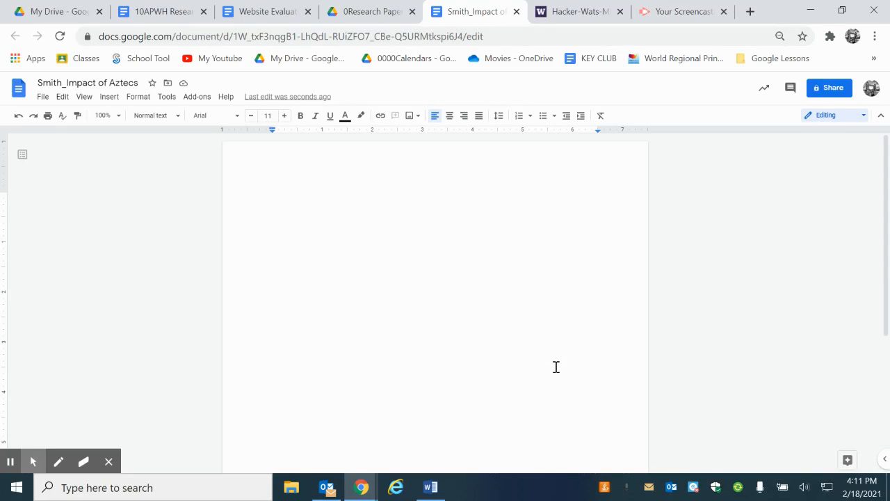
{"action": "mouse_move", "coordinate": [63, 100]}
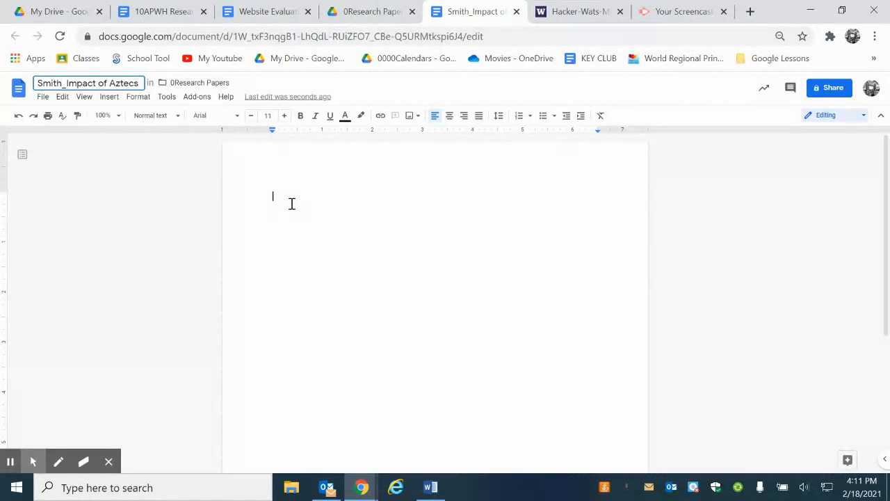
Step: Add the student name John Smith as the first heading line
{"action": "type", "text": "John"}
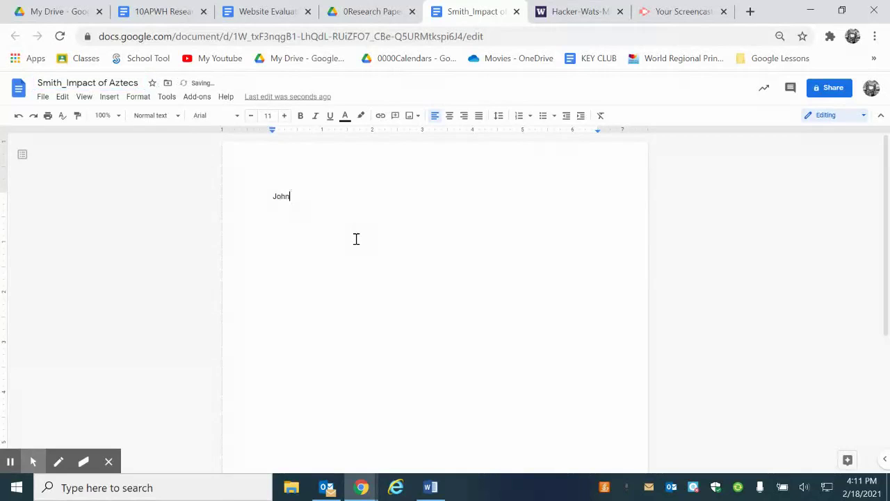
{"action": "type", "text": "Smith"}
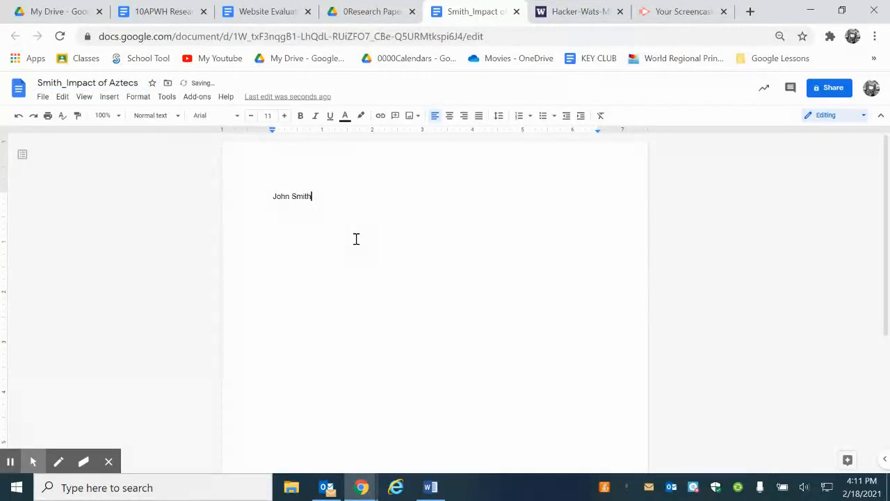
{"action": "key", "text": "Enter"}
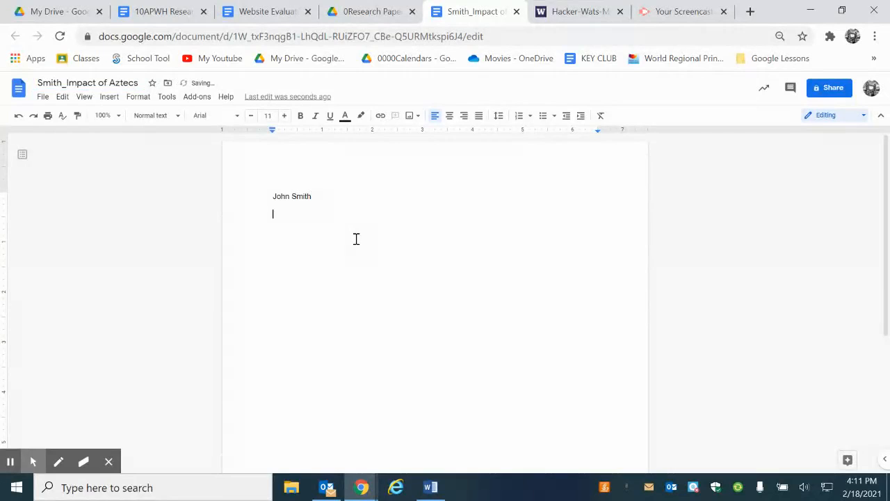
Step: Add heading lines Ms. Buffealino, AP World History, and Date beneath the name
{"action": "type", "text": "Ms. Buffe"}
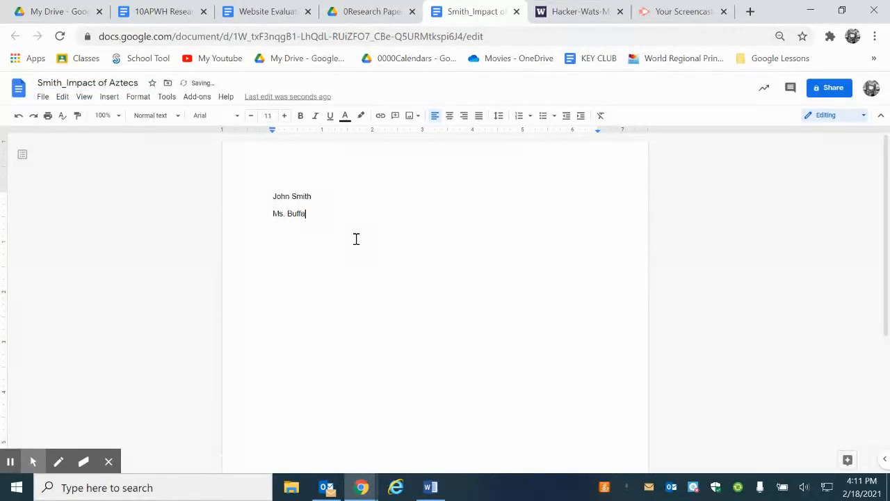
{"action": "type", "text": "alino"}
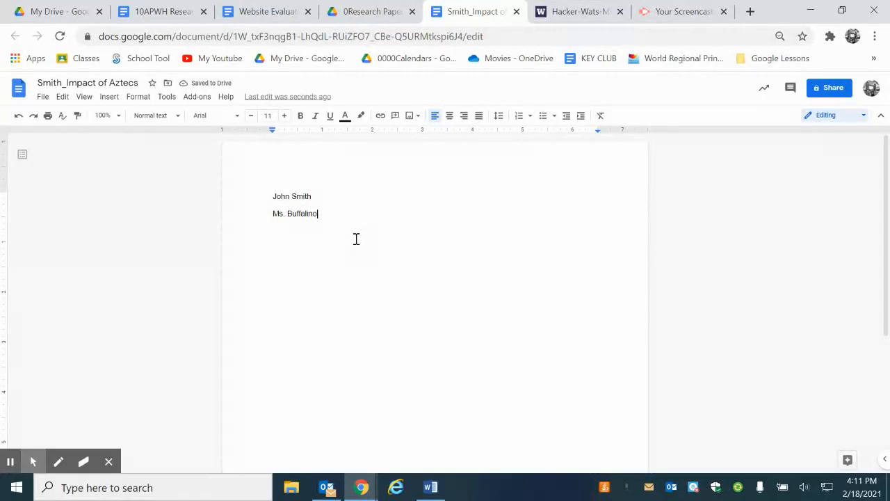
{"action": "type", "text": "AP World"}
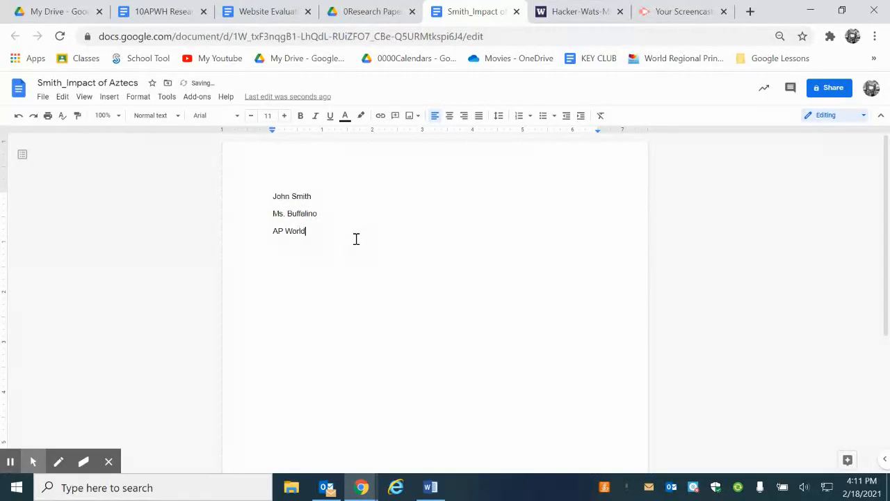
{"action": "type", "text": "Histo"}
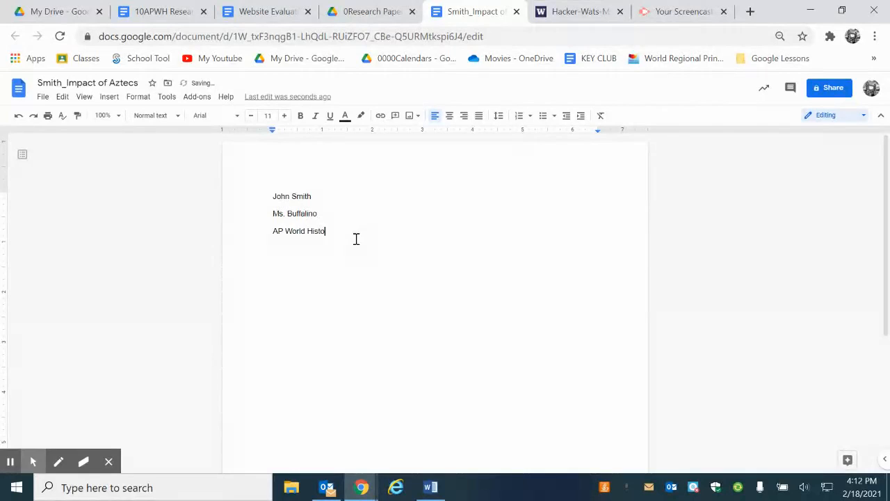
{"action": "type", "text": "ry"}
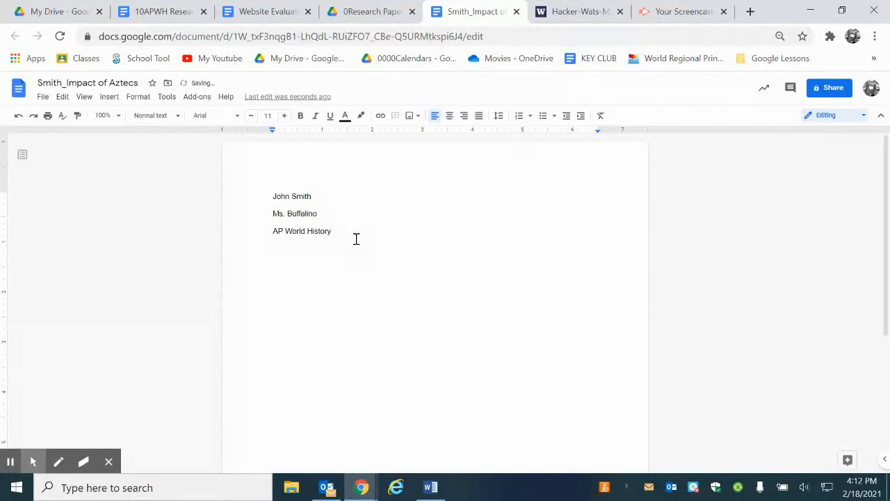
{"action": "type", "text": "Date"}
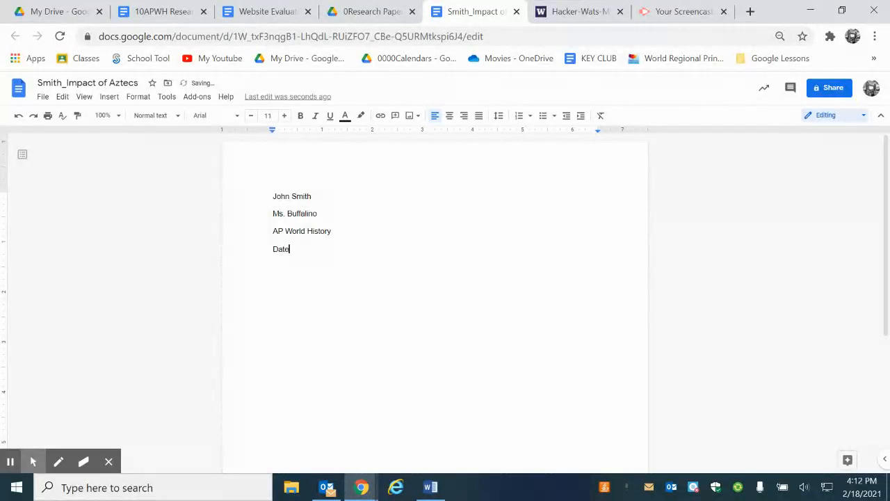
Step: Make the four heading lines single-spaced via the Line spacing menu
{"action": "left_click_drag", "start_coordinate": [272, 196], "coordinate": [290, 249]}
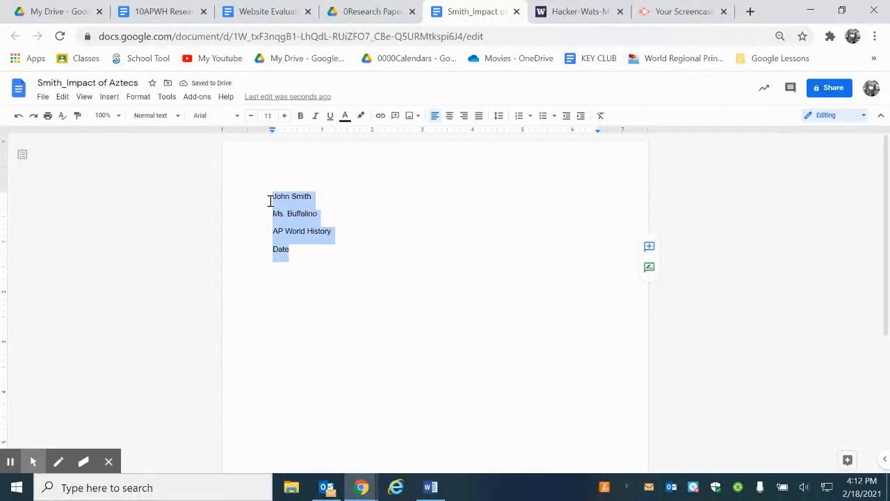
{"action": "mouse_move", "coordinate": [498, 115]}
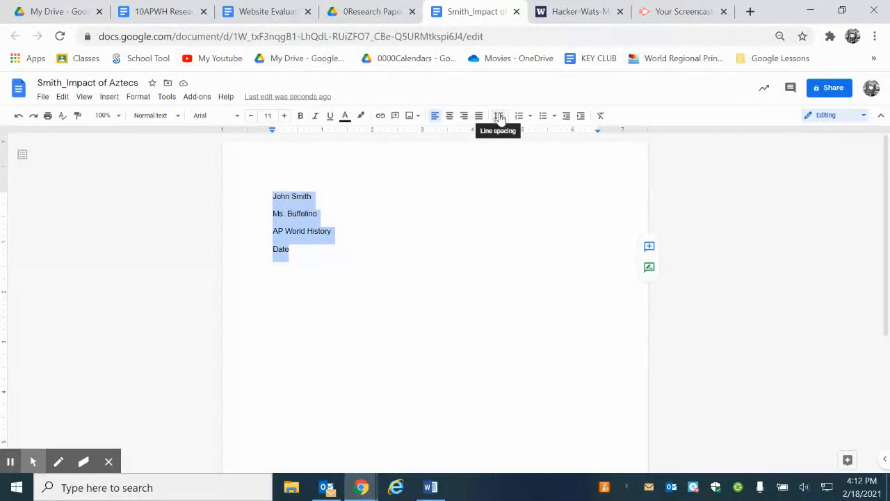
{"action": "left_click", "coordinate": [498, 115]}
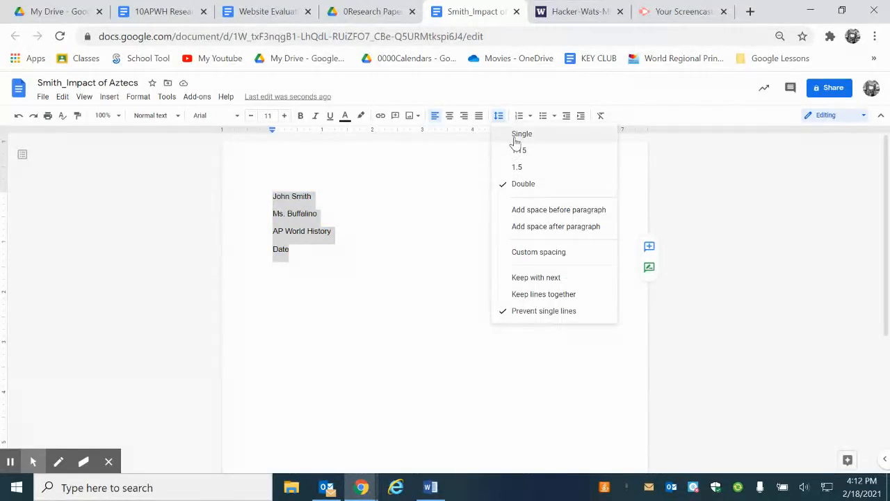
{"action": "left_click", "coordinate": [521, 134]}
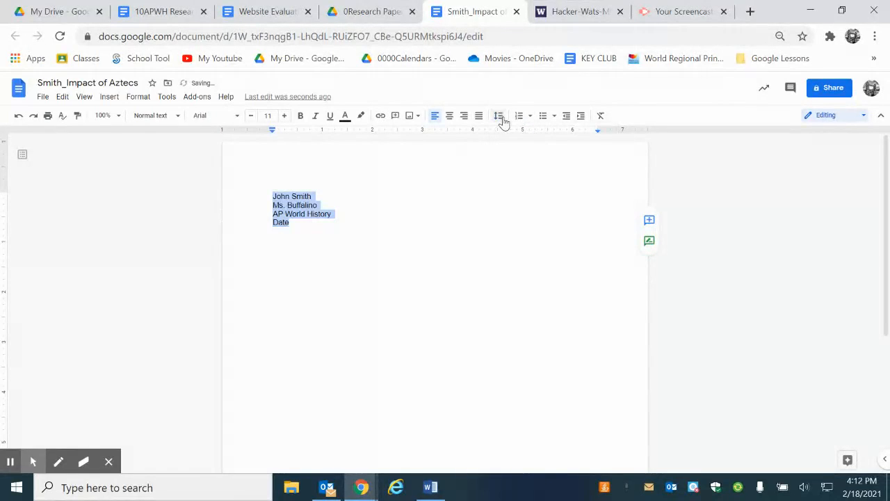
{"action": "left_click", "coordinate": [498, 115]}
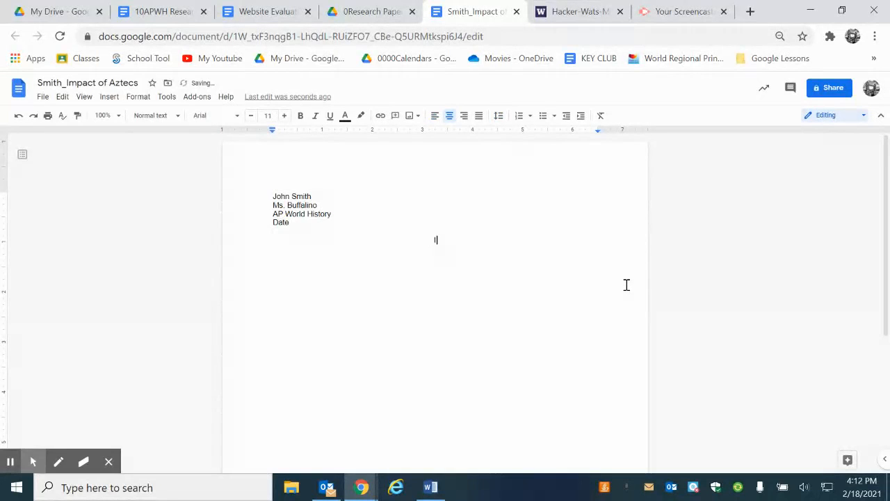
Step: Add the centred title Impact of the Aztecs and a left-aligned introduction paragraph below it
{"action": "type", "text": "Impact of the Aztecs"}
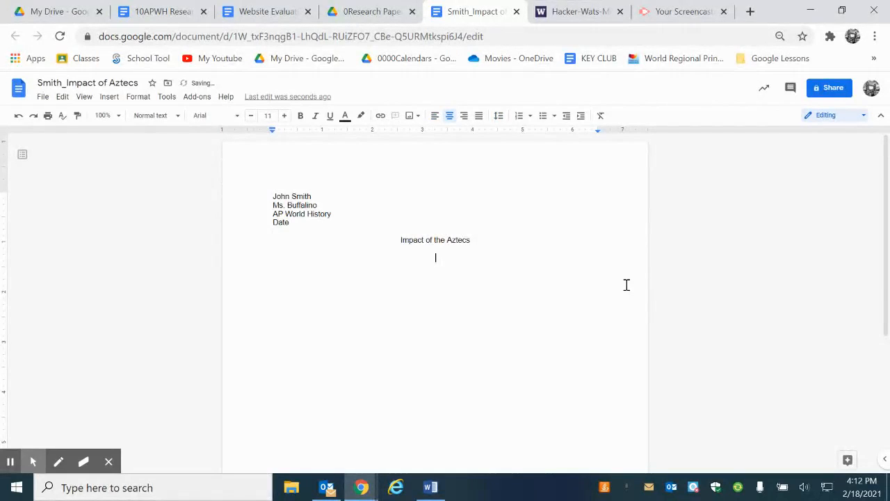
{"action": "left_click", "coordinate": [434, 116]}
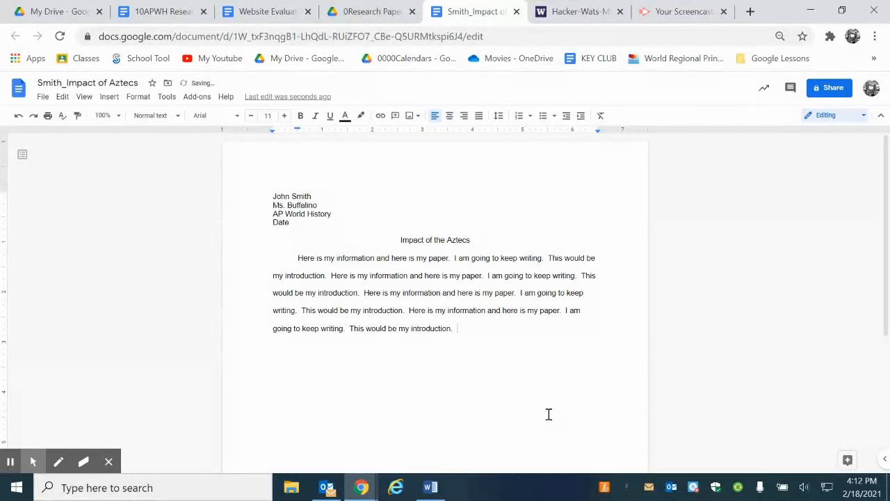
{"action": "left_click_drag", "start_coordinate": [298, 258], "coordinate": [453, 328]}
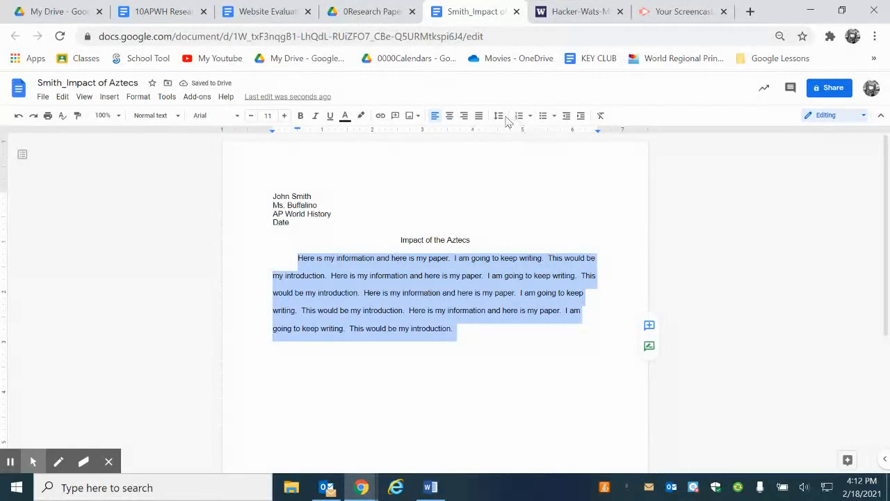
{"action": "left_click", "coordinate": [498, 116]}
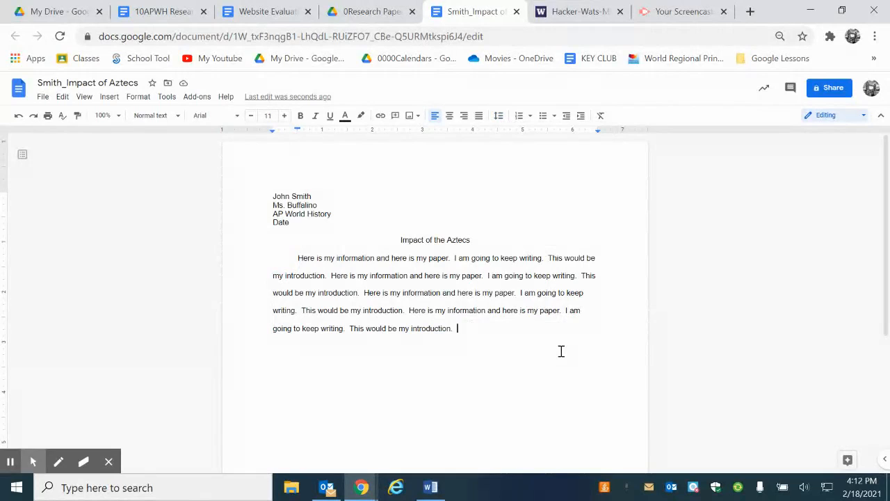
Step: Add a second paragraph beginning 'Here is my information and here is my paper...'
{"action": "key", "text": "Enter"}
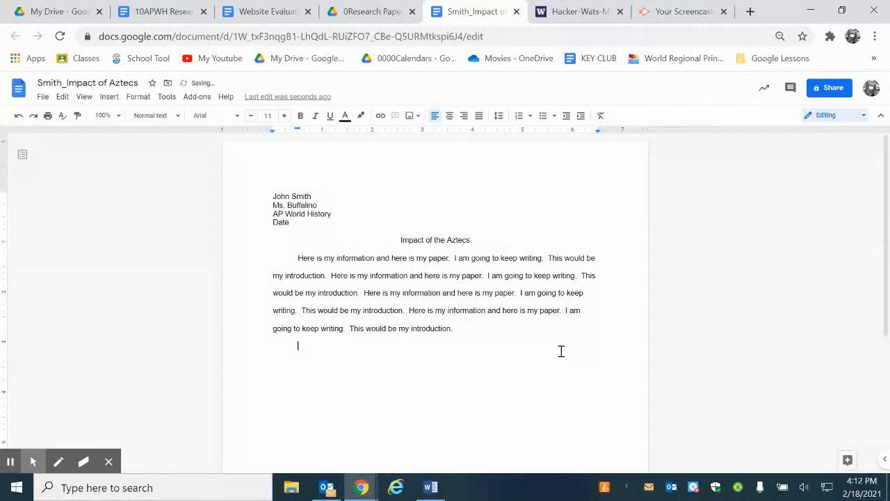
{"action": "type", "text": "Here is my information and here is my paper.  I am going to keep writing.  This would be my introduction.  Here is my information and here is my paper.  I am going to keep writing.  This would be my introduction.  Here is my information and here is my paper.  I am going to keep writing.  This would be my introduction."}
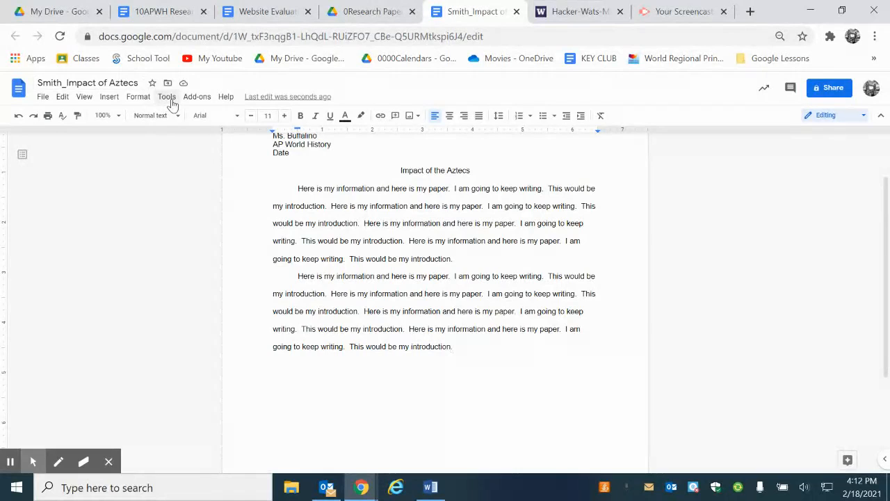
Step: Bring up the Citations sidebar's Add citation source form via Tools > Citations
{"action": "left_click", "coordinate": [167, 96]}
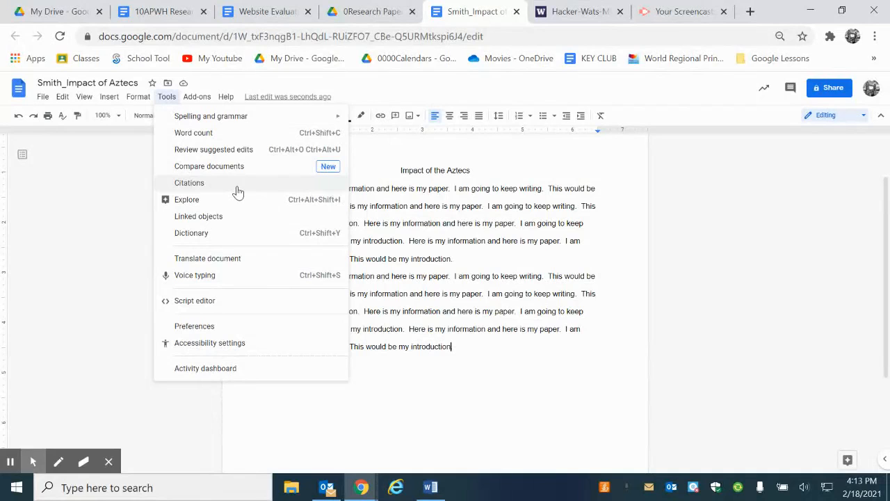
{"action": "left_click", "coordinate": [189, 182]}
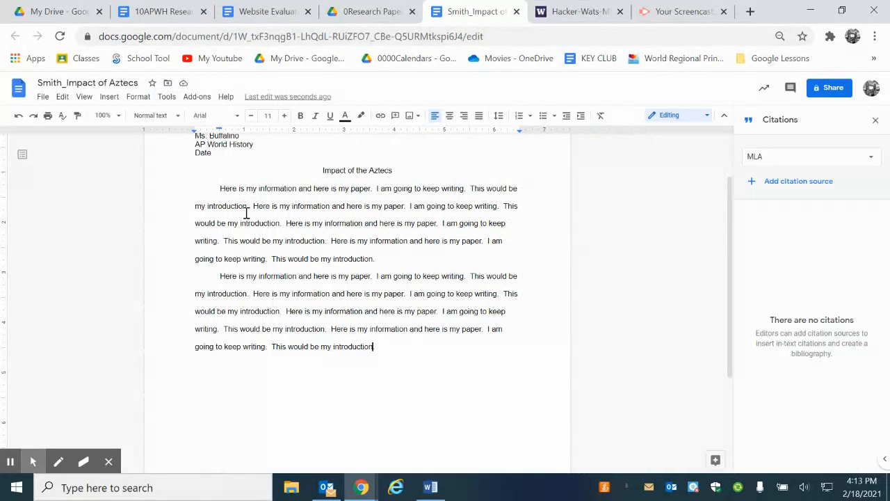
{"action": "left_click", "coordinate": [813, 155]}
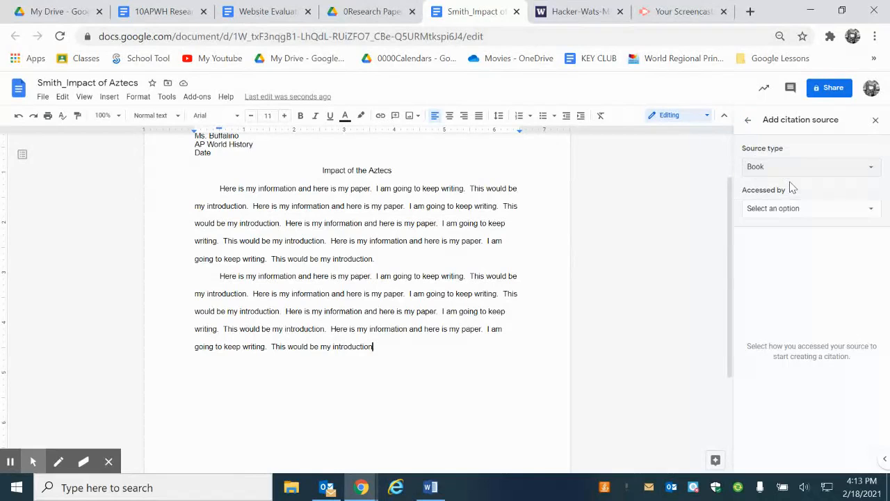
{"action": "mouse_move", "coordinate": [846, 187]}
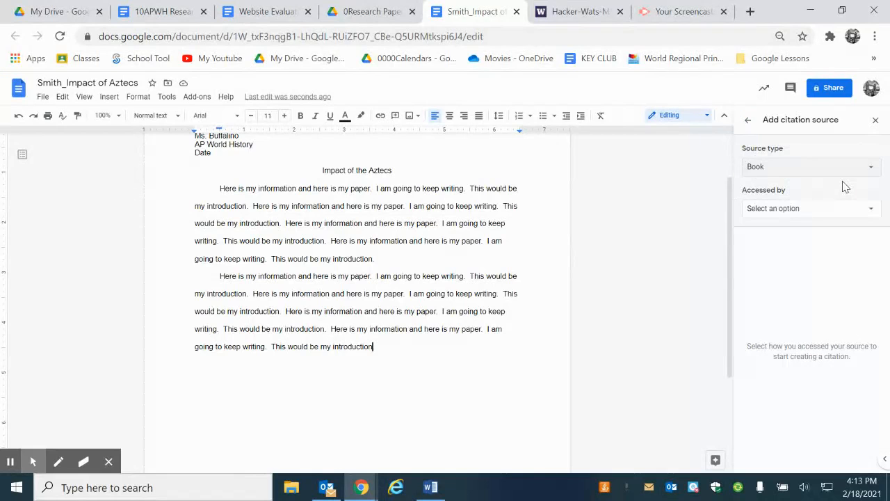
{"action": "mouse_move", "coordinate": [830, 170]}
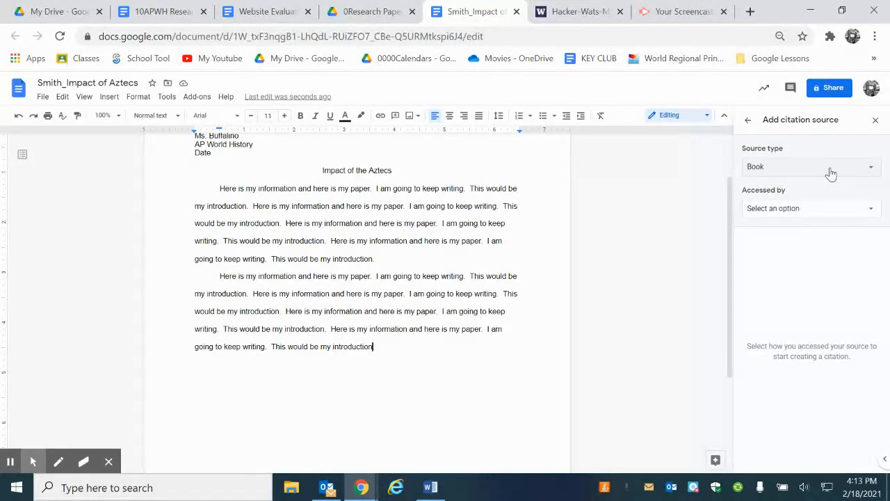
Step: Set the book's access type, author Jared Diamond and publisher Frogs Universal
{"action": "left_click", "coordinate": [810, 209]}
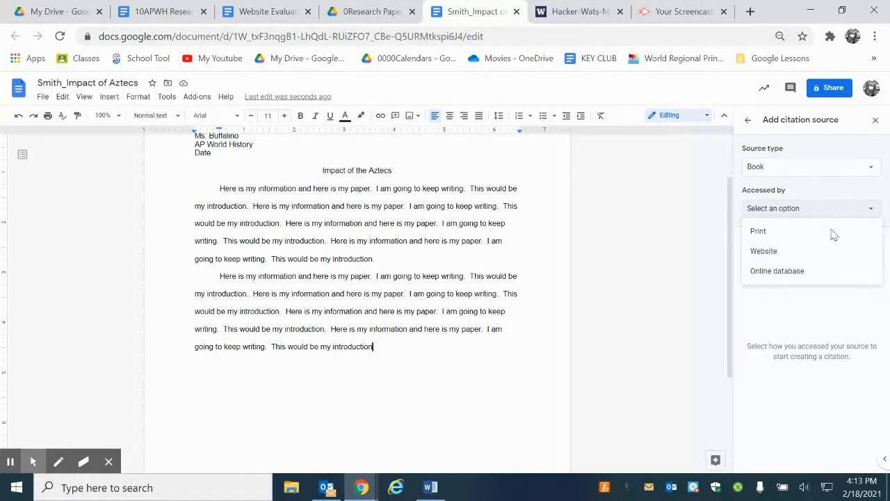
{"action": "left_click", "coordinate": [757, 231]}
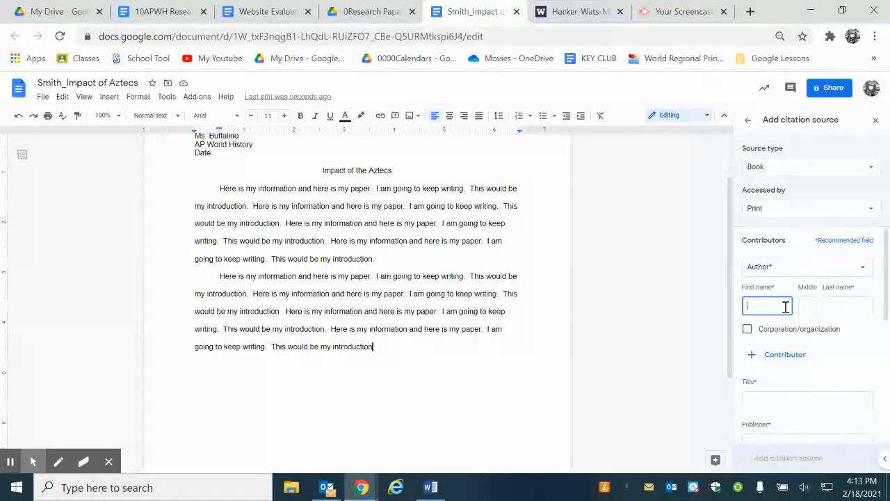
{"action": "type", "text": "Jared"}
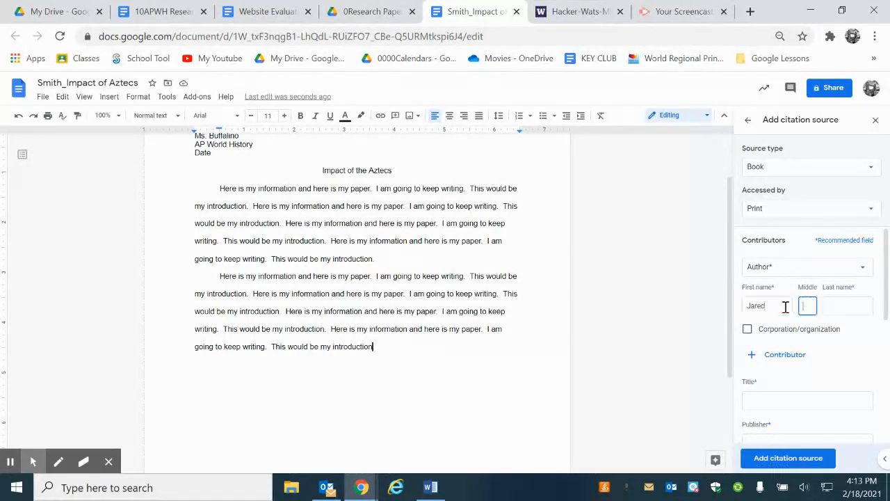
{"action": "type", "text": "Diamond"}
{"action": "left_click", "coordinate": [808, 399]}
{"action": "type", "text": "Guns, Germs and Steel"}
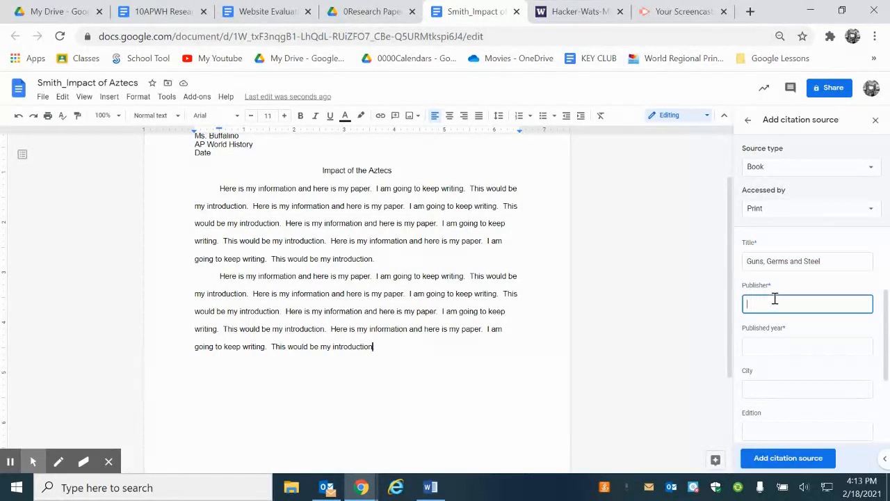
{"action": "type", "text": "Frogs Universa"}
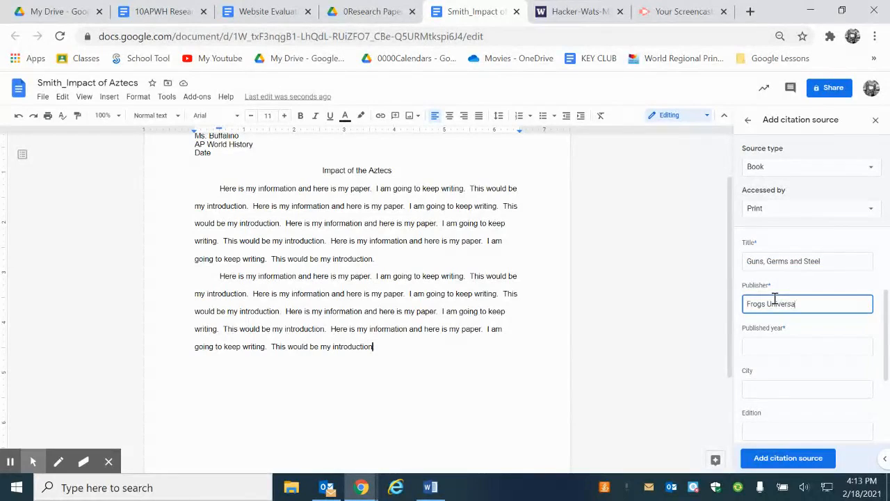
Step: Enter year 2020 and city Carle Place, then add the book as a citation source
{"action": "left_click", "coordinate": [807, 277]}
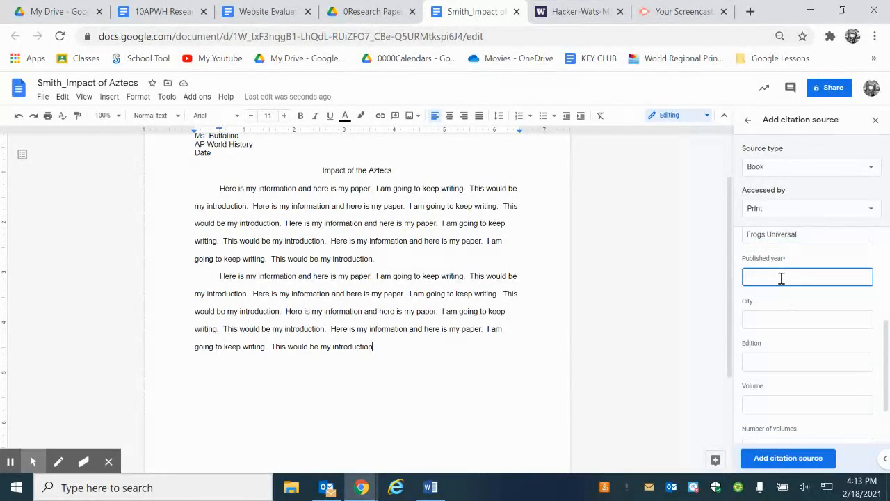
{"action": "type", "text": "2020"}
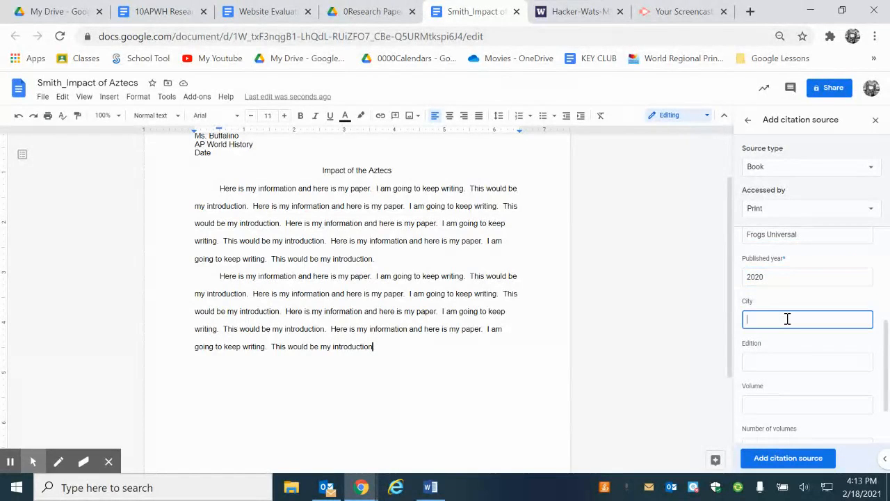
{"action": "type", "text": "Carle Place"}
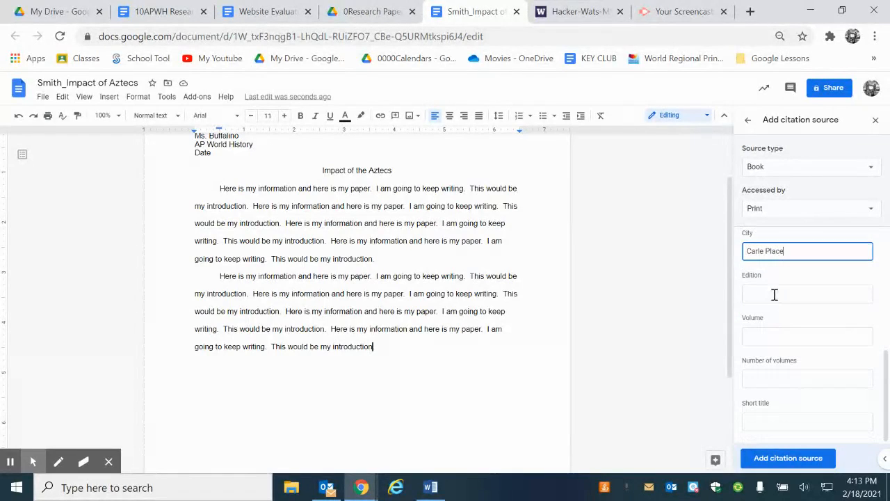
{"action": "left_click", "coordinate": [807, 335]}
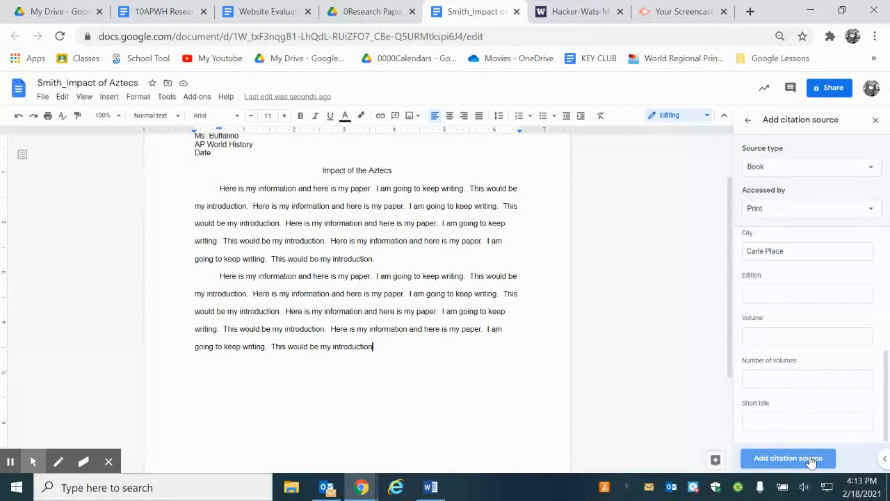
{"action": "left_click", "coordinate": [787, 458]}
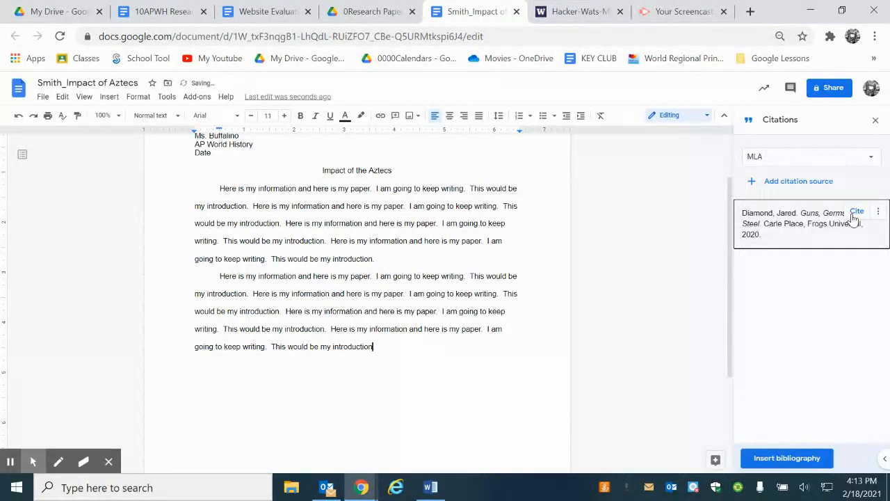
Step: Cite the Diamond book at the paragraph end as (Diamond 19)
{"action": "left_click", "coordinate": [859, 212]}
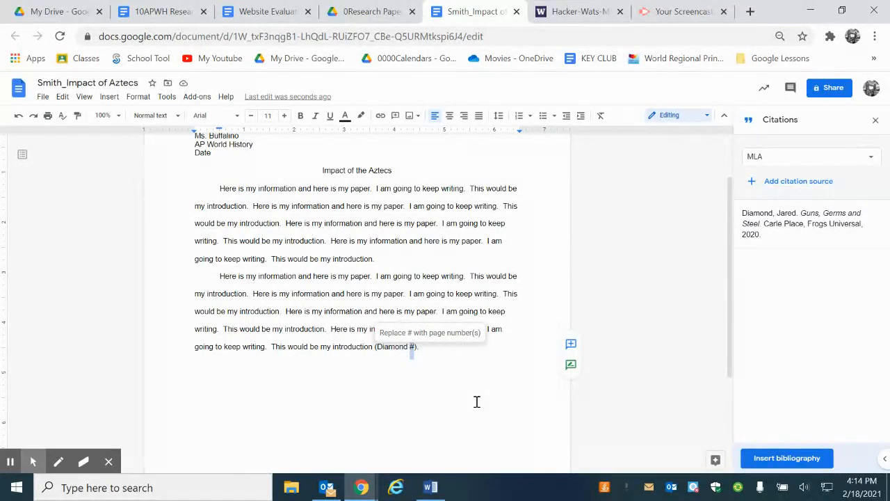
{"action": "mouse_move", "coordinate": [476, 401]}
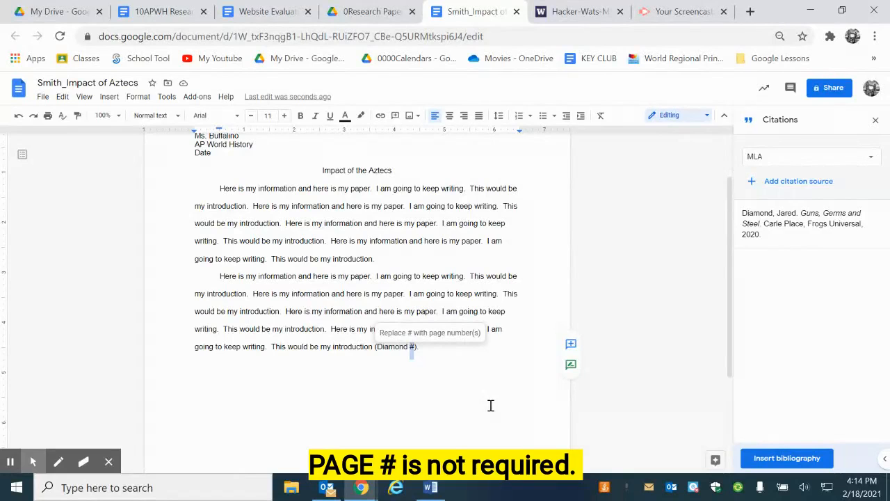
{"action": "type", "text": "19"}
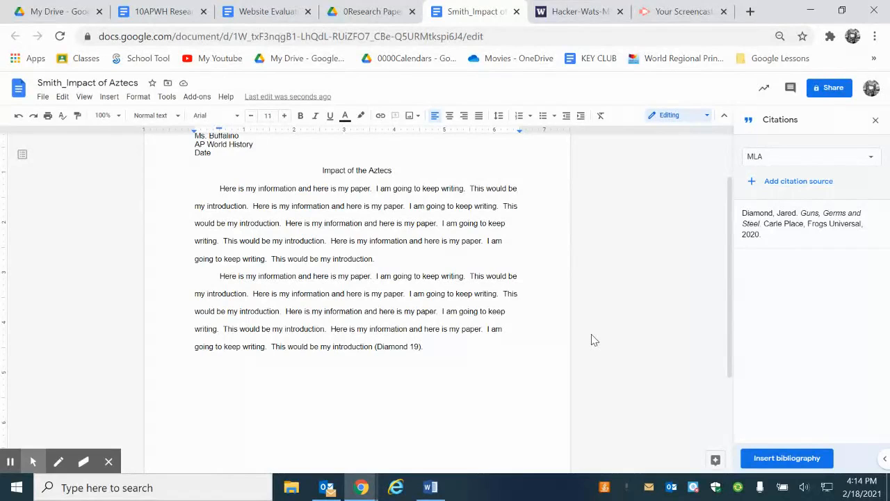
{"action": "mouse_move", "coordinate": [782, 189]}
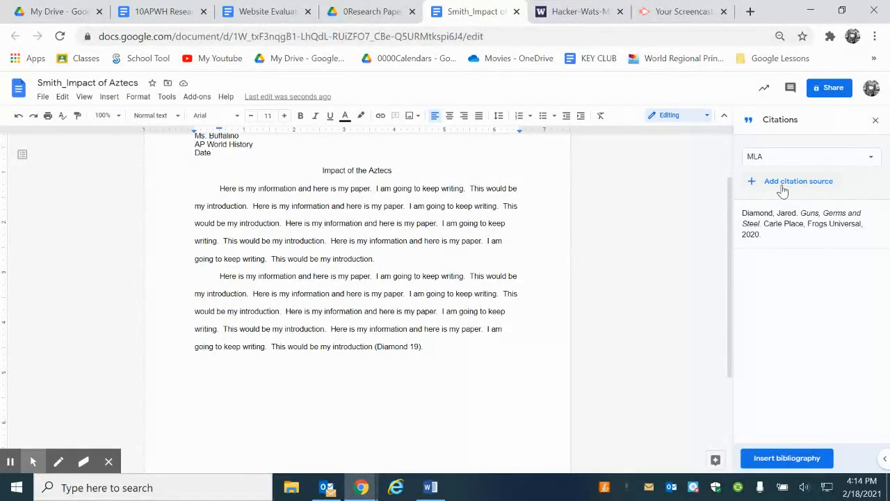
Step: Briefly start a second citation source of another type, then cancel back to the list
{"action": "left_click", "coordinate": [797, 181]}
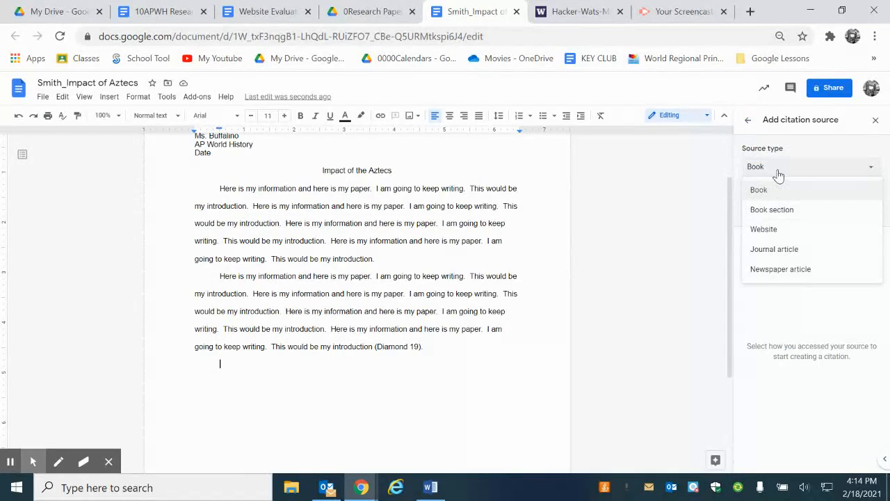
{"action": "left_click", "coordinate": [764, 228]}
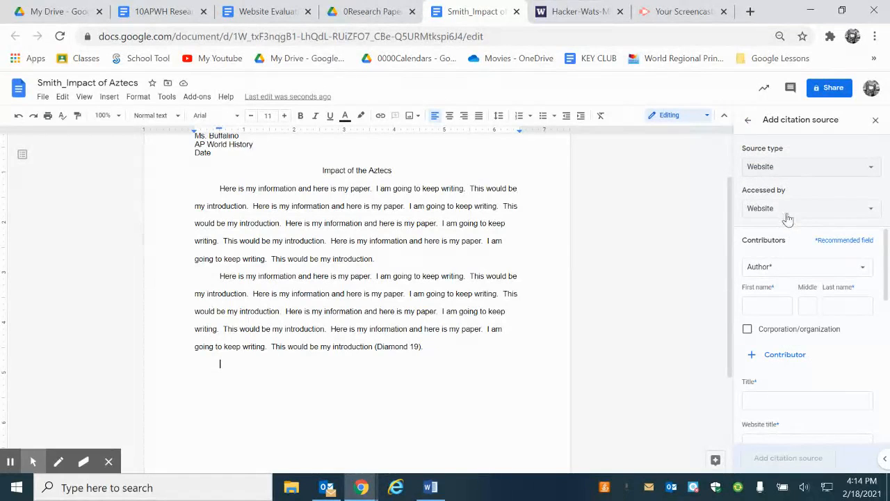
{"action": "mouse_move", "coordinate": [794, 159]}
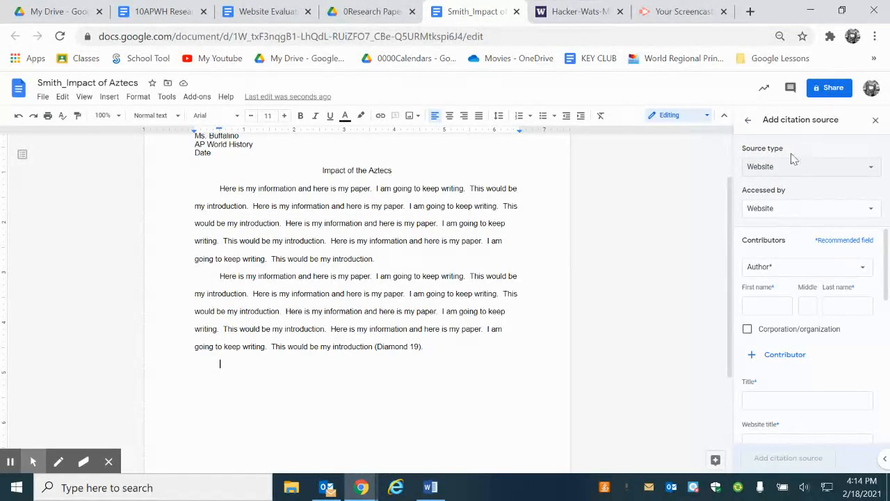
{"action": "left_click", "coordinate": [788, 458]}
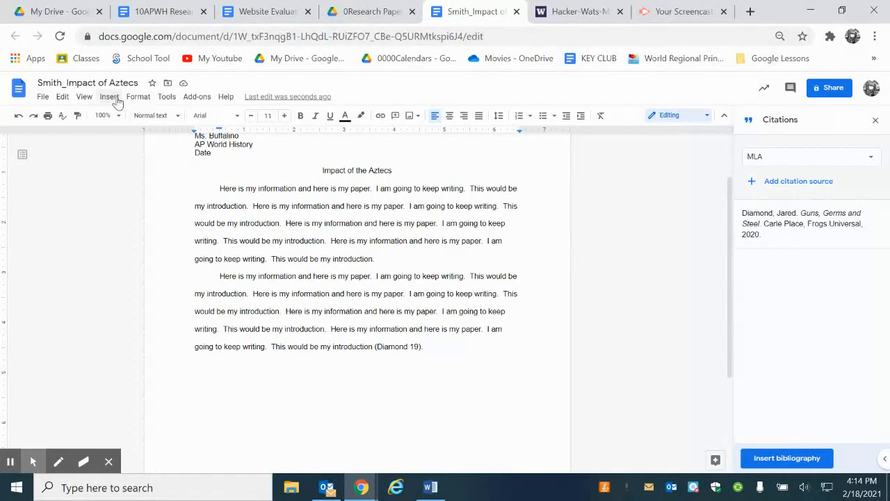
Step: Insert a page break and place the Diamond bibliography on the new final page
{"action": "left_click", "coordinate": [108, 98]}
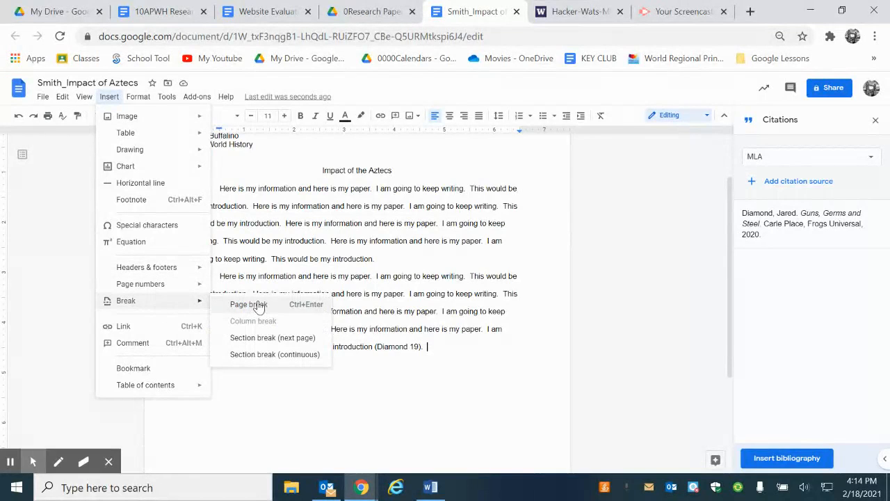
{"action": "left_click", "coordinate": [248, 304]}
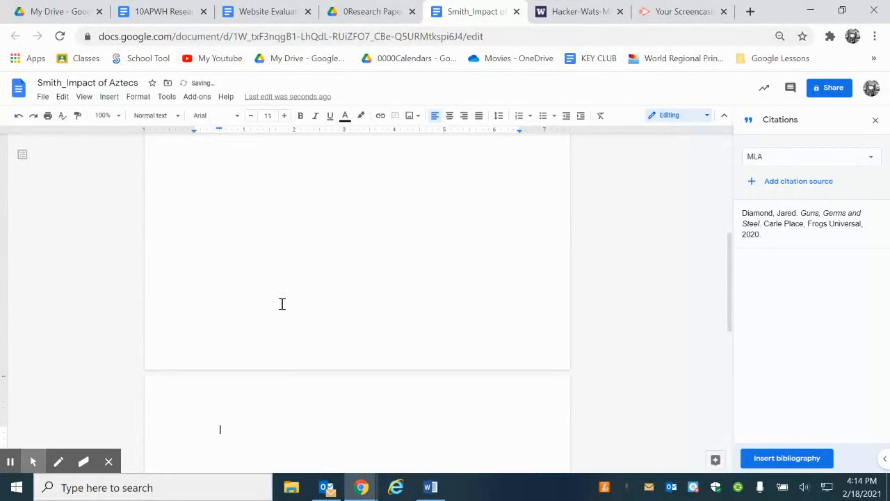
{"action": "scroll", "scroll_direction": "down", "scroll_amount": 3}
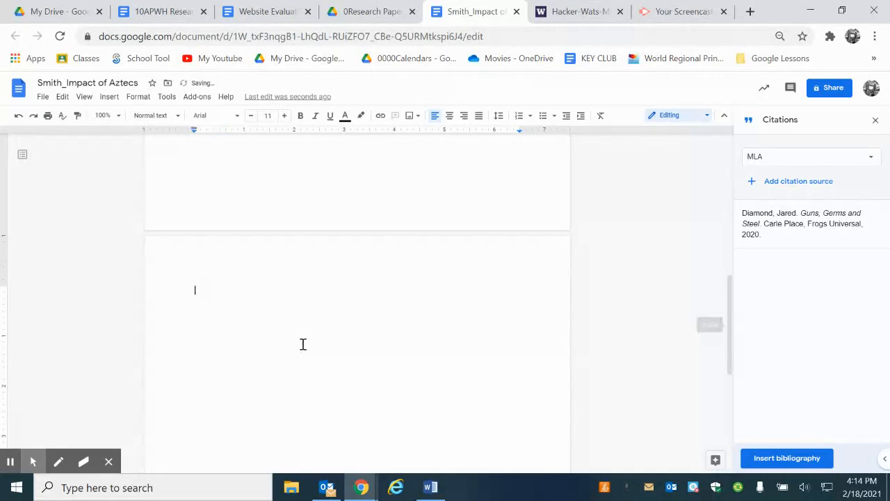
{"action": "left_click", "coordinate": [787, 457]}
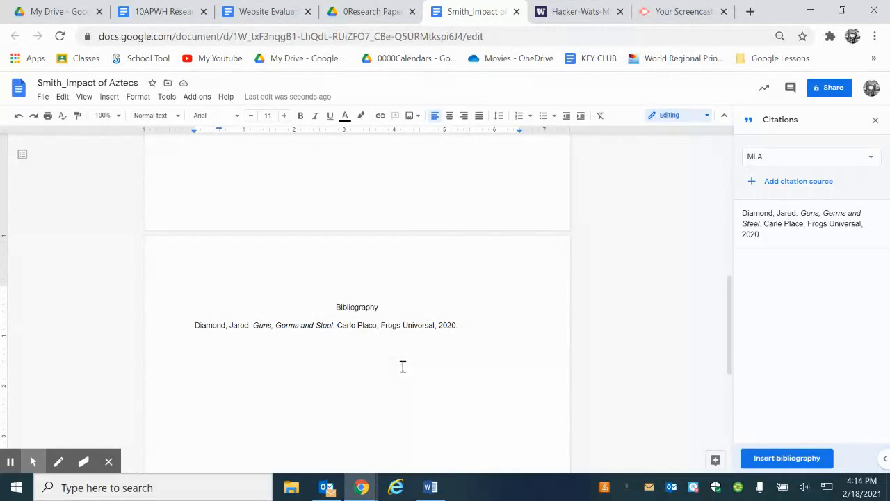
{"action": "mouse_move", "coordinate": [415, 338]}
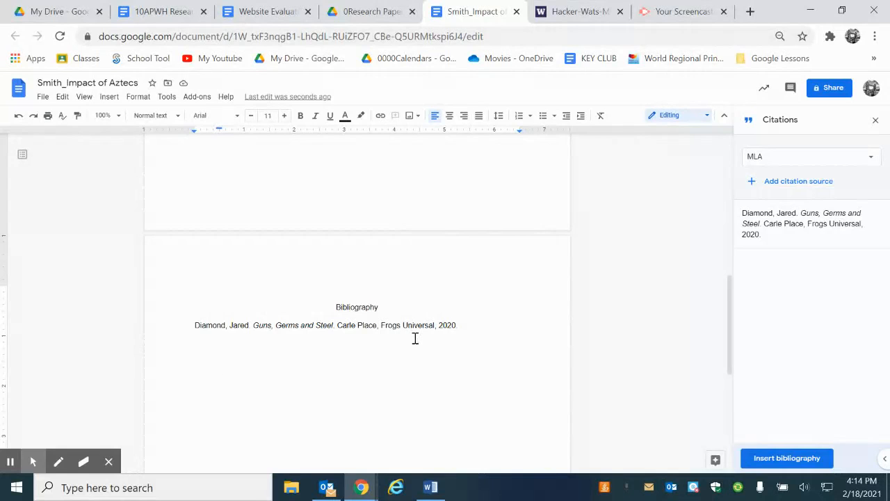
Step: Retitle the Bibliography heading as Works Cited Page
{"action": "double_click", "coordinate": [356, 307]}
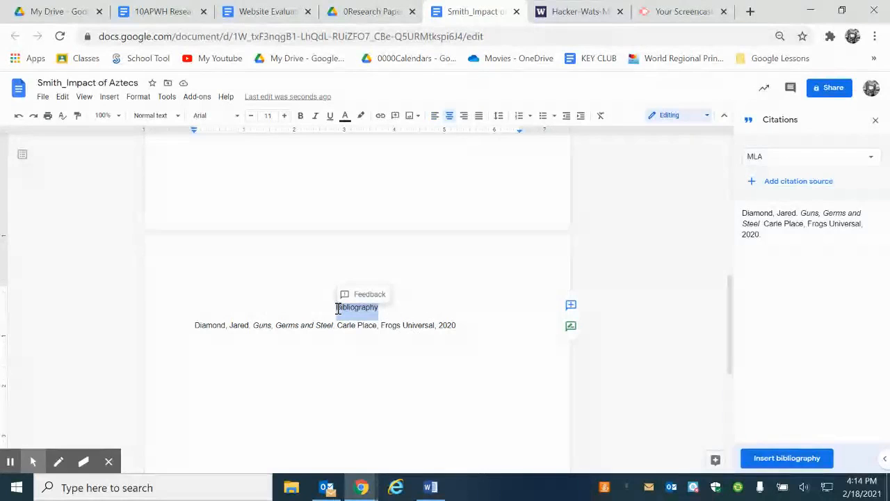
{"action": "type", "text": "Works Cited Page"}
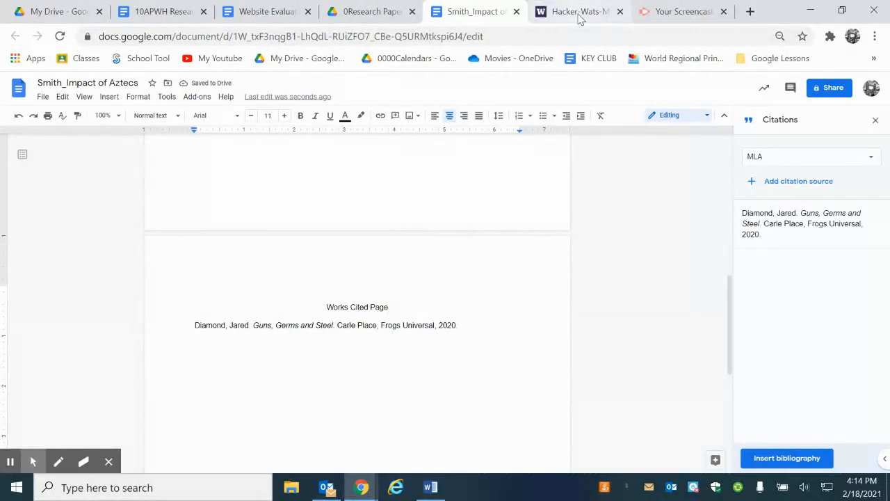
Step: Switch to the sample MLA paper PDF and scroll to its Works Cited list on page 7
{"action": "left_click", "coordinate": [579, 11]}
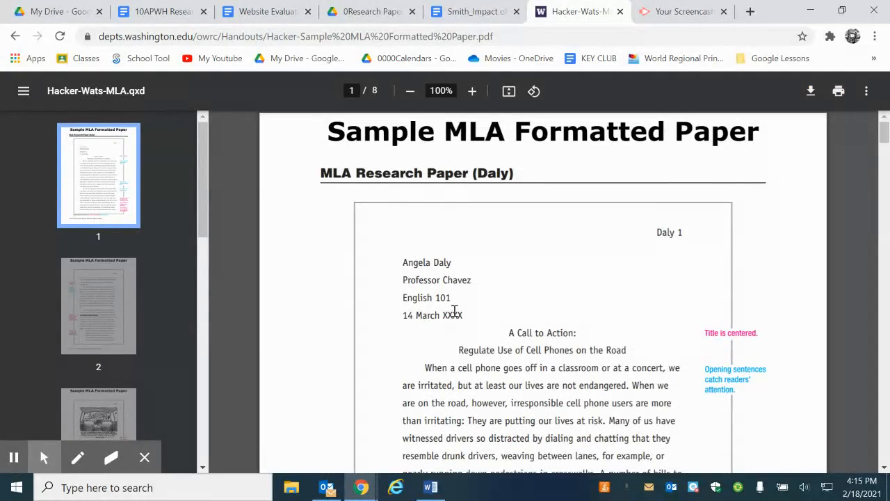
{"action": "mouse_move", "coordinate": [476, 323]}
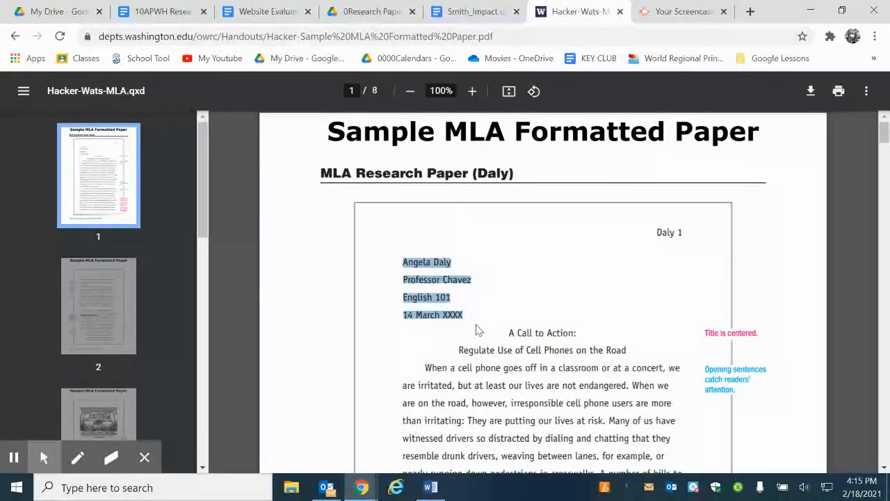
{"action": "mouse_move", "coordinate": [470, 345]}
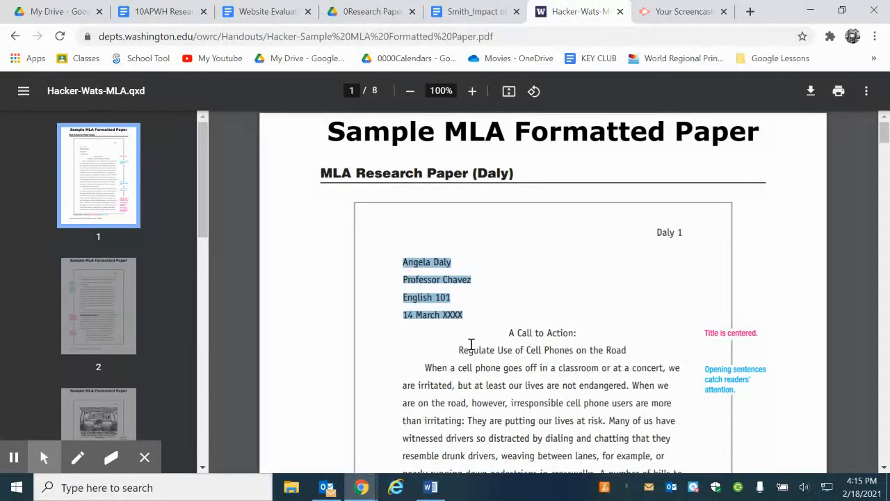
{"action": "mouse_move", "coordinate": [685, 236]}
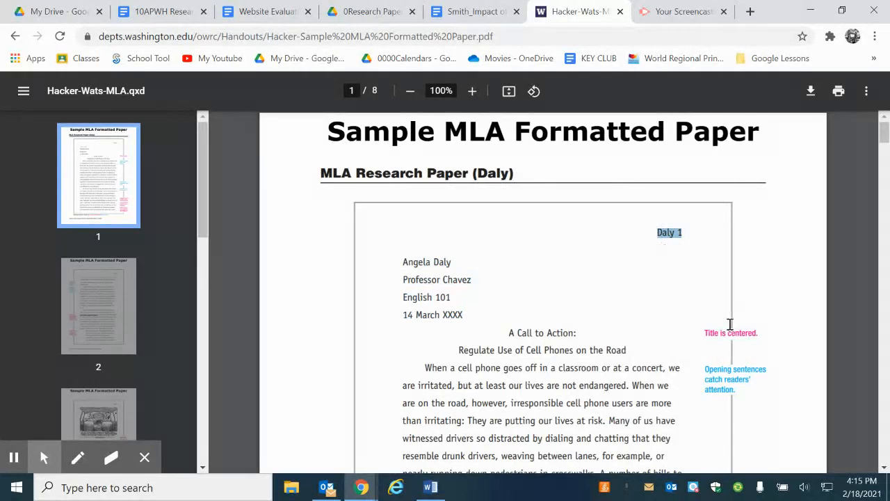
{"action": "mouse_move", "coordinate": [572, 321]}
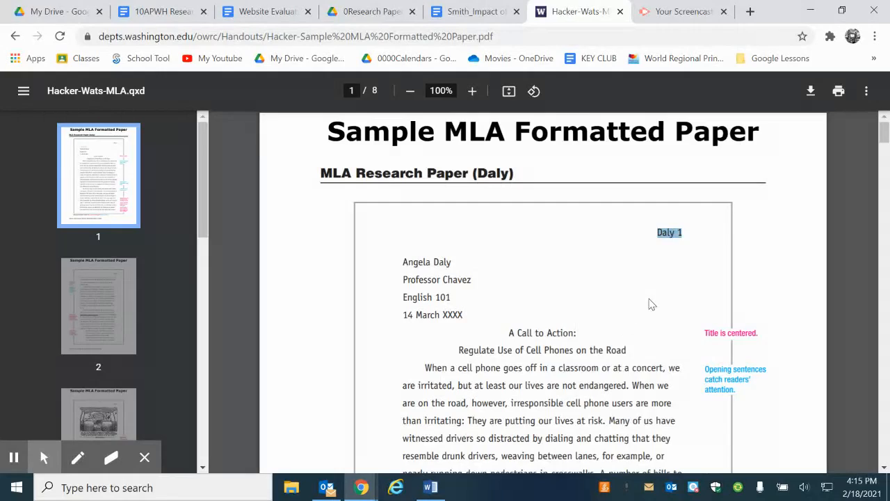
{"action": "scroll", "scroll_direction": "down", "scroll_amount": 3}
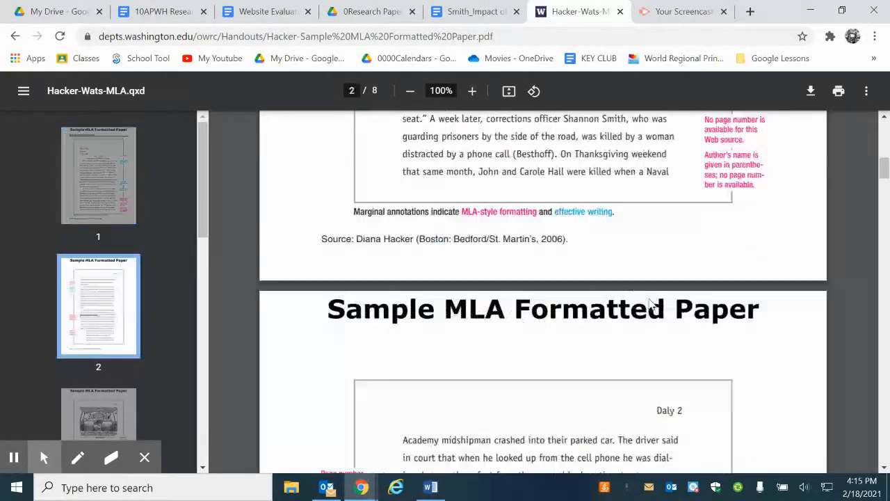
{"action": "scroll", "scroll_direction": "down", "scroll_amount": 3}
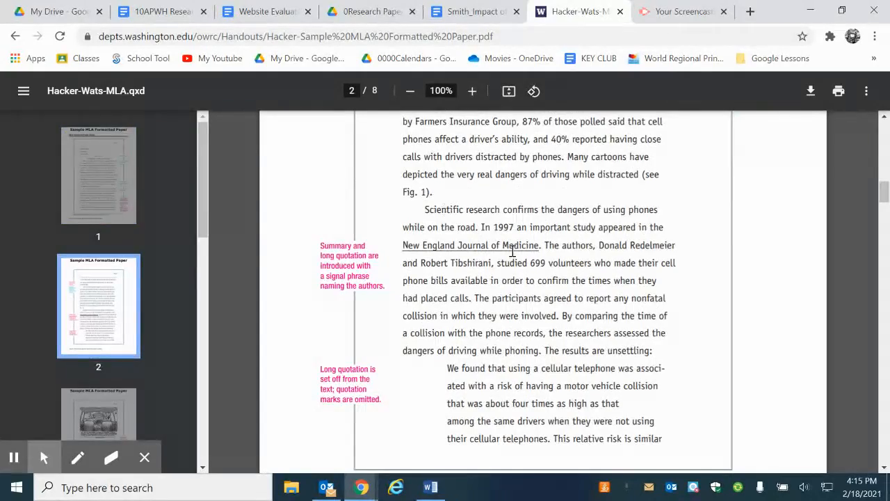
{"action": "scroll", "scroll_direction": "down", "scroll_amount": 3}
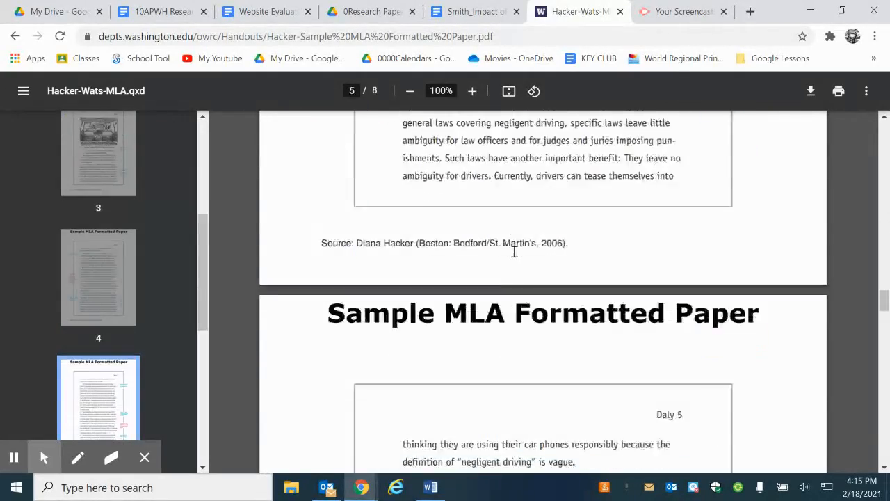
{"action": "scroll", "scroll_direction": "down", "scroll_amount": 3}
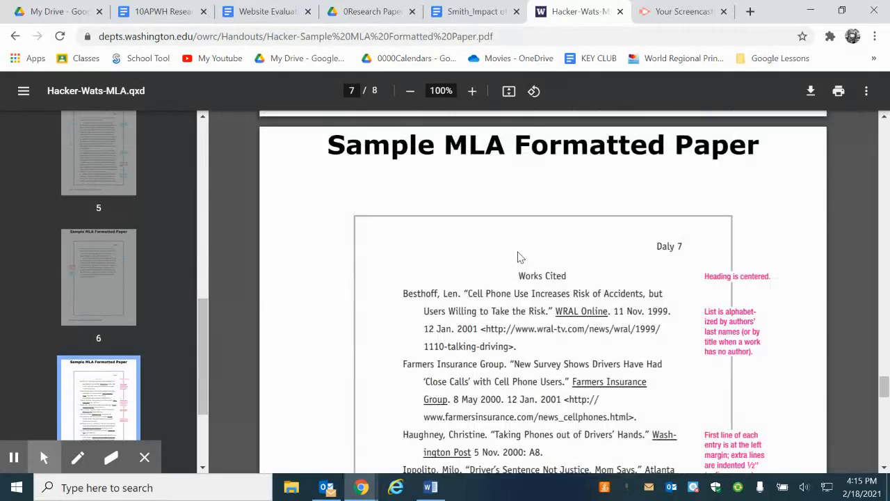
{"action": "scroll", "scroll_direction": "down", "scroll_amount": 3}
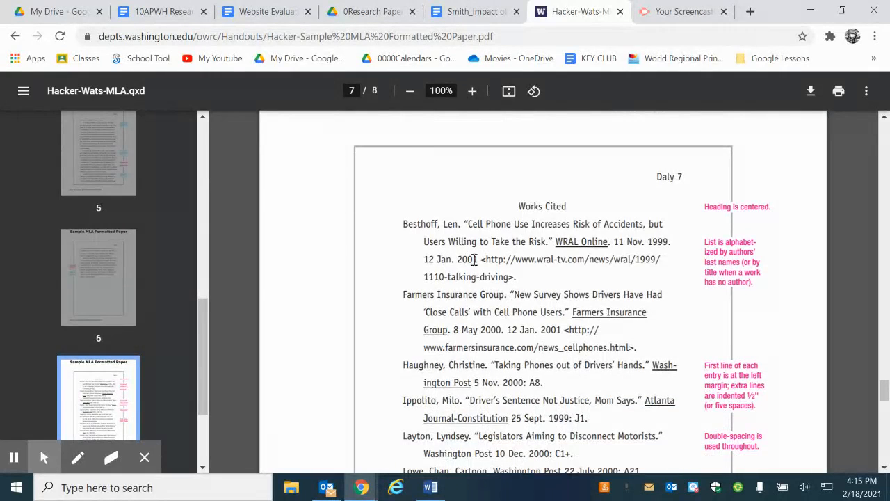
{"action": "mouse_move", "coordinate": [493, 364]}
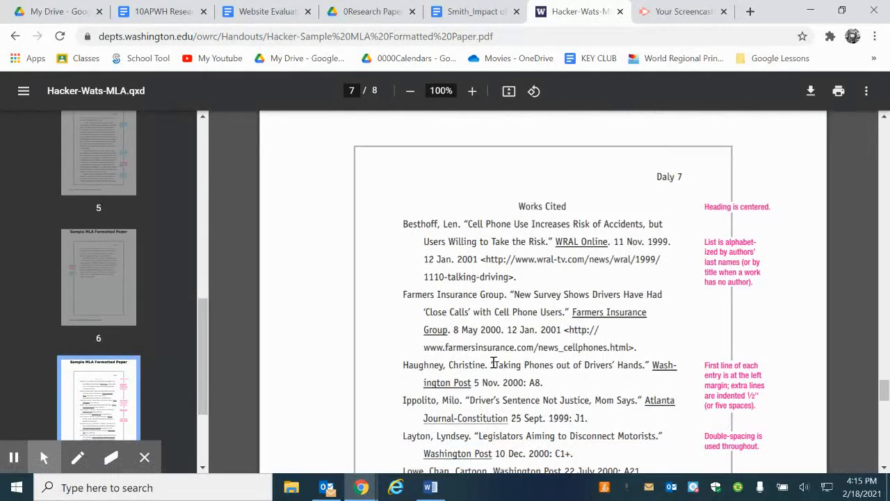
{"action": "left_click_drag", "start_coordinate": [403, 224], "coordinate": [604, 224]}
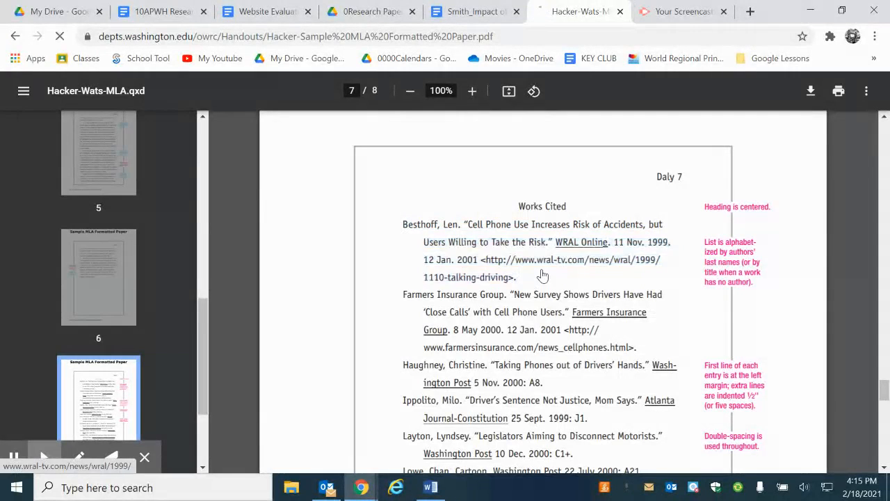
Step: Return to the Smith_Impact of Aztecs document's Works Cited page
{"action": "left_click", "coordinate": [473, 11]}
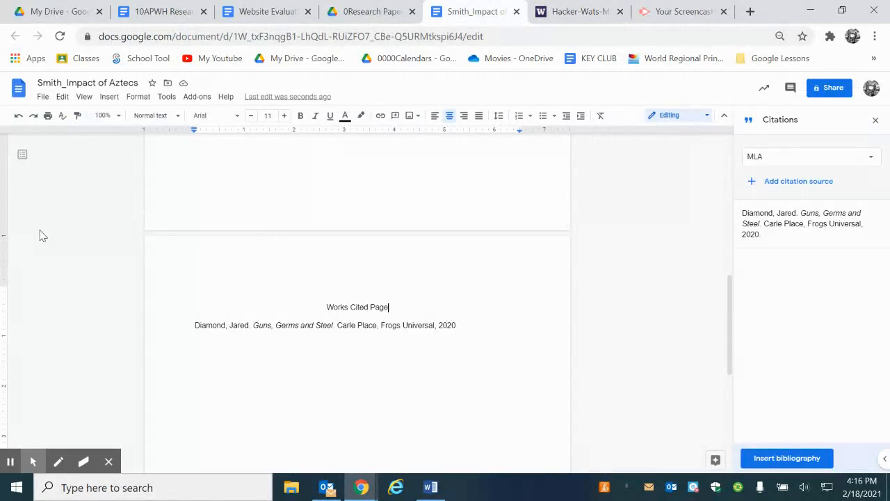
{"action": "mouse_move", "coordinate": [796, 193]}
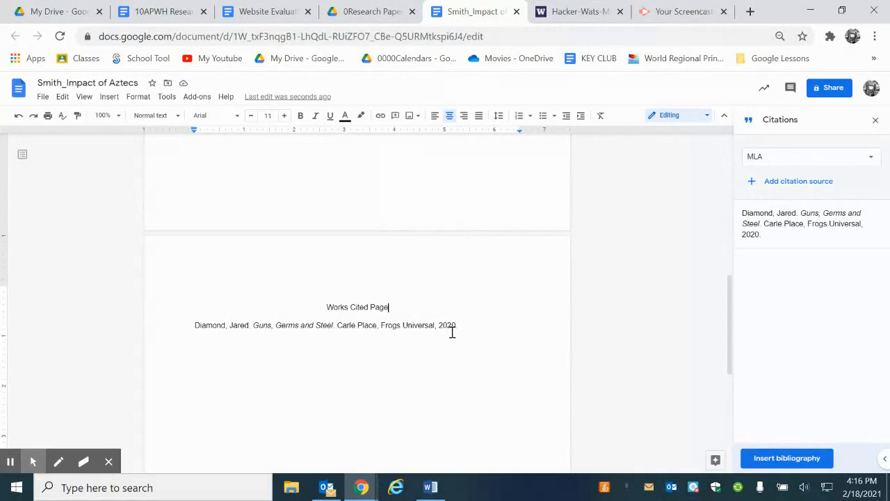
{"action": "mouse_move", "coordinate": [678, 333]}
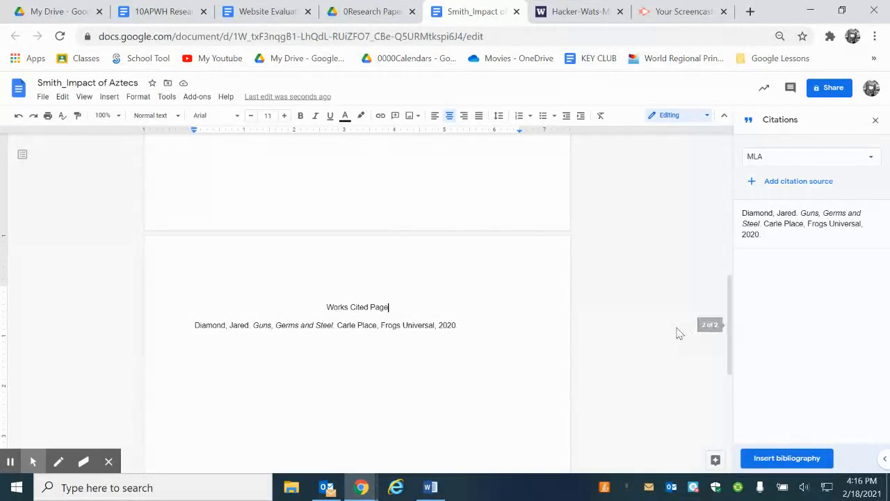
{"action": "mouse_move", "coordinate": [251, 100]}
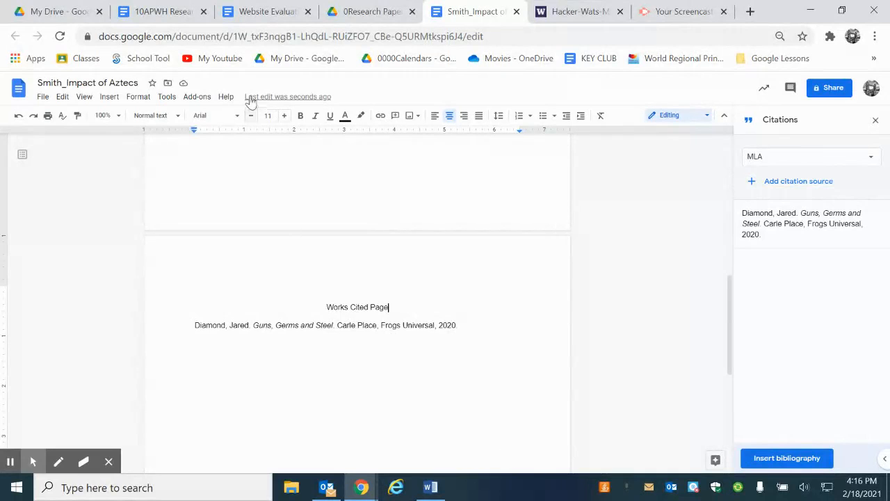
Step: From the 10APWH Research Paper assignment sheet, follow the Knight Cite link to the generator
{"action": "left_click", "coordinate": [159, 11]}
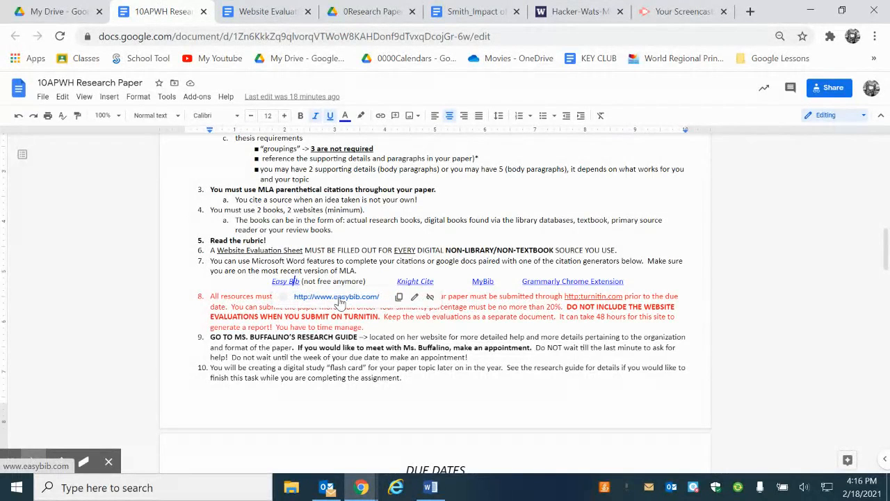
{"action": "mouse_move", "coordinate": [341, 302]}
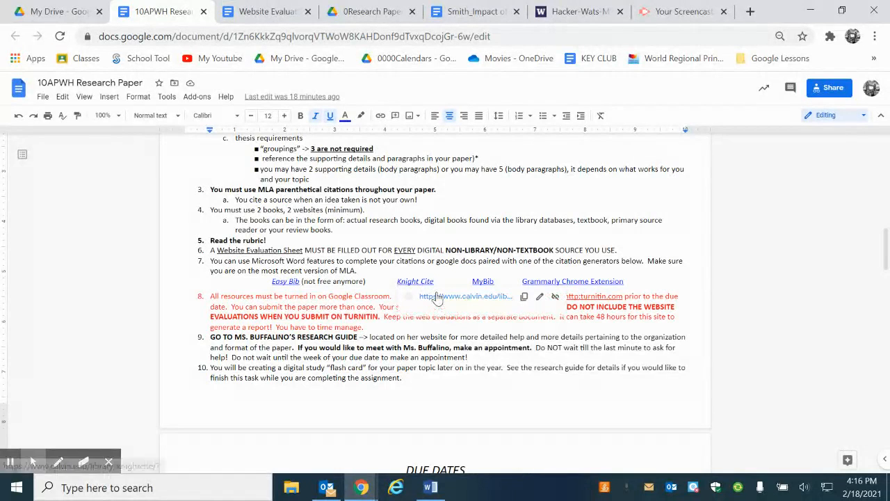
{"action": "left_click", "coordinate": [415, 281]}
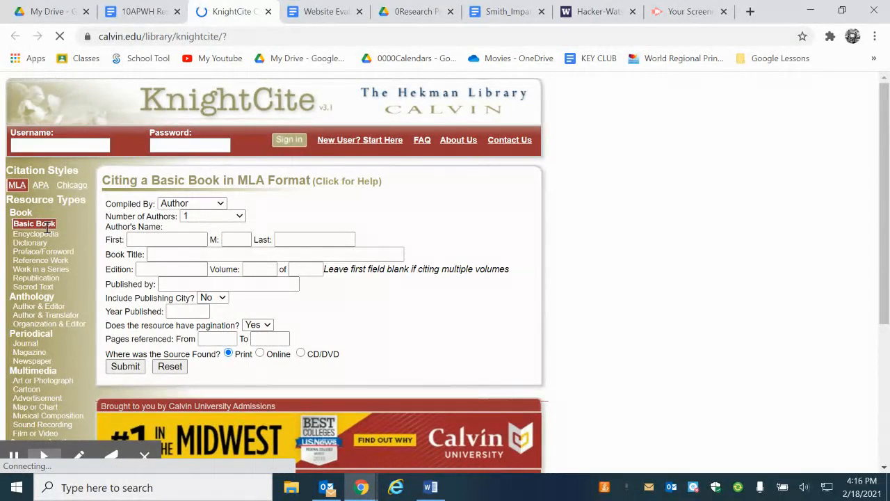
Step: Enter author Diamond and title Guns, Germs and Steel in the KnightCite Basic Book form
{"action": "type", "text": "Maddalena"}
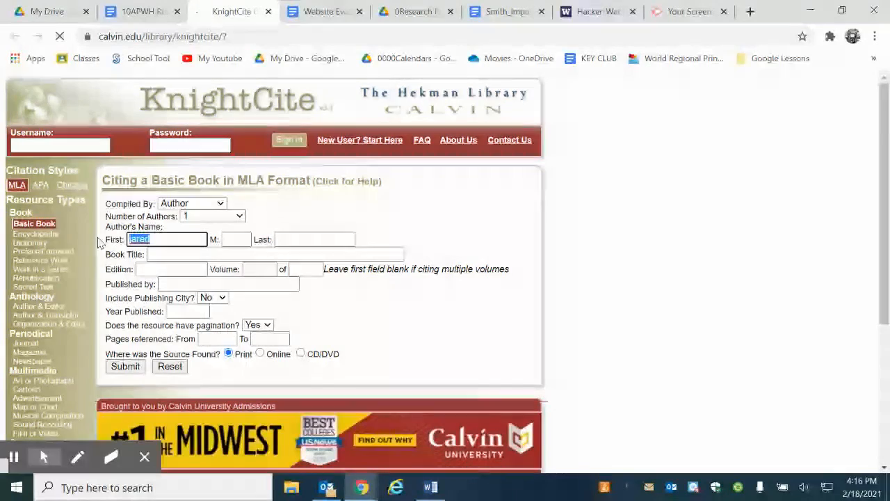
{"action": "left_click", "coordinate": [315, 239]}
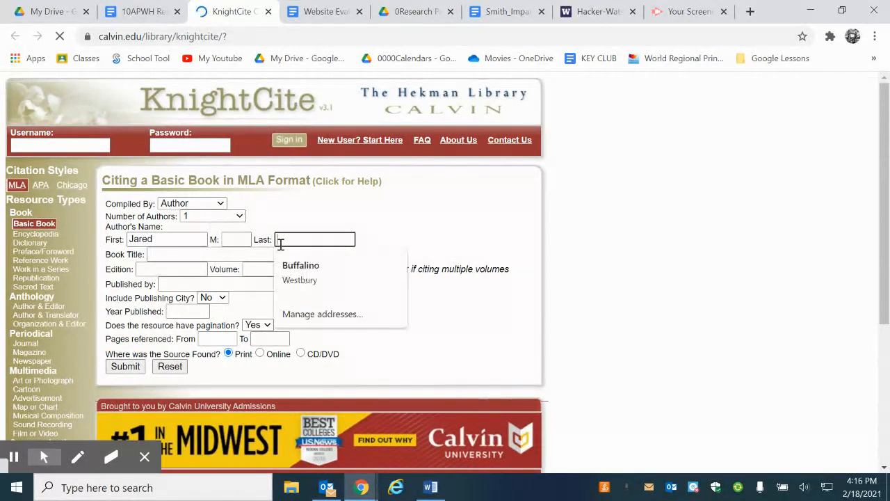
{"action": "type", "text": "Diamond"}
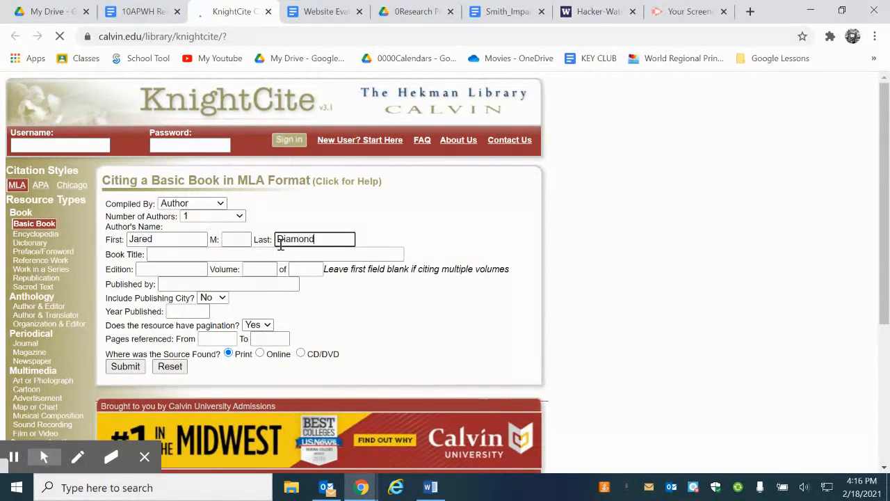
{"action": "type", "text": "Gund"}
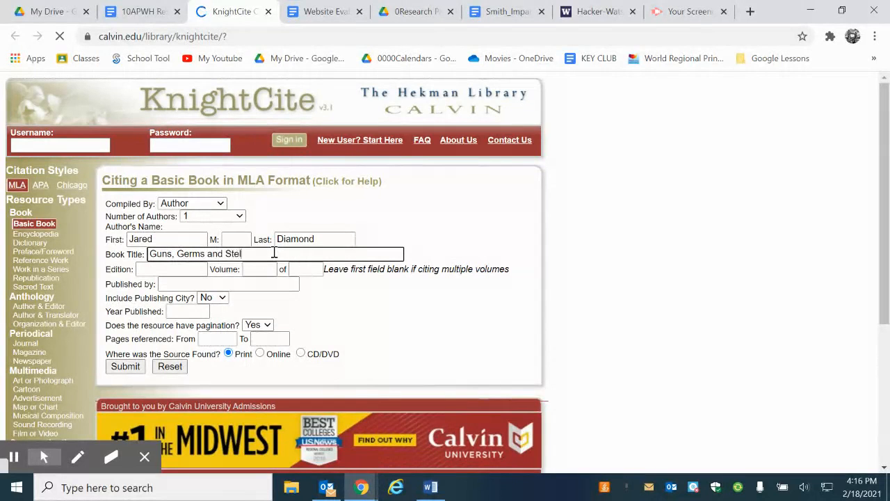
{"action": "type", "text": "l"}
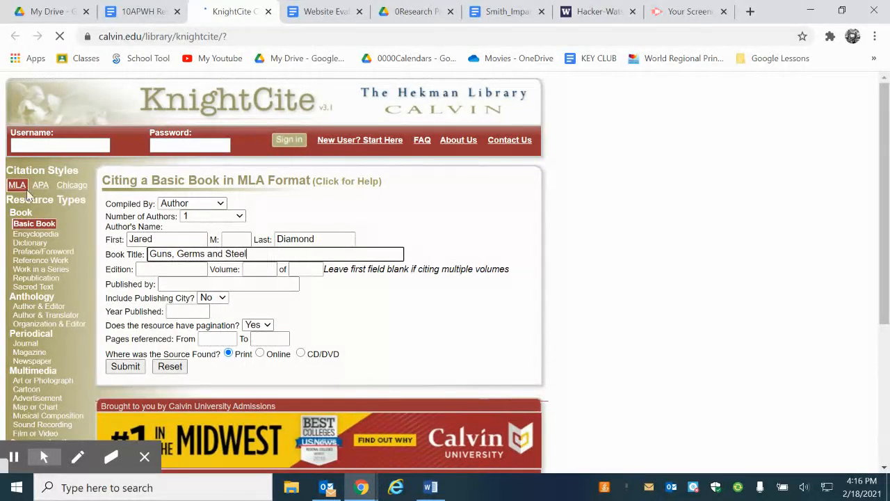
Step: Add publisher Frogs Universal and the year, submit, and select the generated MLA entry
{"action": "left_click", "coordinate": [228, 284]}
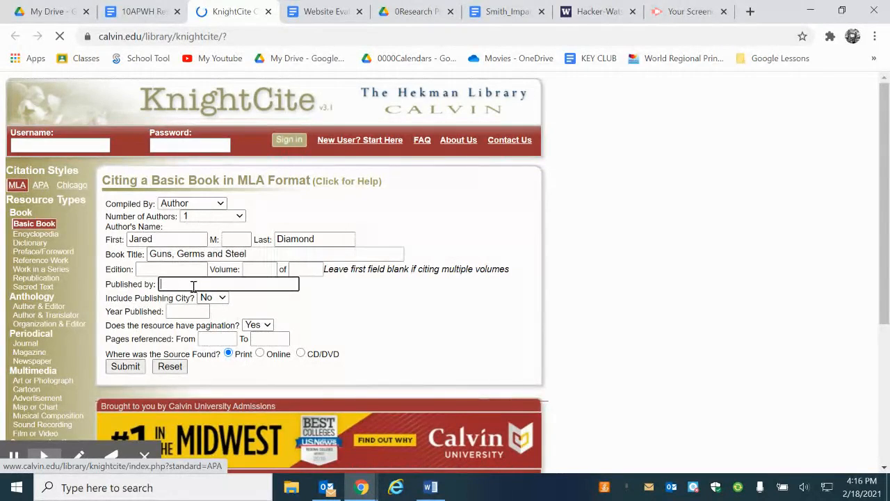
{"action": "type", "text": "Frogs"}
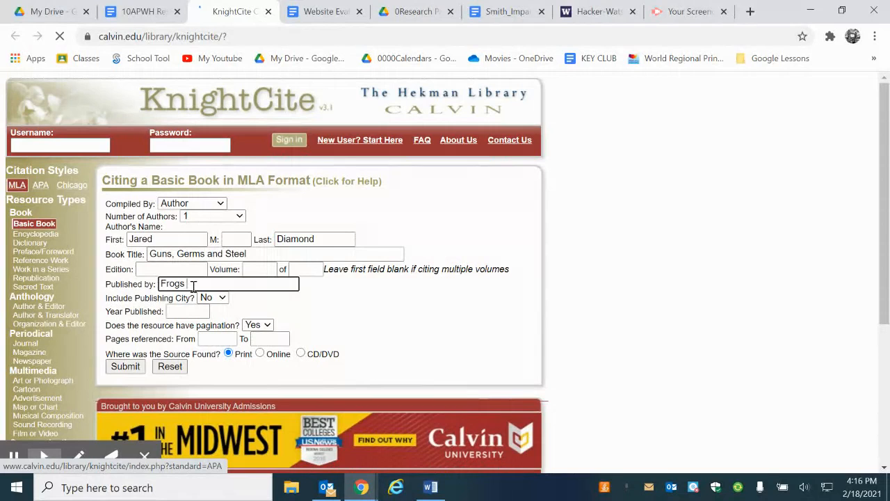
{"action": "type", "text": "Universal"}
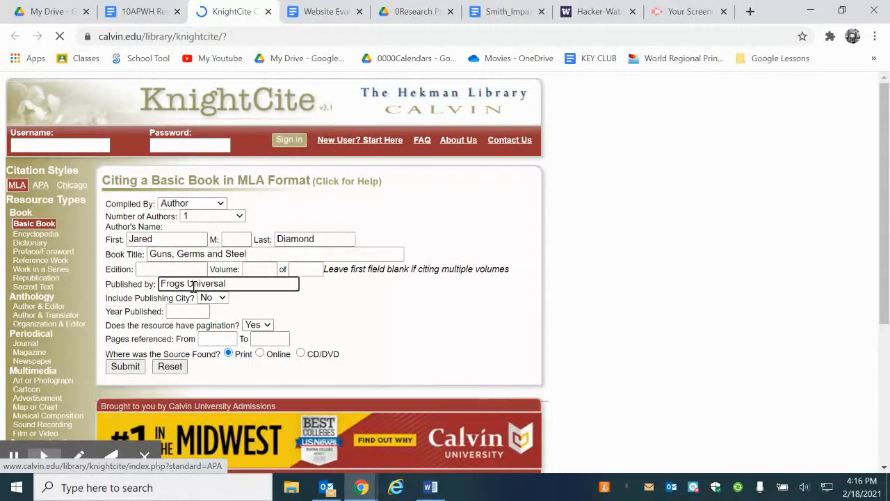
{"action": "type", "text": "2010"}
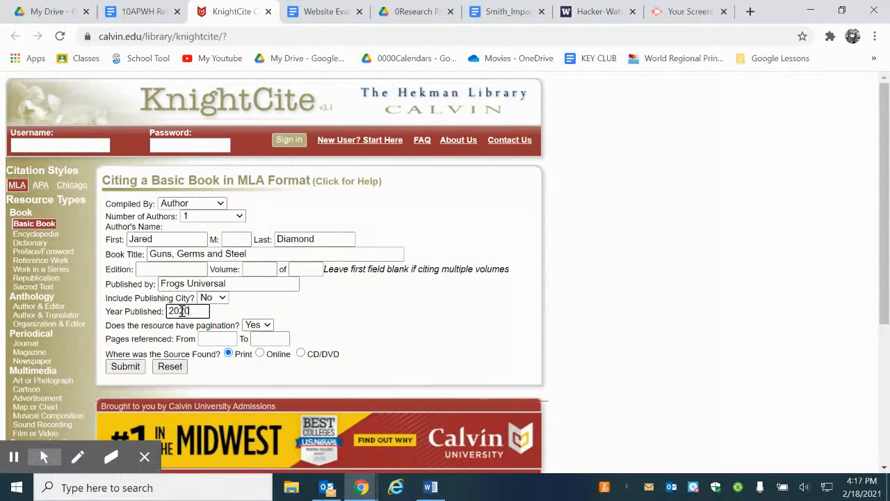
{"action": "left_click", "coordinate": [126, 367]}
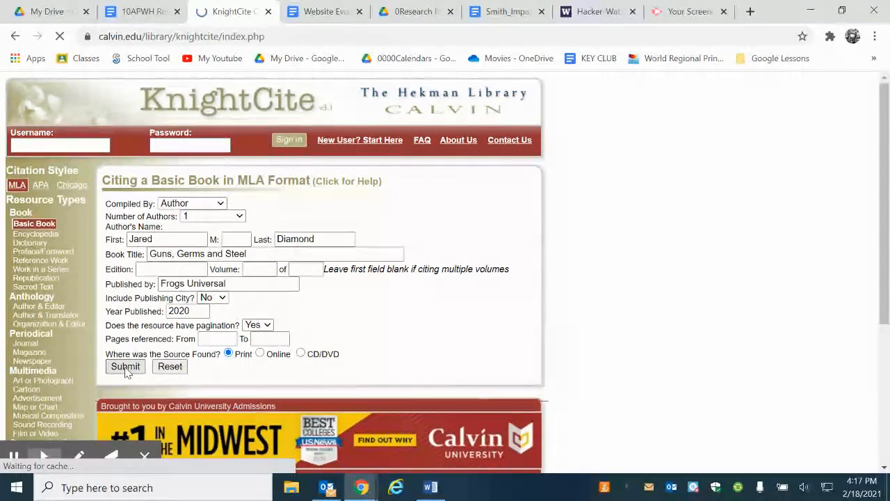
{"action": "left_click", "coordinate": [125, 367]}
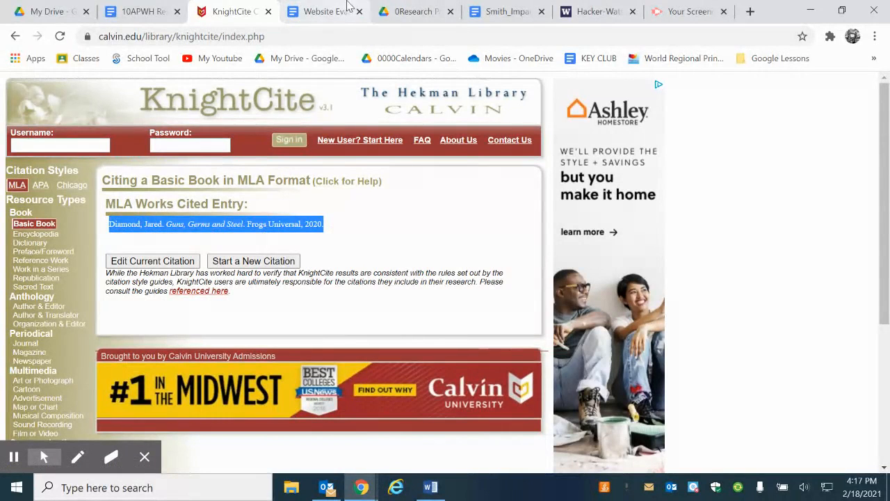
{"action": "left_click", "coordinate": [501, 11]}
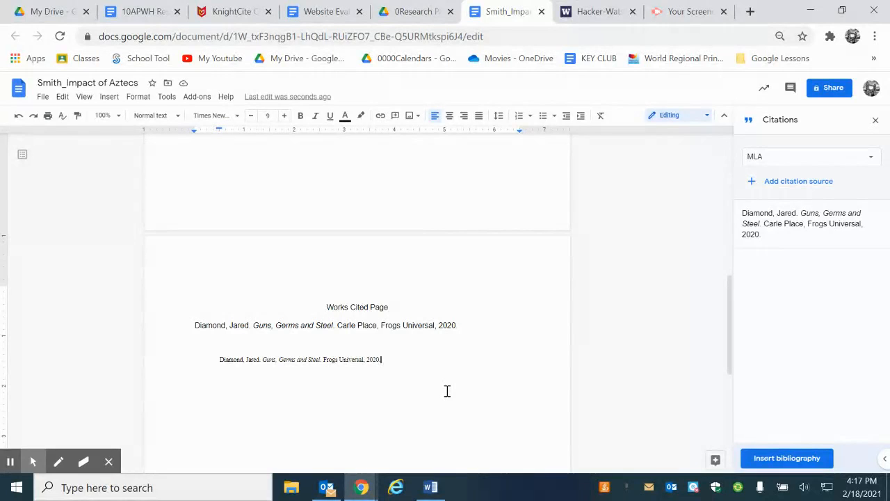
{"action": "mouse_move", "coordinate": [409, 379]}
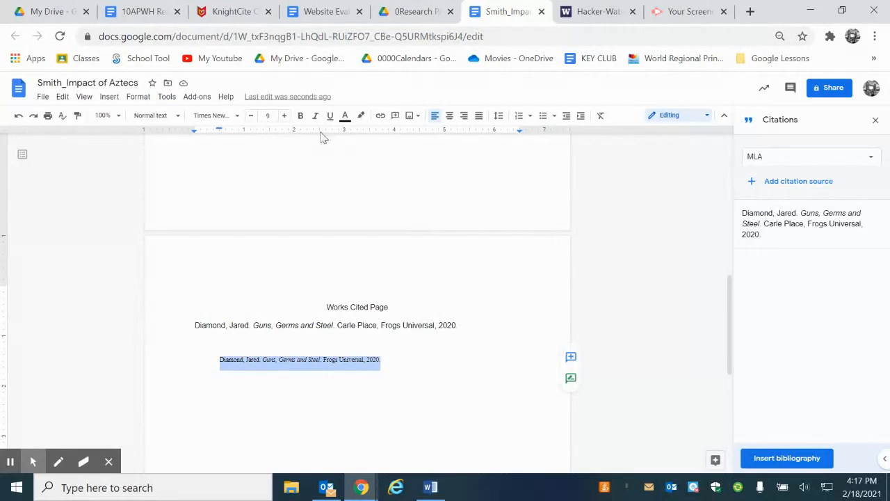
Step: Increase the font size of the Diamond Works Cited entry two steps
{"action": "left_click", "coordinate": [285, 116]}
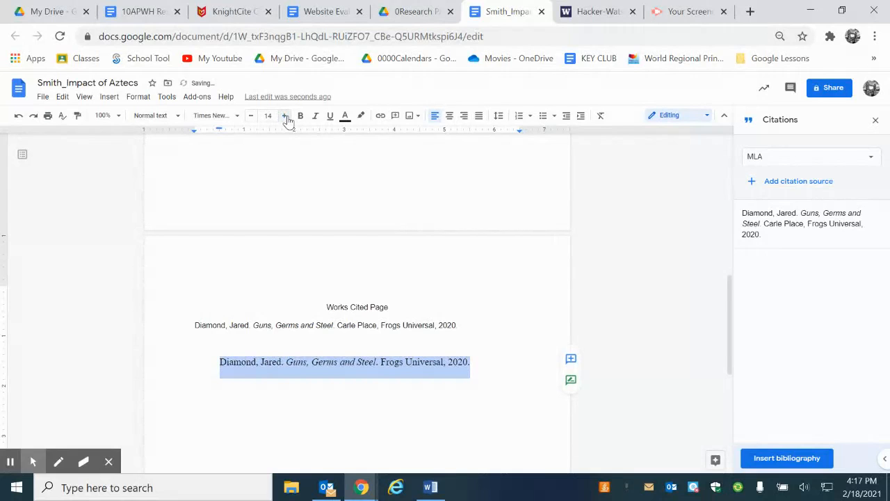
{"action": "left_click", "coordinate": [284, 115]}
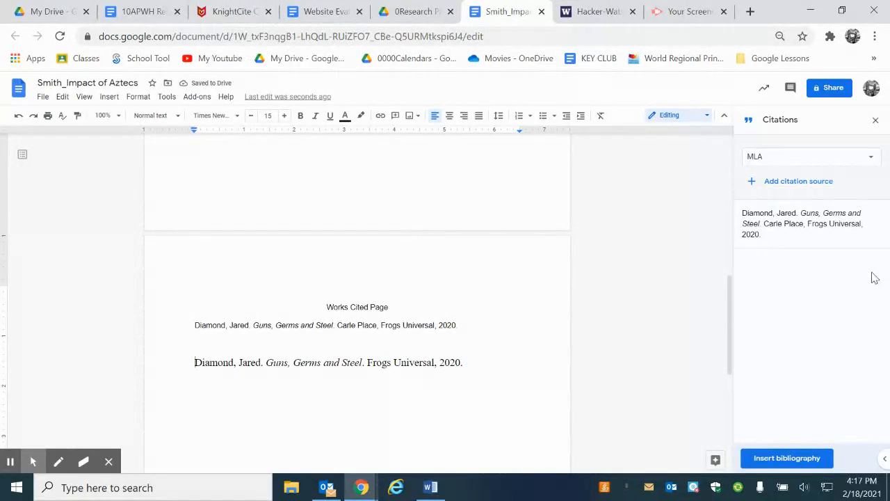
{"action": "mouse_move", "coordinate": [820, 445]}
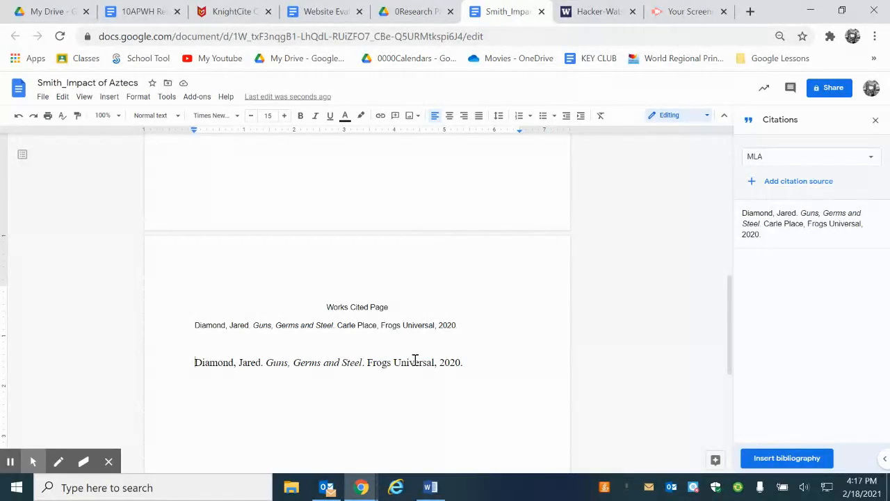
{"action": "left_click_drag", "start_coordinate": [326, 307], "coordinate": [462, 370]}
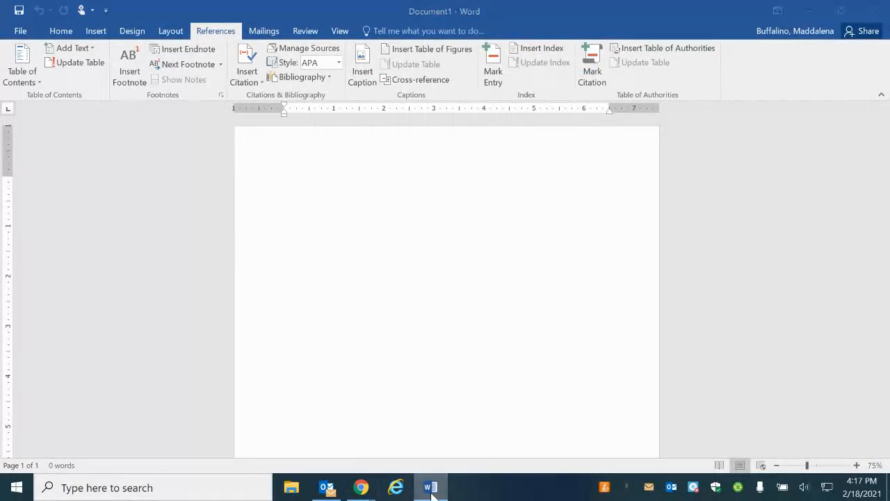
Step: Select the whole paper in Google Docs, move to the Word document, and select John Smith
{"action": "left_click", "coordinate": [359, 487]}
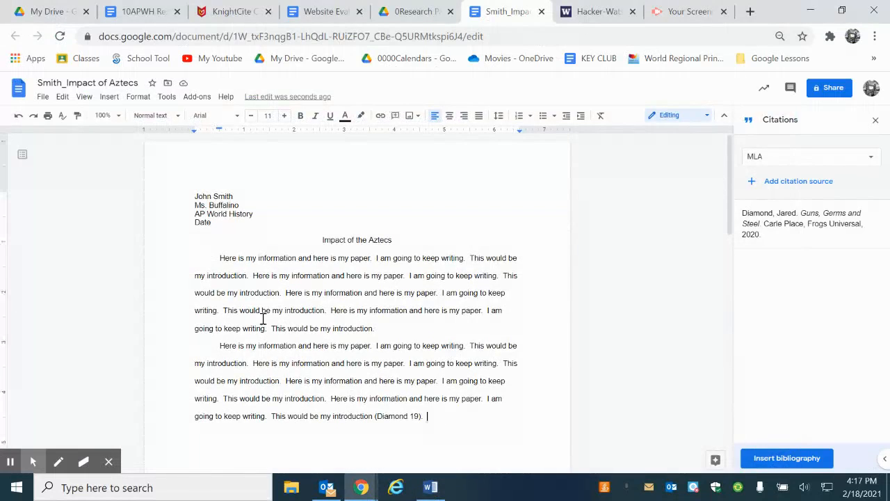
{"action": "key", "text": "ctrl+a"}
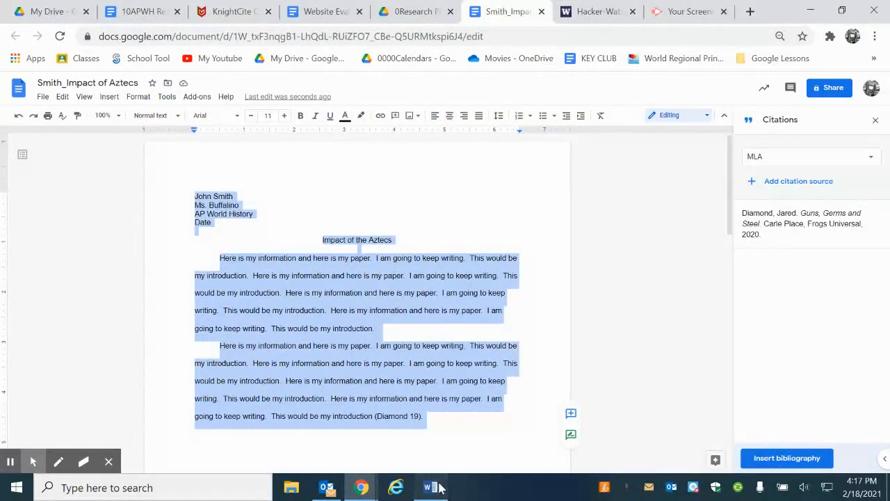
{"action": "left_click", "coordinate": [429, 487]}
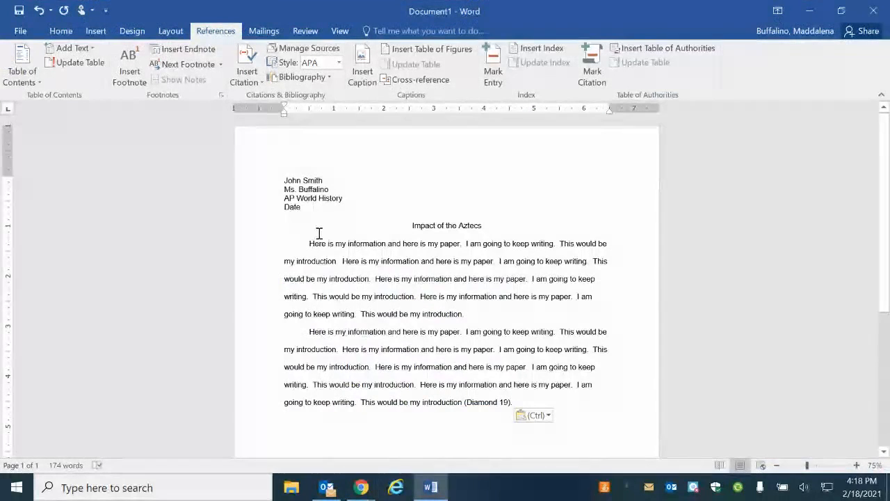
{"action": "mouse_move", "coordinate": [514, 402]}
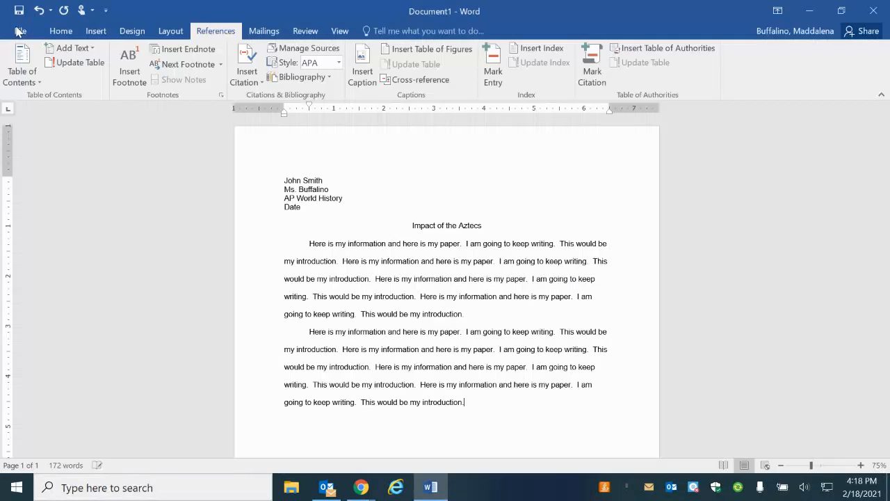
{"action": "double_click", "coordinate": [304, 181]}
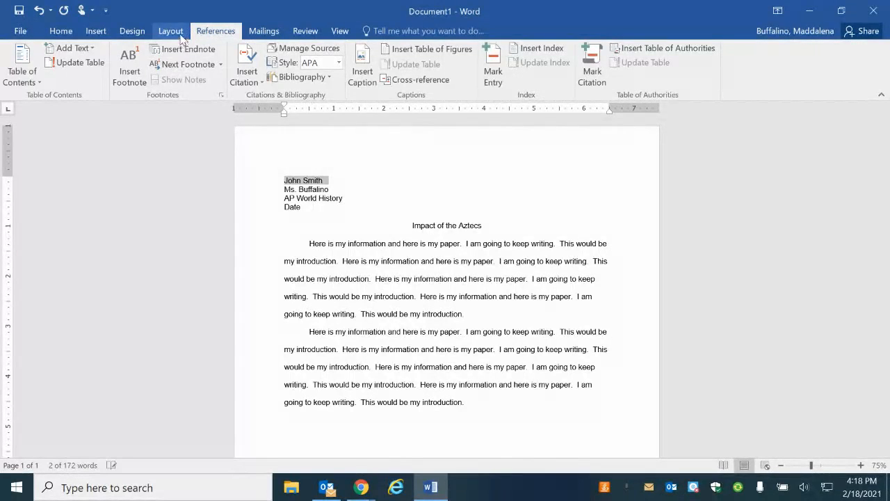
{"action": "mouse_move", "coordinate": [203, 33]}
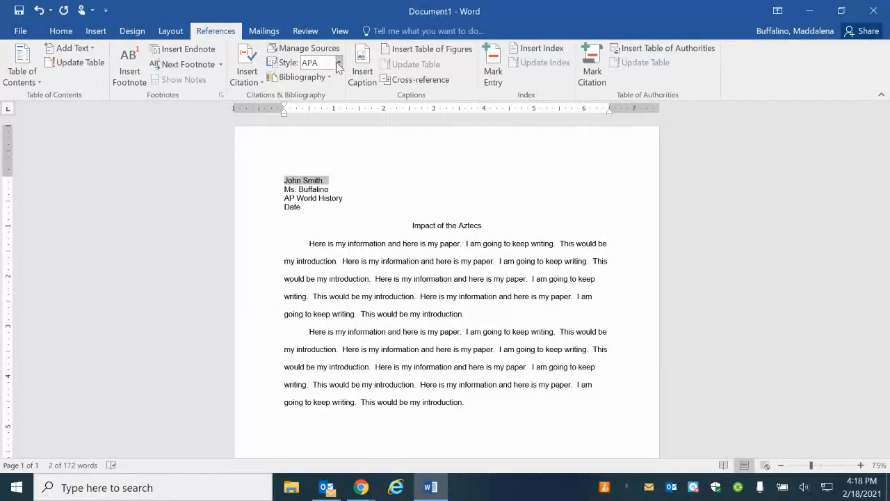
Step: Set Word's citation style to MLA and start a new source via Insert Citation
{"action": "left_click", "coordinate": [340, 63]}
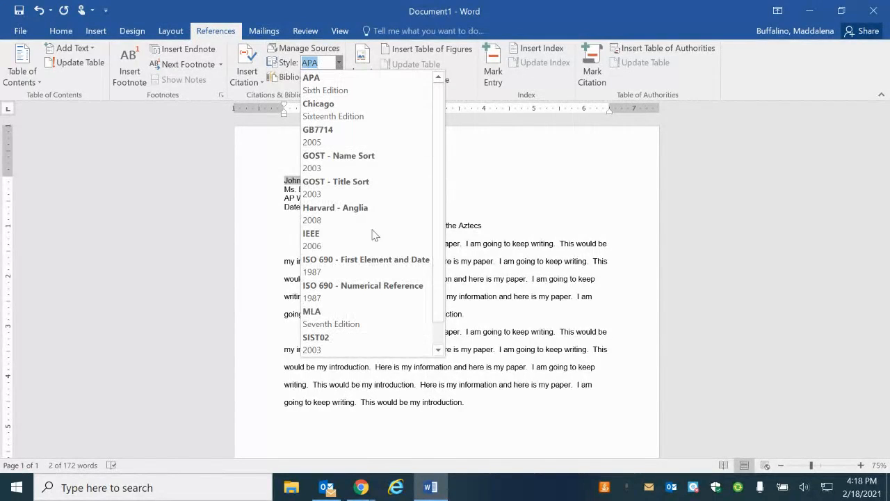
{"action": "left_click", "coordinate": [311, 312]}
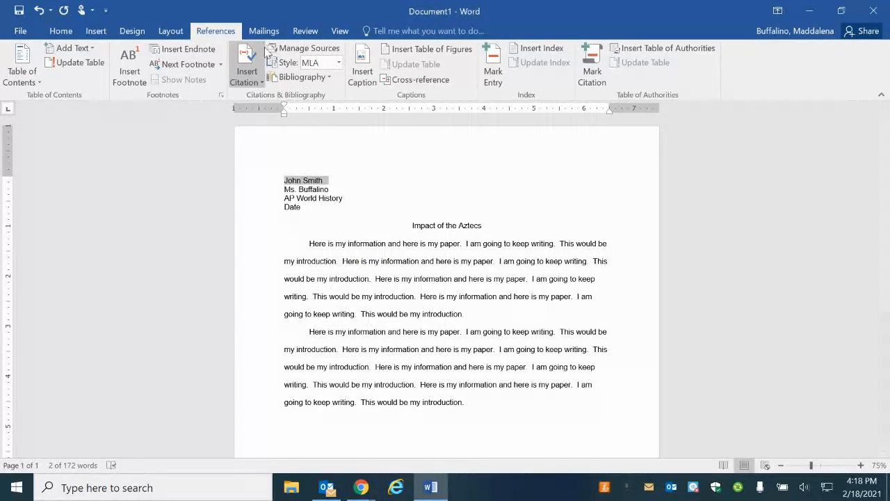
{"action": "left_click", "coordinate": [245, 67]}
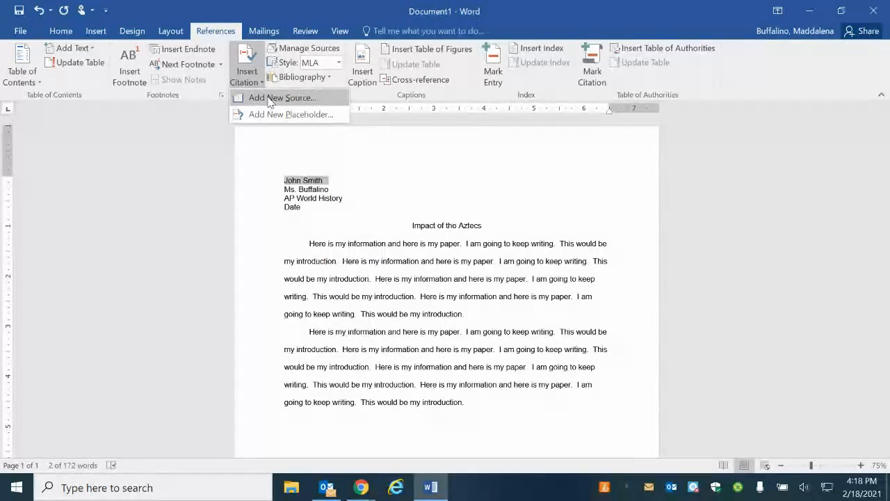
{"action": "left_click", "coordinate": [284, 97]}
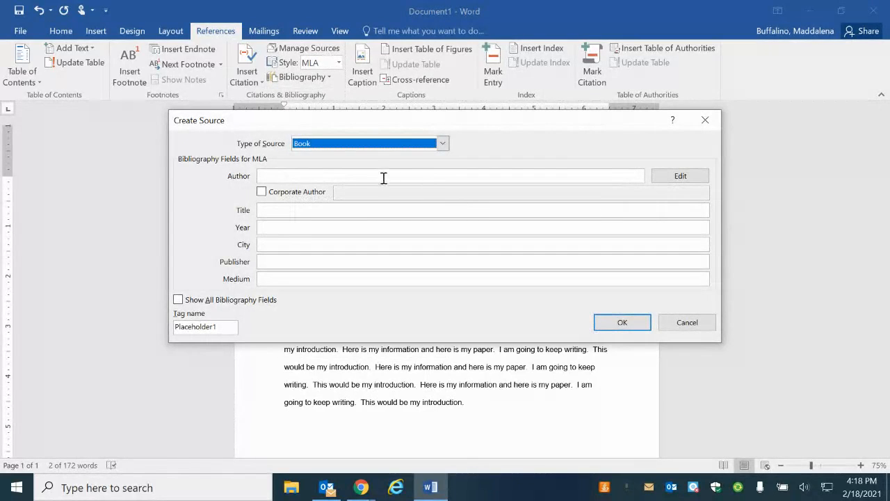
Step: Enter Jared Diamond, Guns, Germs and Steel, 2020, Carle Place, Frogs Universal and save the source
{"action": "left_click", "coordinate": [451, 175]}
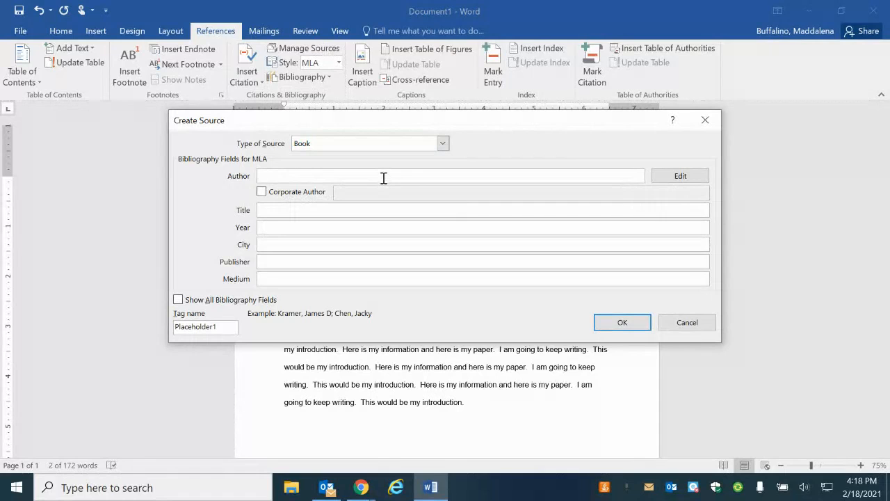
{"action": "type", "text": "Jared Diamond"}
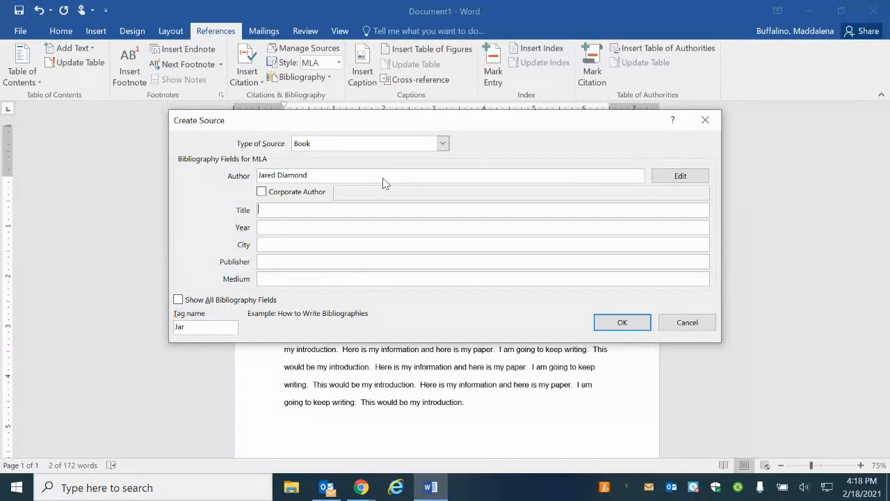
{"action": "type", "text": "G"}
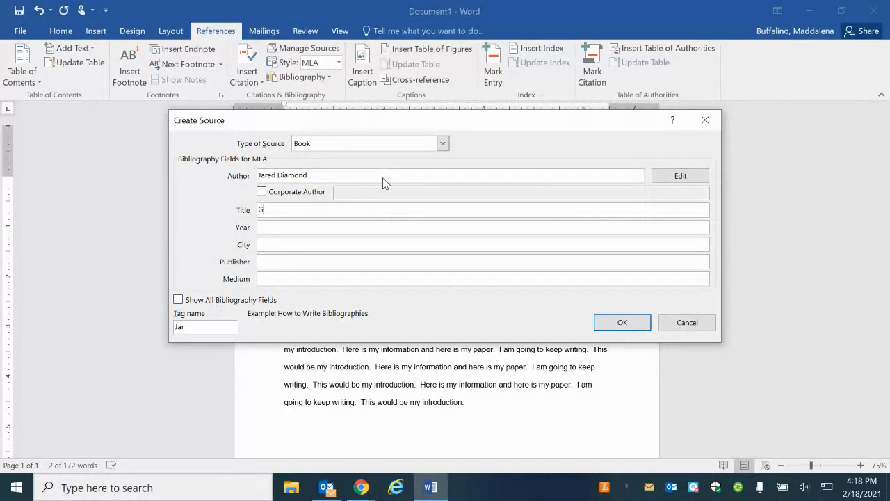
{"action": "type", "text": "uns, Germs"}
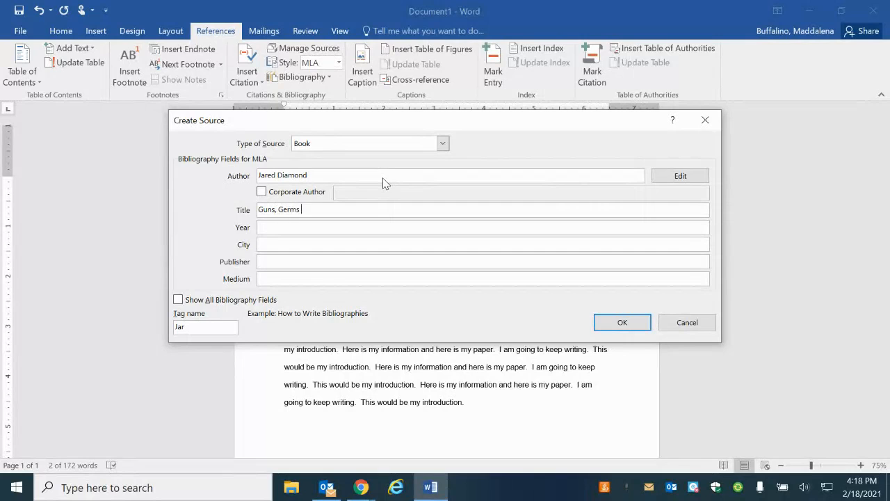
{"action": "type", "text": "and Steel"}
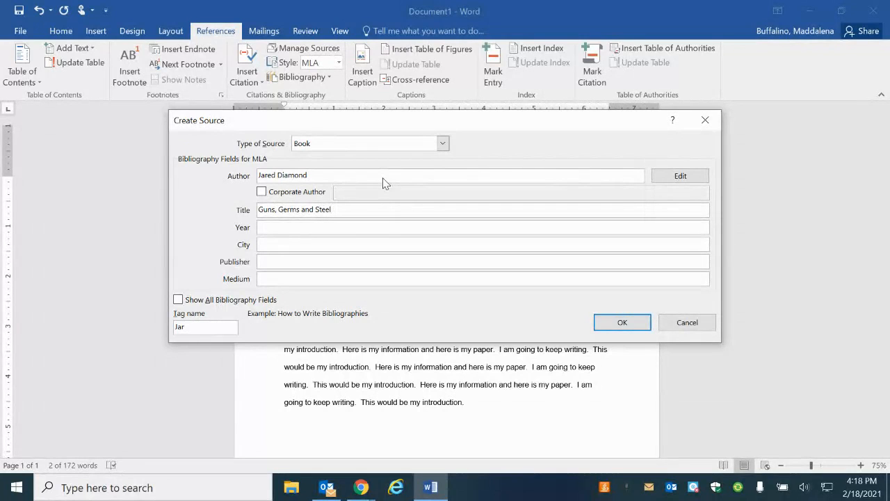
{"action": "type", "text": "202"}
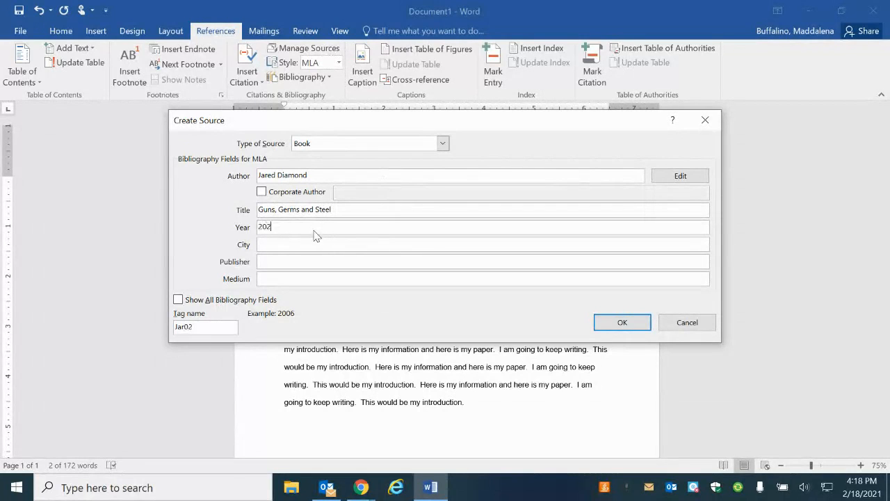
{"action": "type", "text": "Carle Place"}
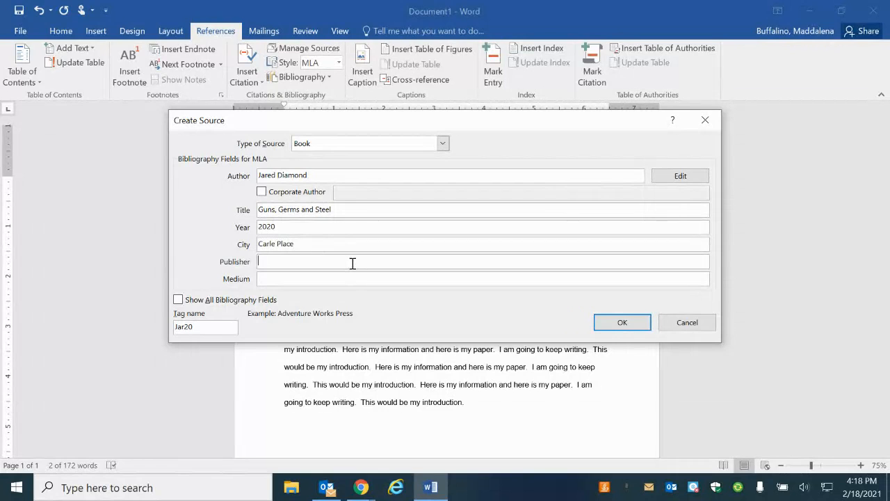
{"action": "type", "text": "Frogs Universal"}
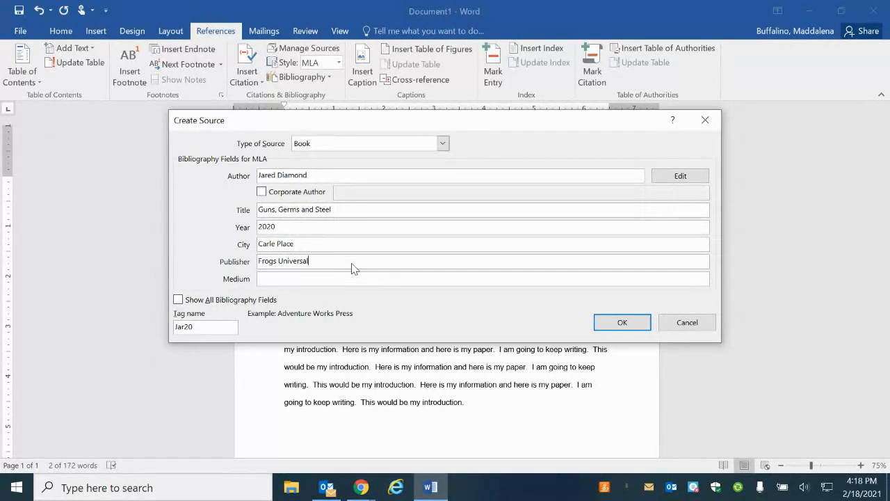
{"action": "left_click", "coordinate": [621, 323]}
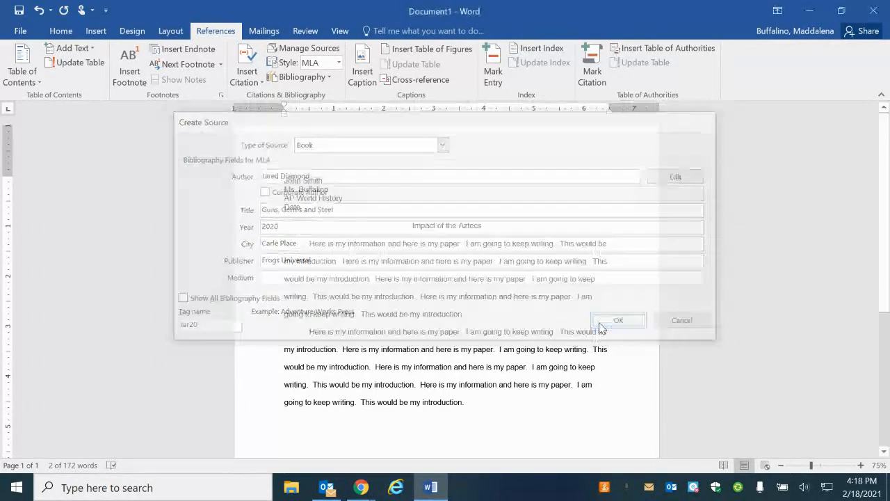
Step: Insert the (Diamond) in-text citation at the end of the second paragraph
{"action": "left_click", "coordinate": [617, 319]}
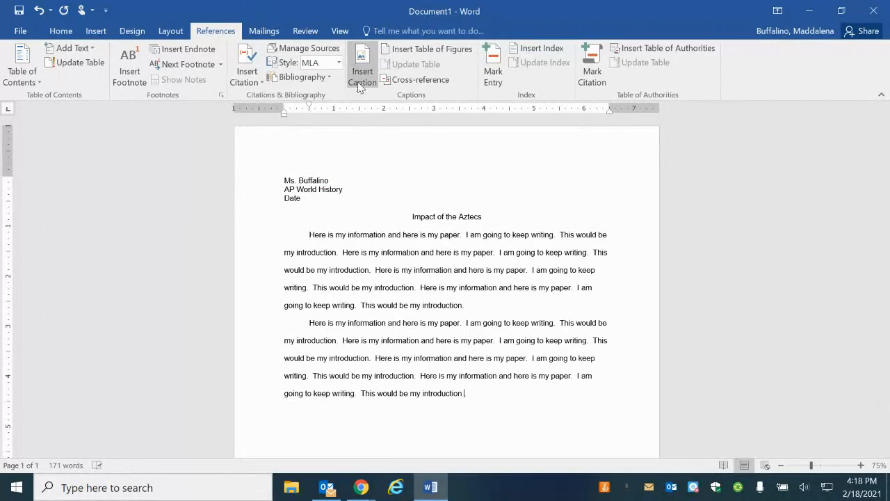
{"action": "left_click", "coordinate": [246, 67]}
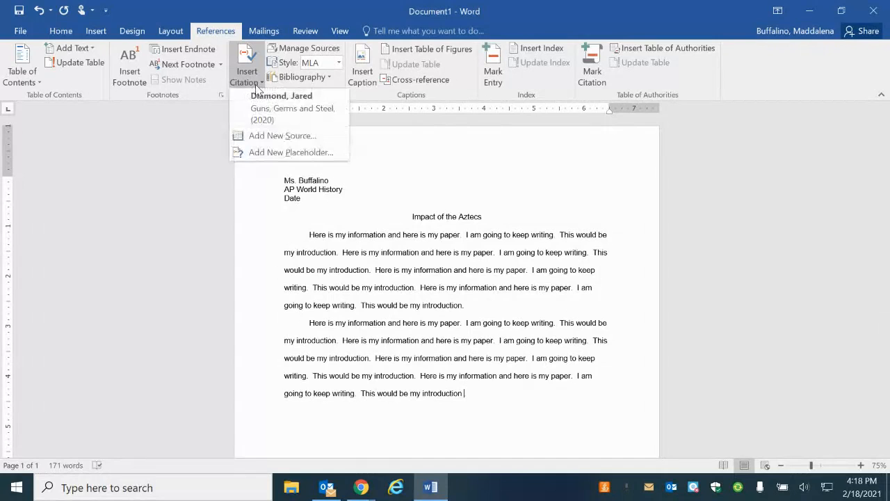
{"action": "left_click", "coordinate": [281, 95]}
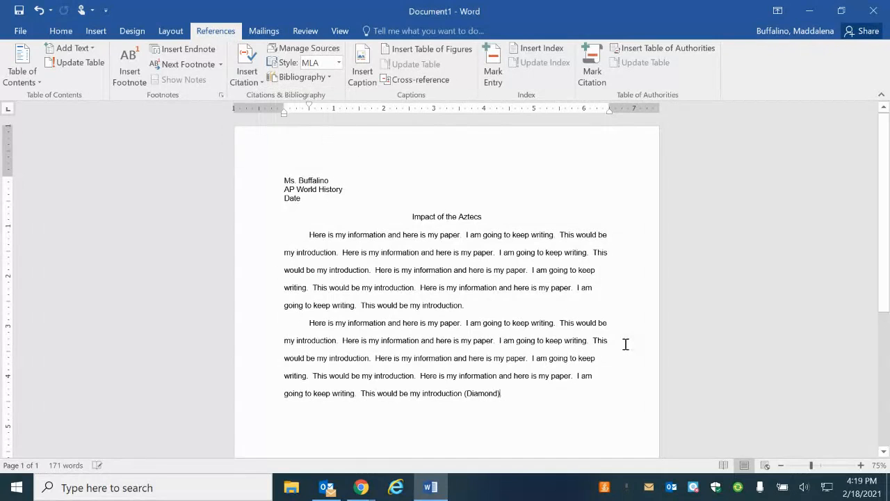
{"action": "mouse_move", "coordinate": [604, 400]}
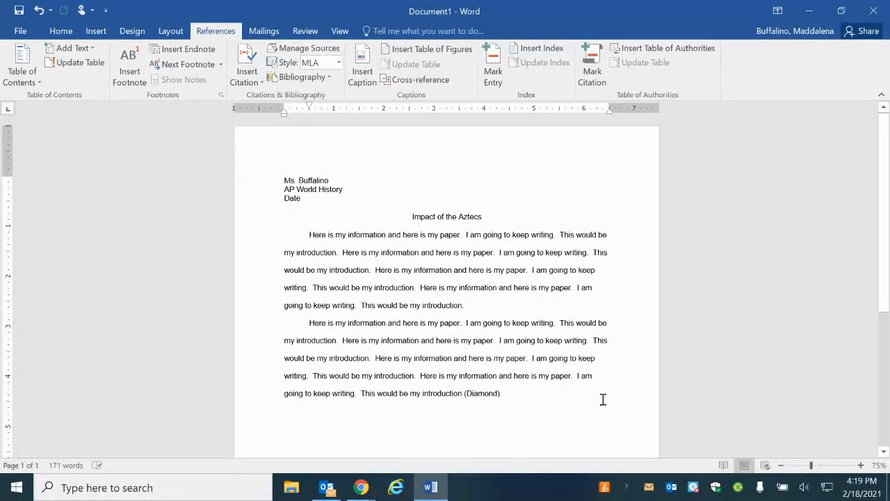
{"action": "mouse_move", "coordinate": [794, 367]}
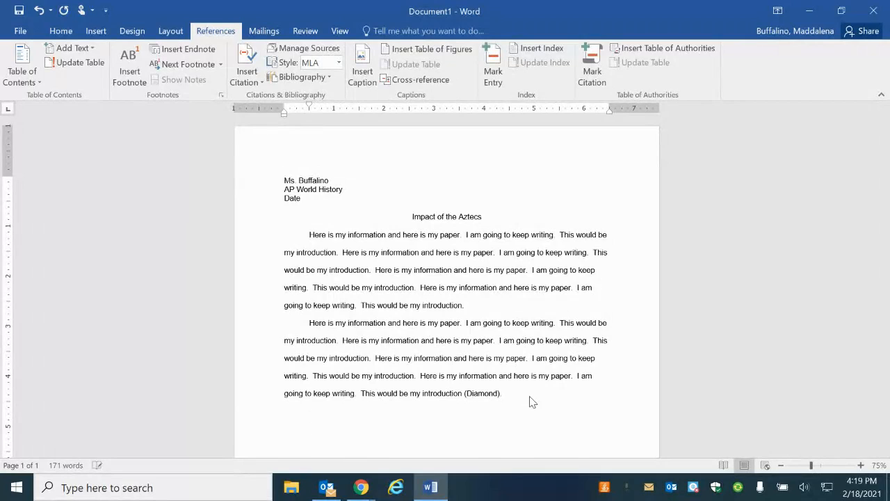
{"action": "left_click", "coordinate": [245, 63]}
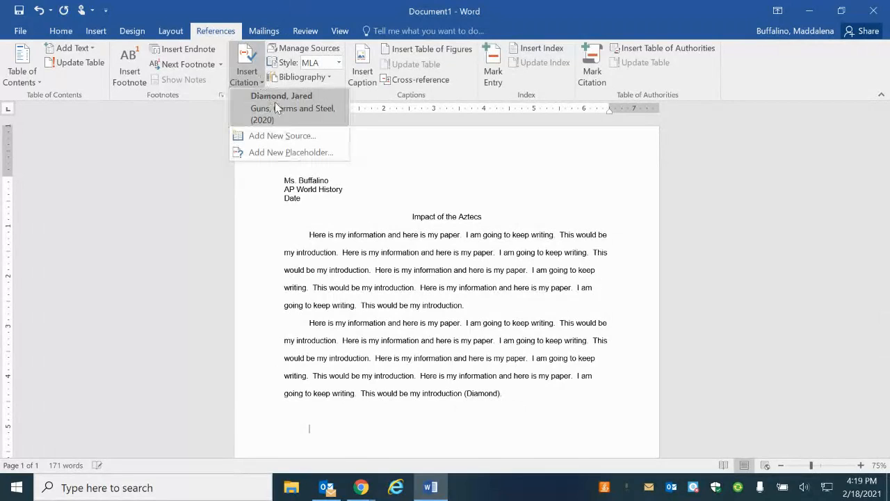
{"action": "mouse_move", "coordinate": [292, 152]}
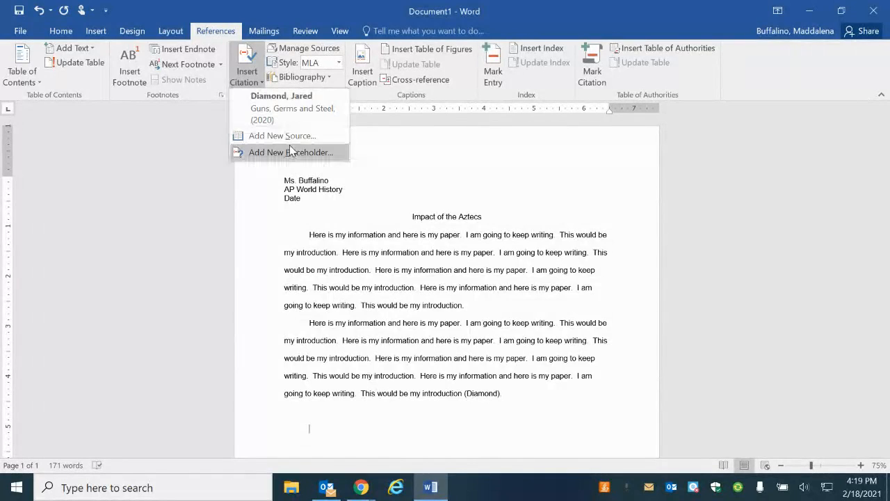
Step: Add George Washington's Farewell Address as a source, then remove its citation from the page
{"action": "left_click", "coordinate": [289, 152]}
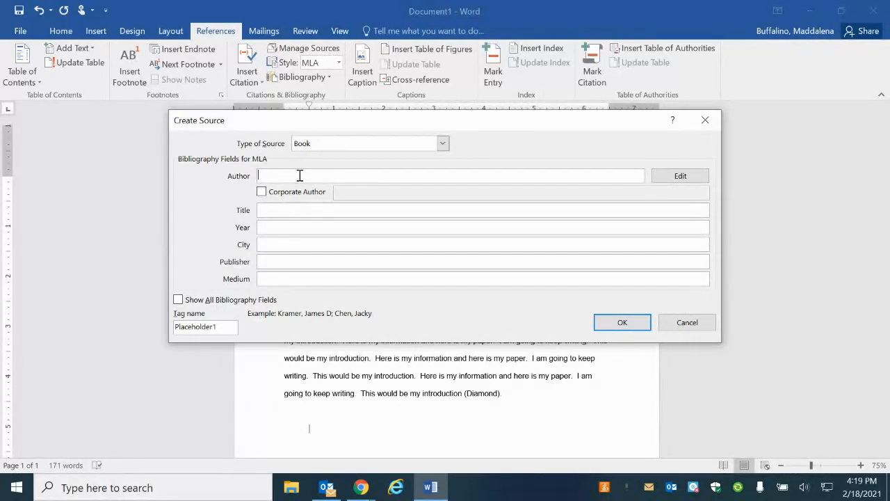
{"action": "type", "text": "Gerog"}
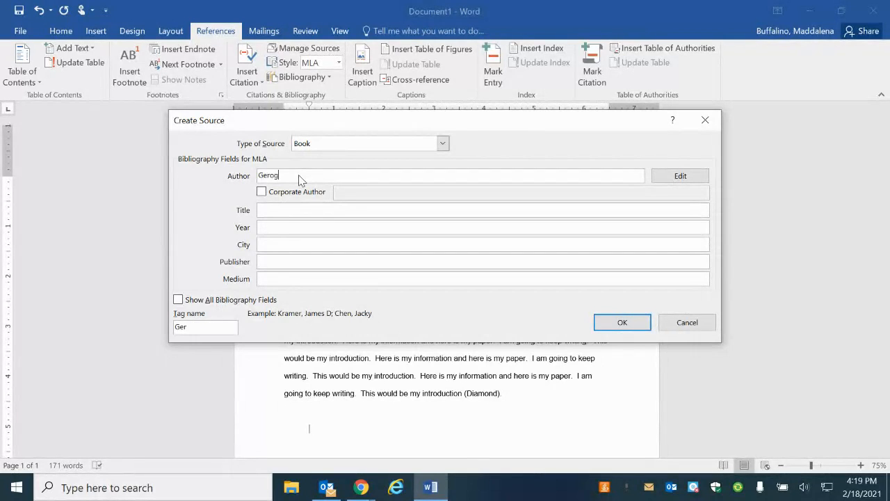
{"action": "type", "text": "George Washington"}
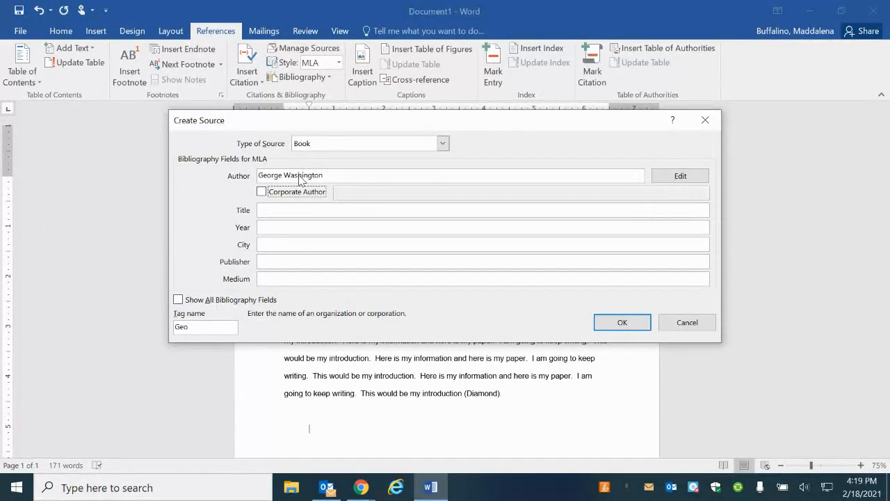
{"action": "type", "text": "Farewell Address"}
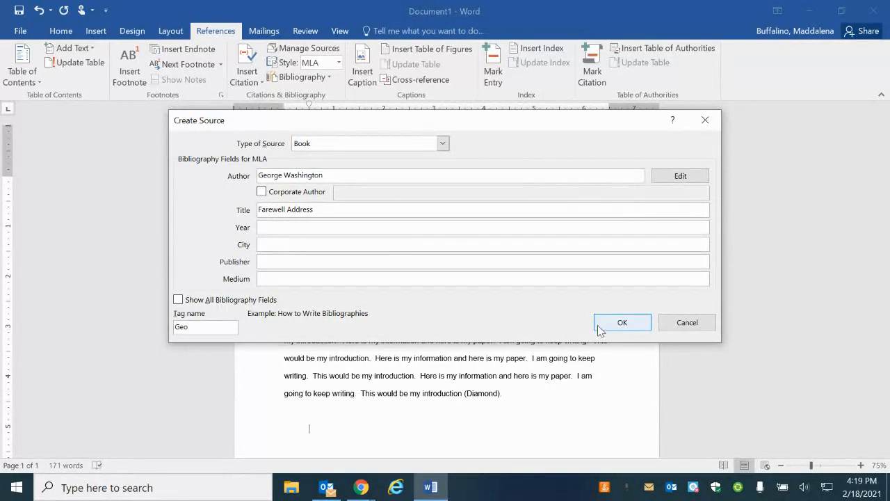
{"action": "left_click", "coordinate": [621, 323]}
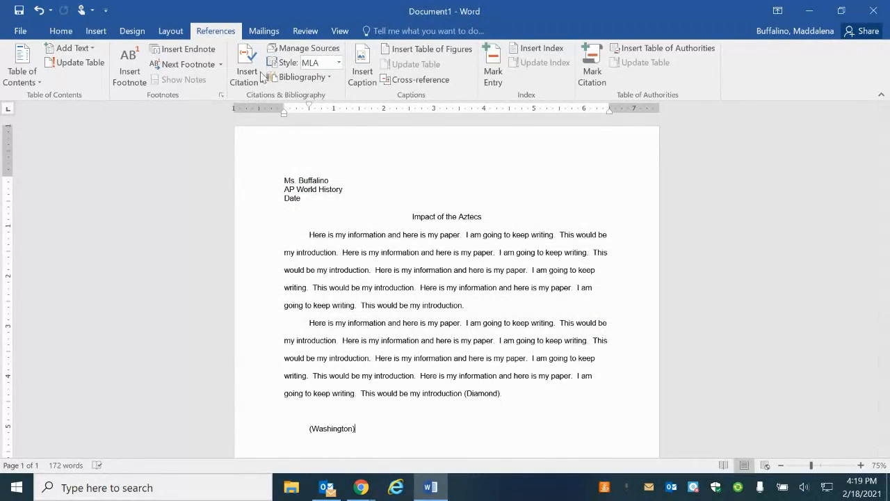
{"action": "left_click", "coordinate": [247, 63]}
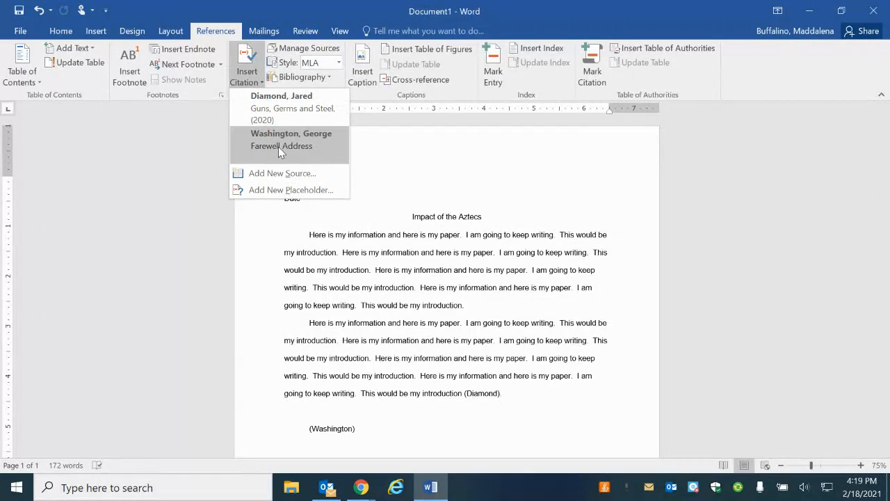
{"action": "left_click", "coordinate": [281, 139]}
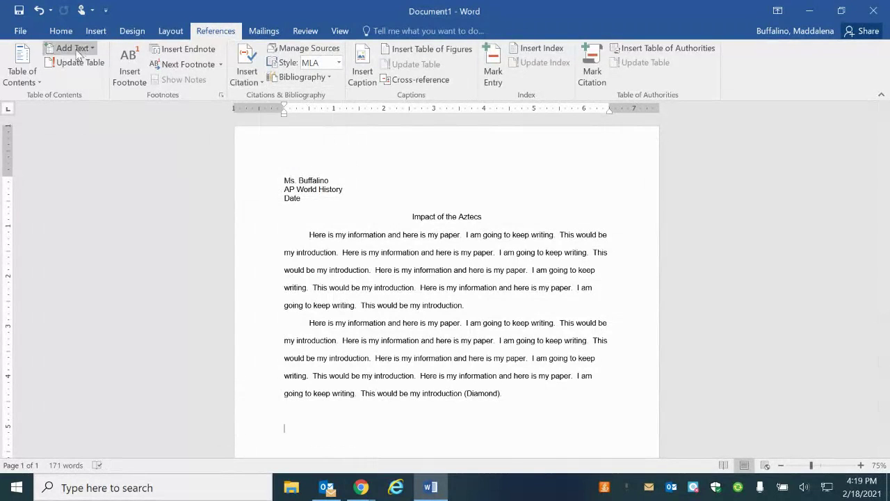
Step: Insert a page break and a Works Cited bibliography listing the Diamond and Washington sources
{"action": "left_click", "coordinate": [95, 31]}
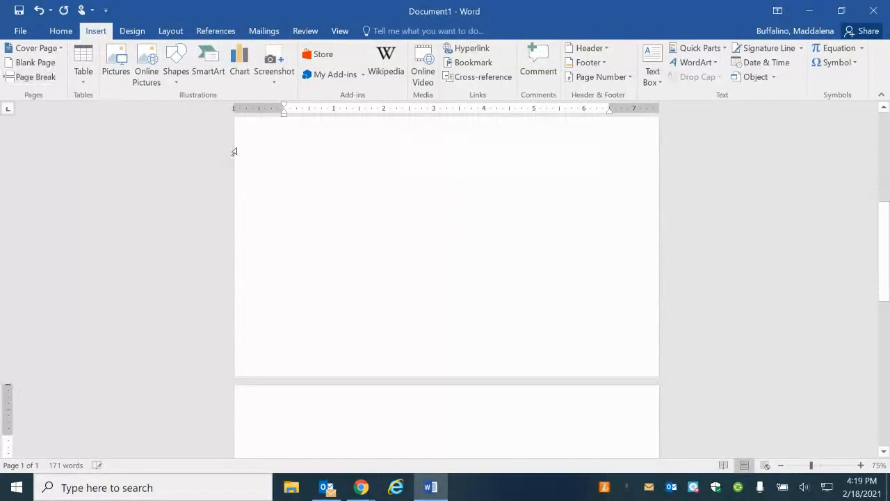
{"action": "left_click", "coordinate": [216, 31]}
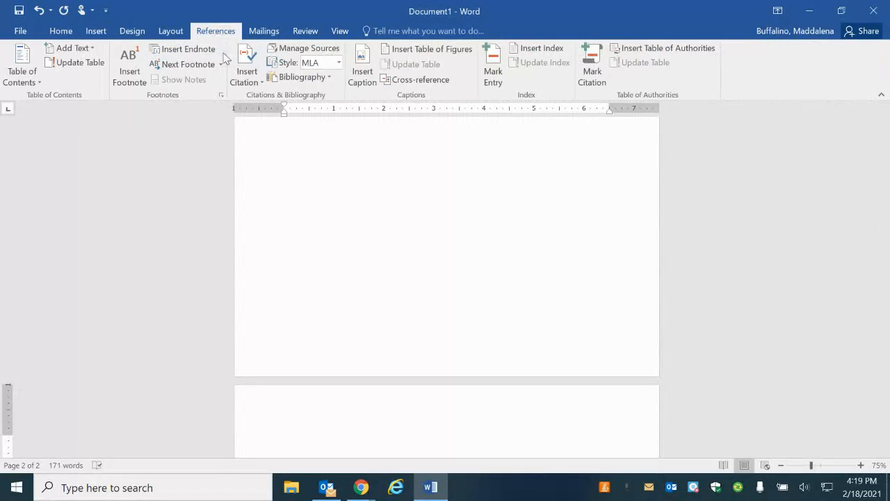
{"action": "left_click", "coordinate": [303, 77]}
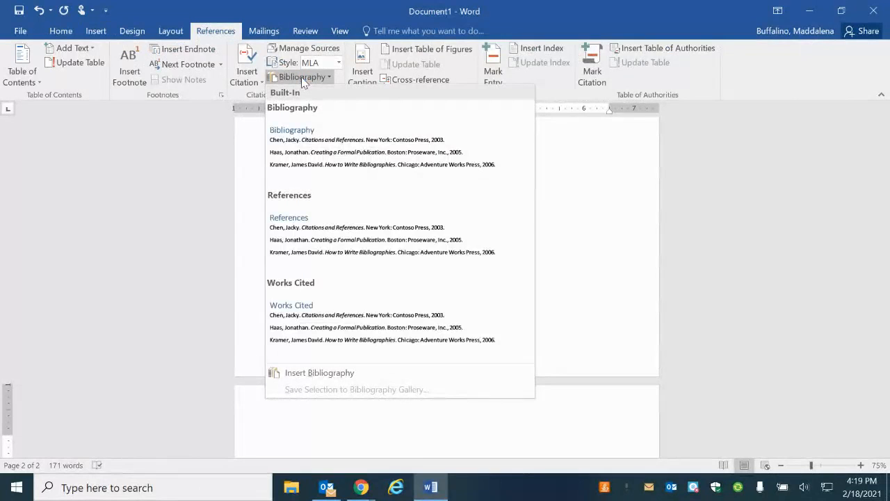
{"action": "mouse_move", "coordinate": [395, 320]}
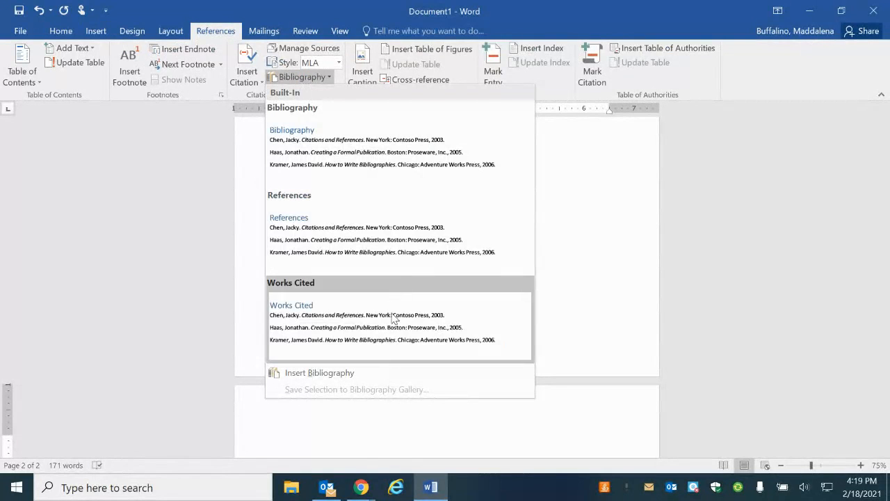
{"action": "left_click", "coordinate": [290, 304]}
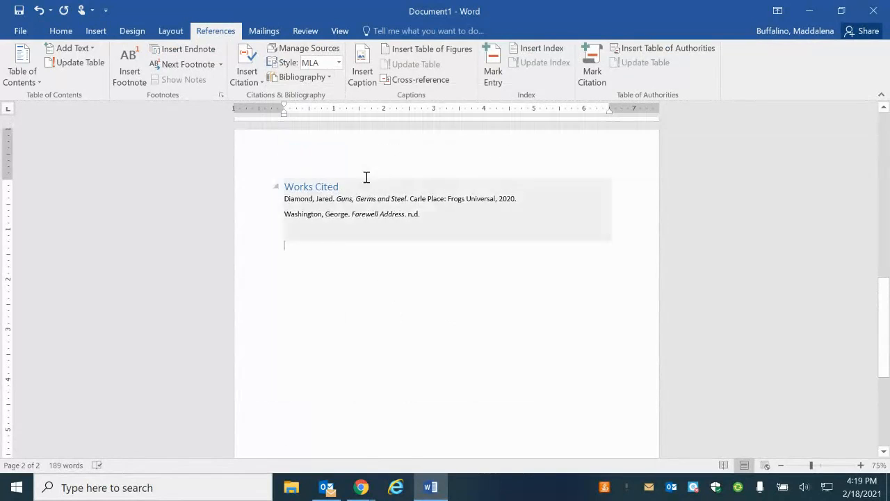
{"action": "left_click", "coordinate": [312, 187]}
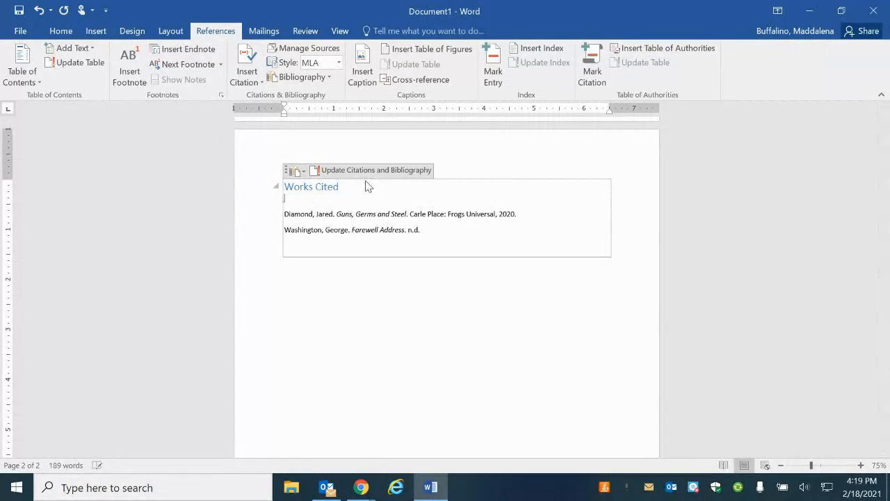
Step: Reopen the bibliography gallery and adjust the Works Cited block on the second page
{"action": "left_click", "coordinate": [416, 334]}
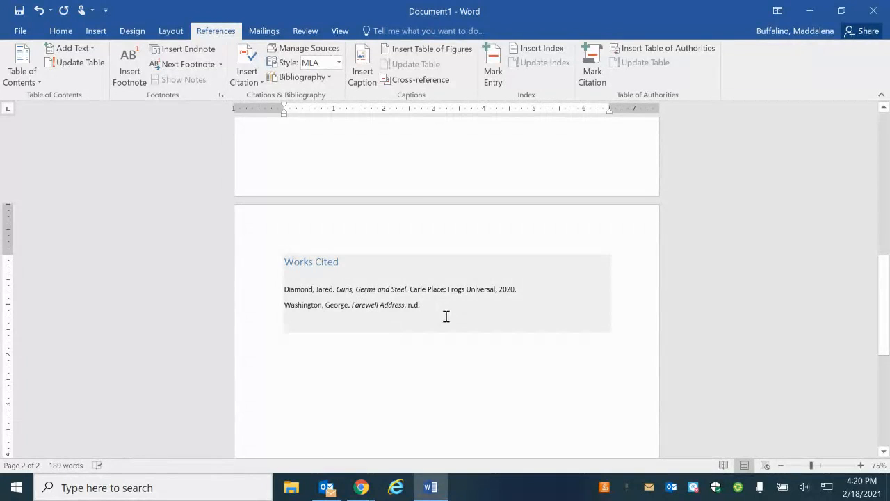
{"action": "left_click", "coordinate": [303, 76]}
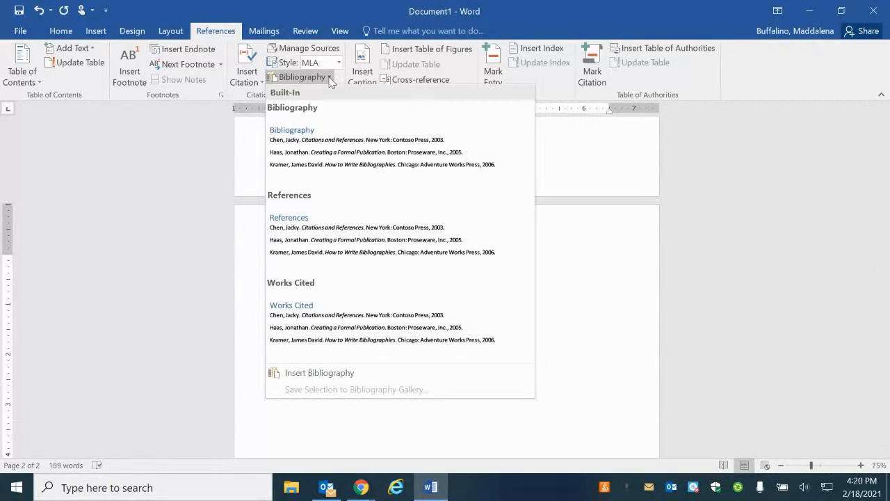
{"action": "mouse_move", "coordinate": [356, 334]}
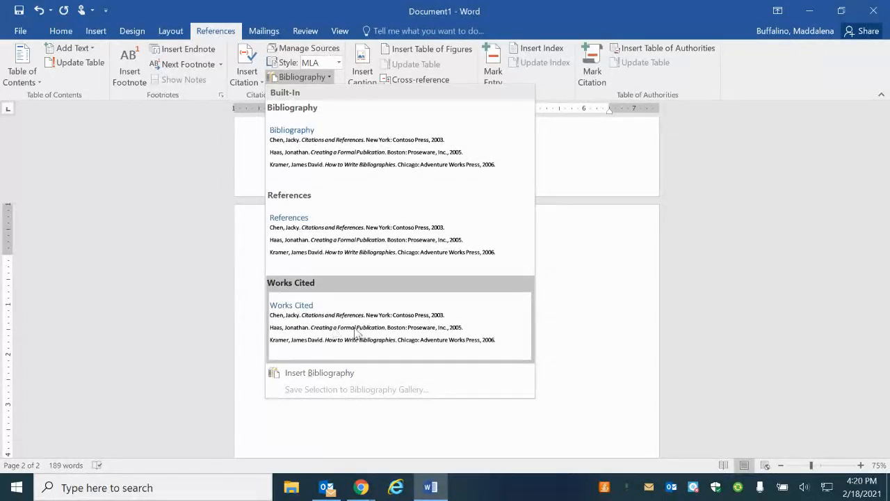
{"action": "left_click", "coordinate": [687, 178]}
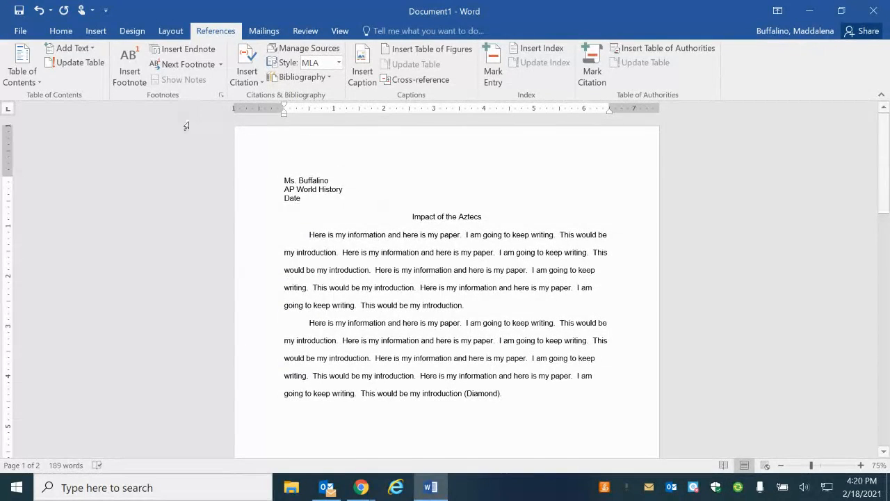
{"action": "left_click", "coordinate": [94, 30]}
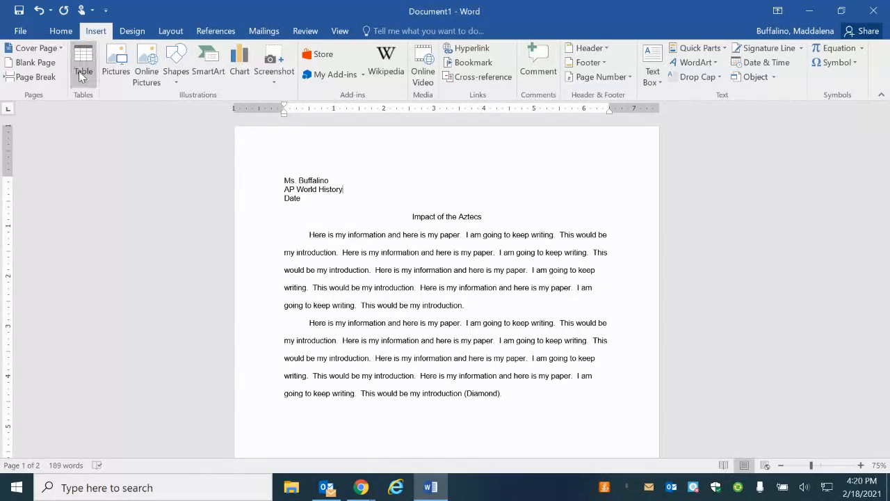
Step: Add top-of-page page numbers with a different first-page header
{"action": "left_click", "coordinate": [600, 76]}
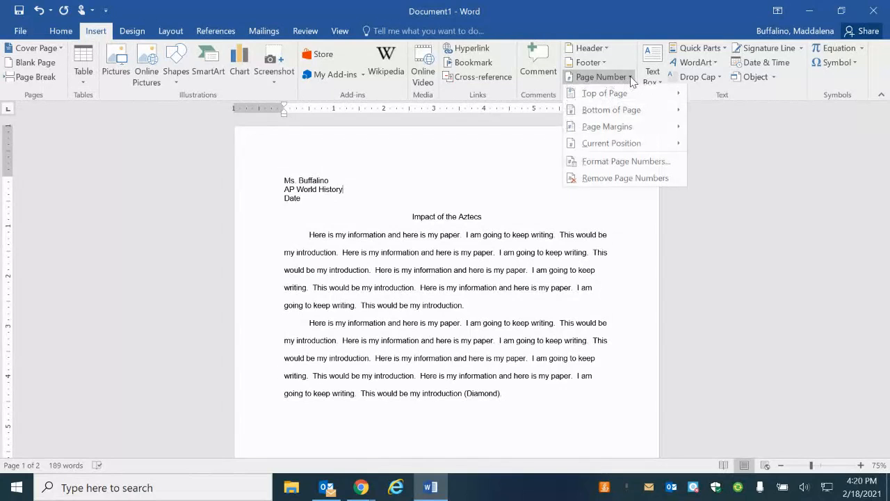
{"action": "left_click", "coordinate": [603, 94]}
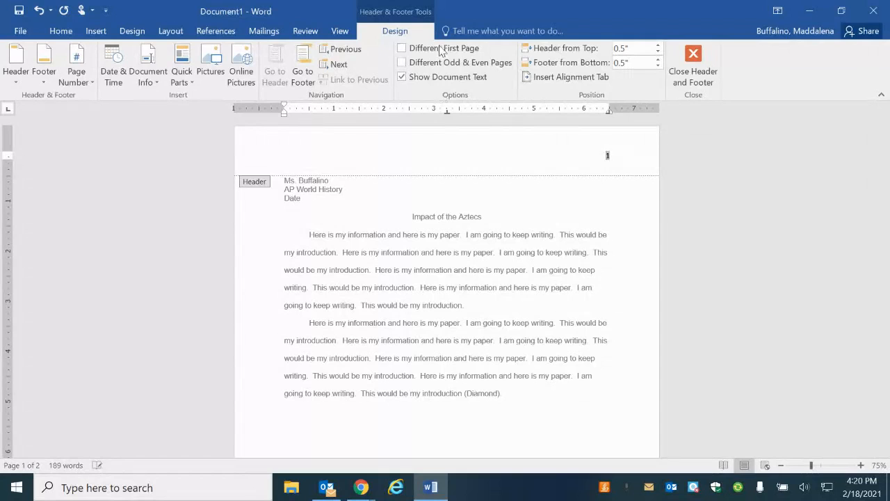
{"action": "left_click", "coordinate": [399, 47]}
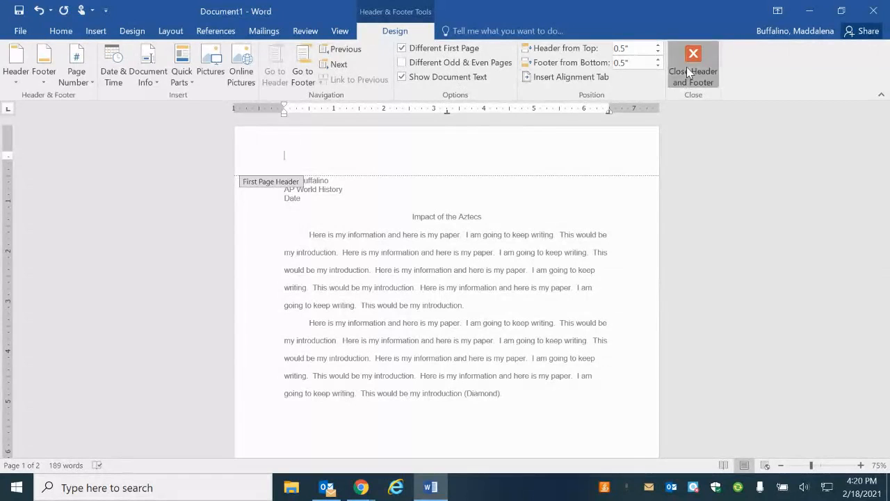
{"action": "left_click", "coordinate": [693, 55]}
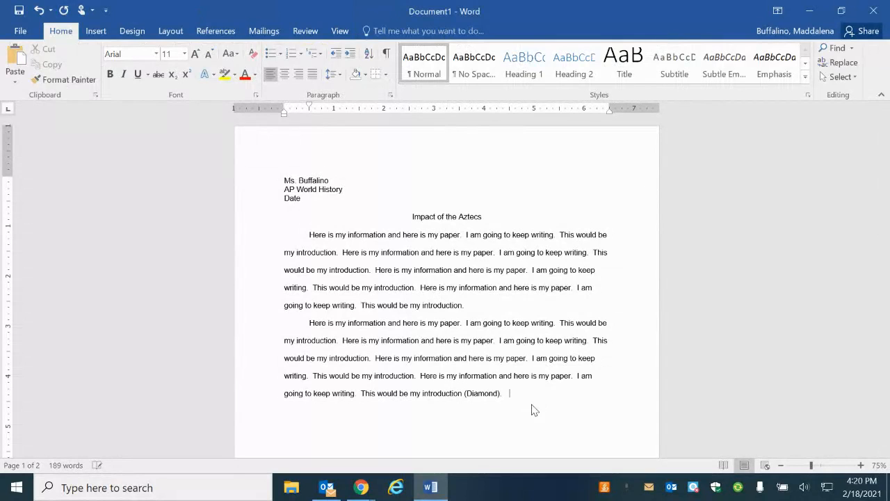
Step: Put Smith before the page number so later pages read "Smith 2", then leave the header
{"action": "scroll", "scroll_direction": "down", "scroll_amount": 3}
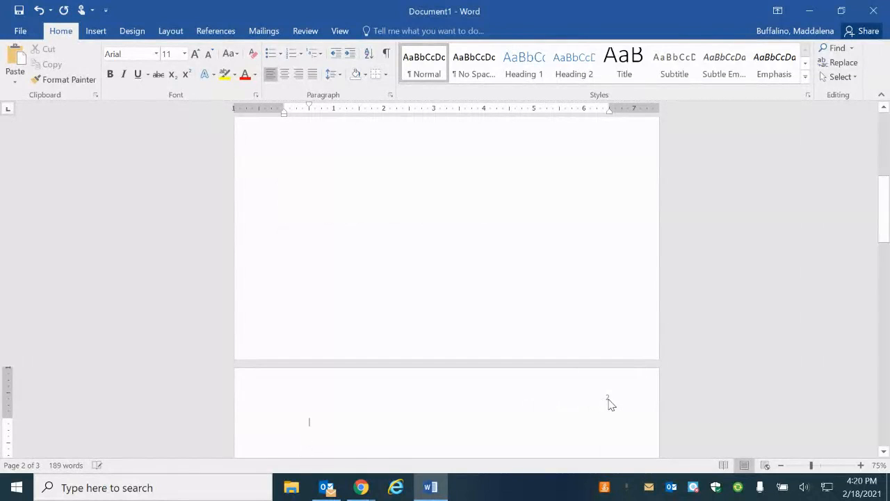
{"action": "scroll", "scroll_direction": "down", "scroll_amount": 3}
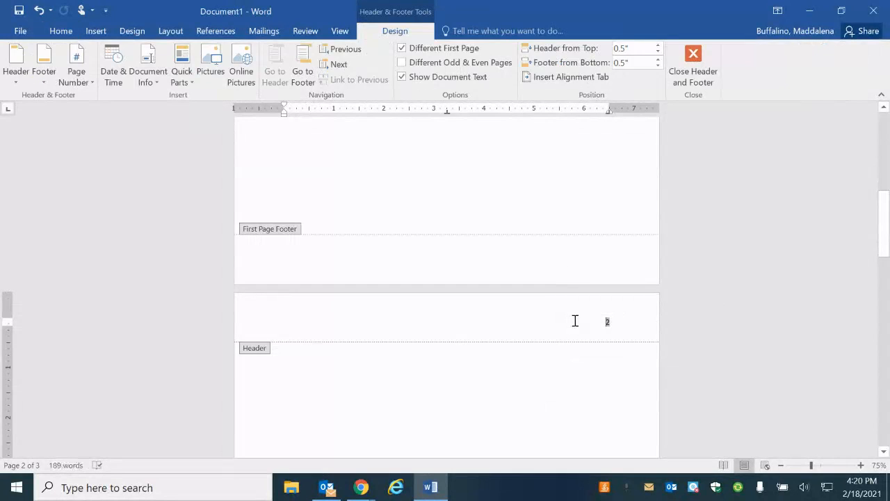
{"action": "type", "text": "Buffalino"}
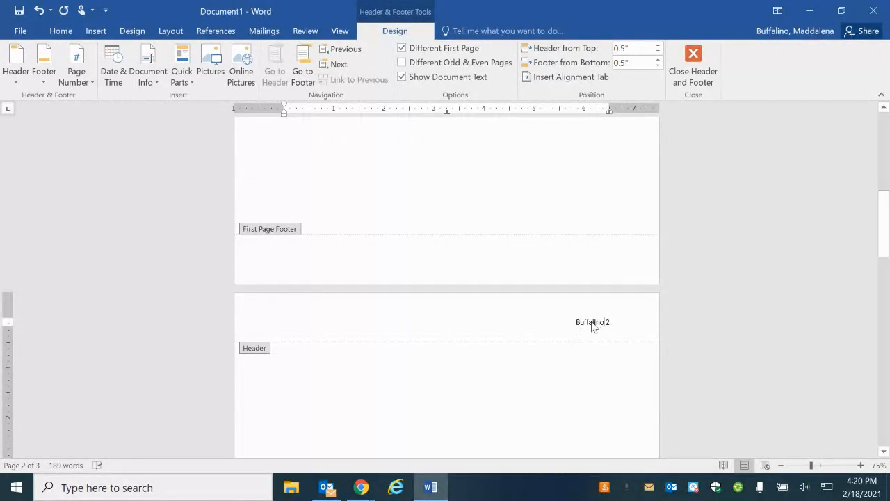
{"action": "type", "text": "Sml 2"}
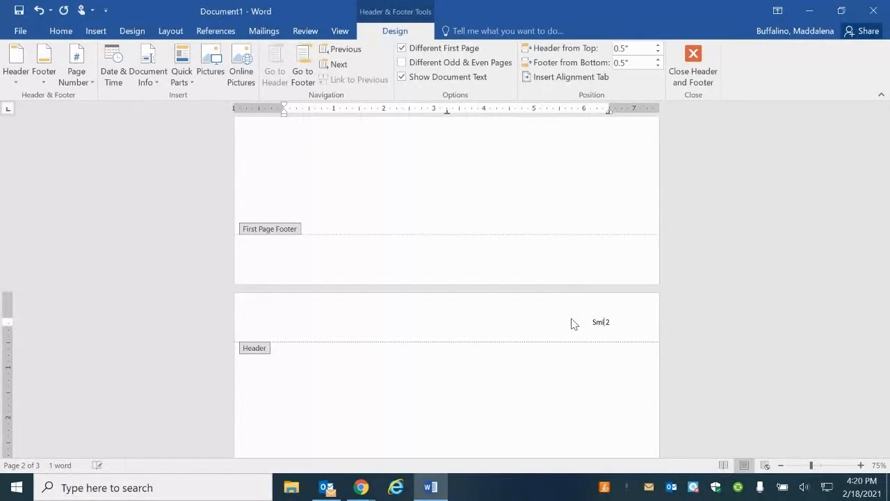
{"action": "type", "text": "Smith"}
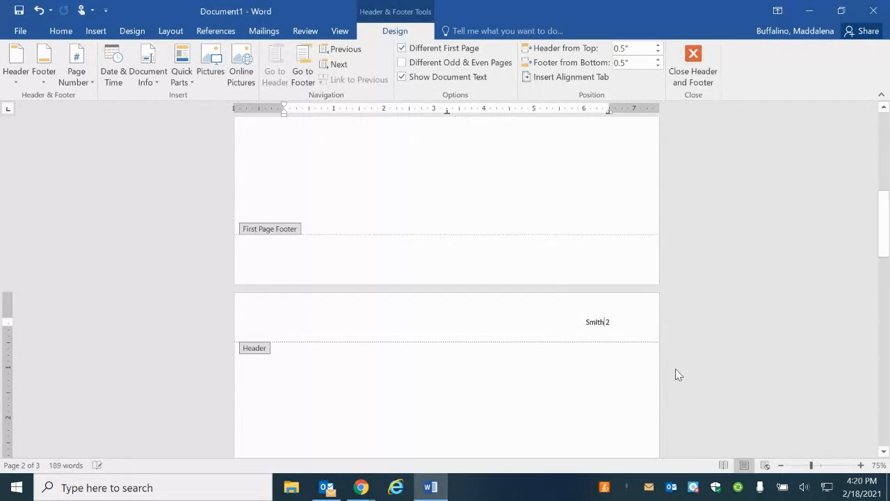
{"action": "mouse_move", "coordinate": [695, 62]}
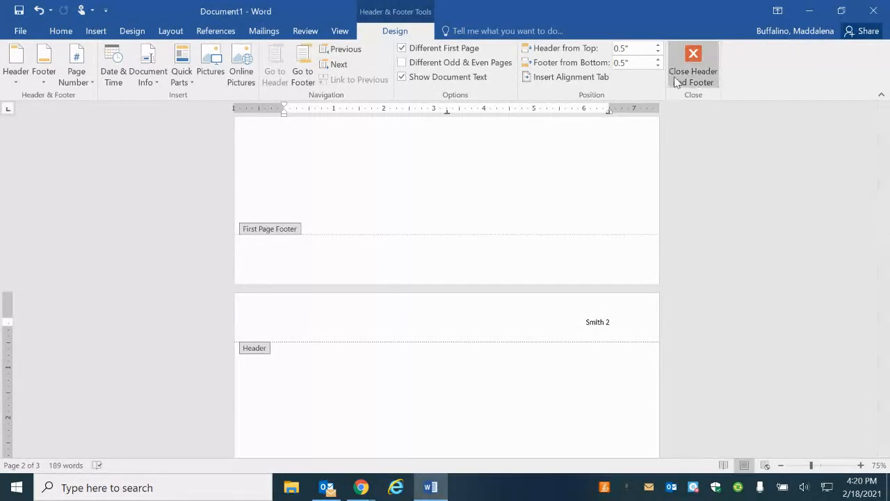
{"action": "left_click", "coordinate": [693, 54]}
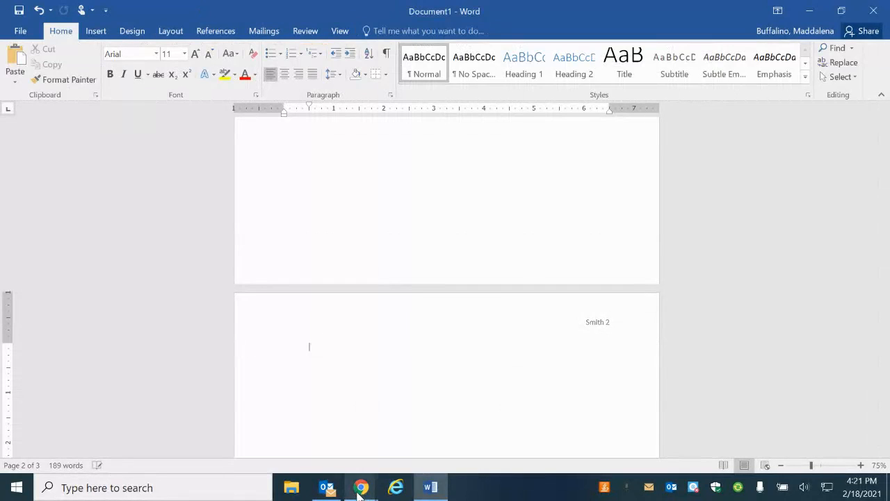
Step: In the Google Docs paper, set a different first-page header so only later pages show Smith 2
{"action": "left_click", "coordinate": [360, 486]}
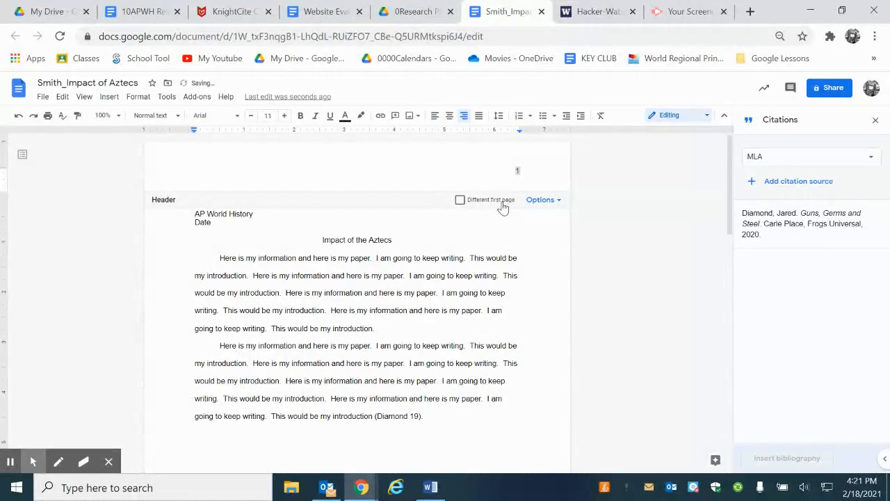
{"action": "left_click", "coordinate": [459, 201]}
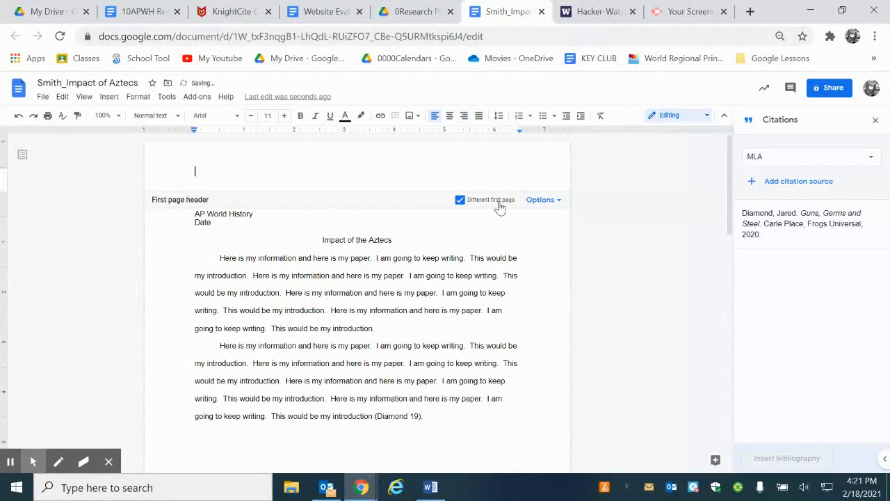
{"action": "scroll", "scroll_direction": "down", "scroll_amount": 3}
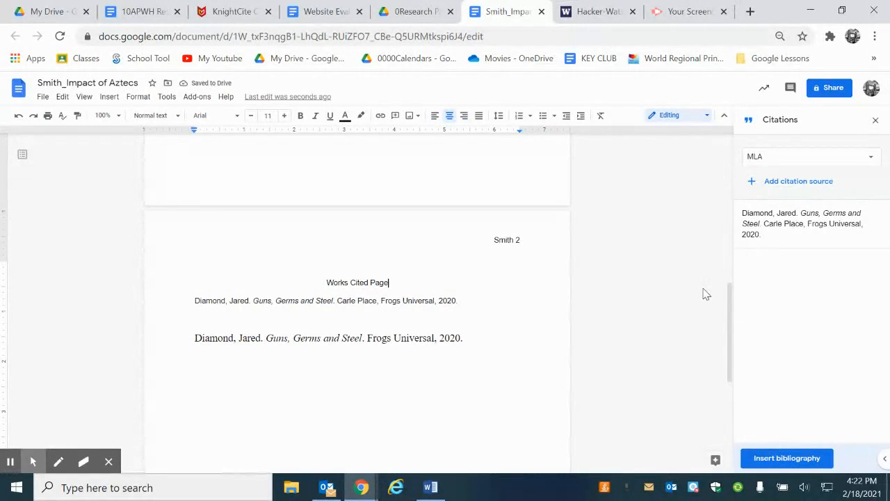
{"action": "mouse_move", "coordinate": [91, 375]}
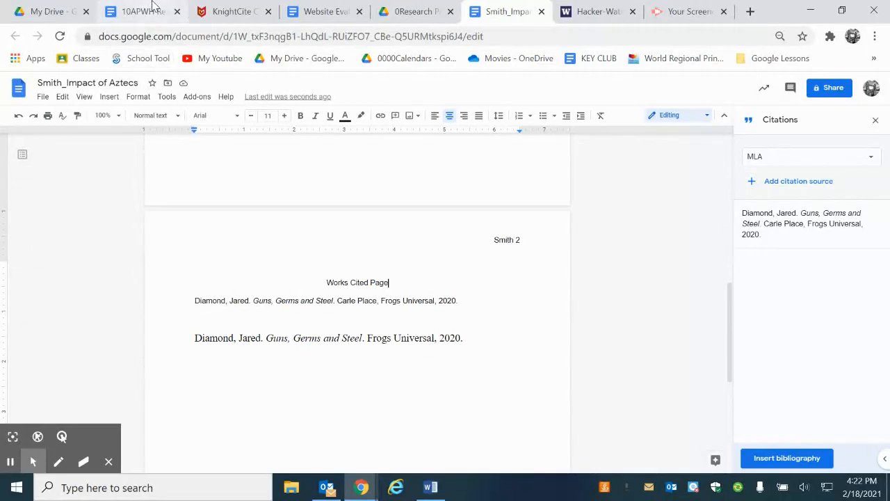
{"action": "left_click", "coordinate": [146, 11]}
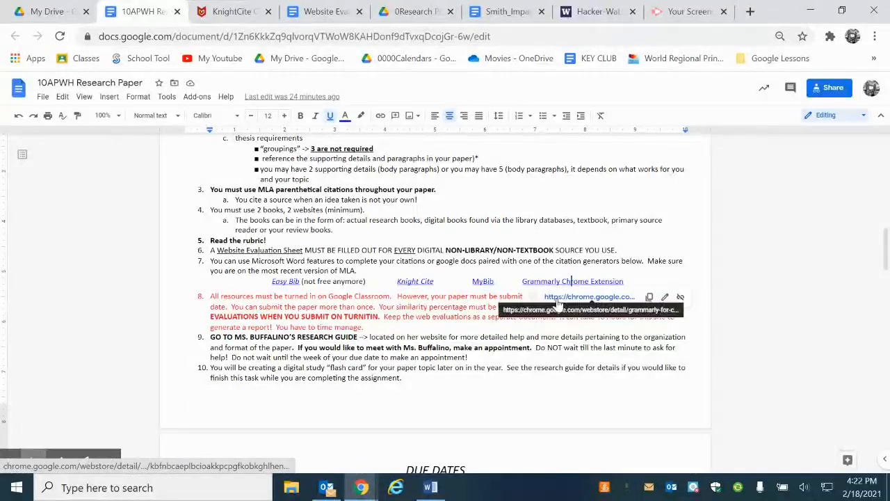
{"action": "mouse_move", "coordinate": [574, 281]}
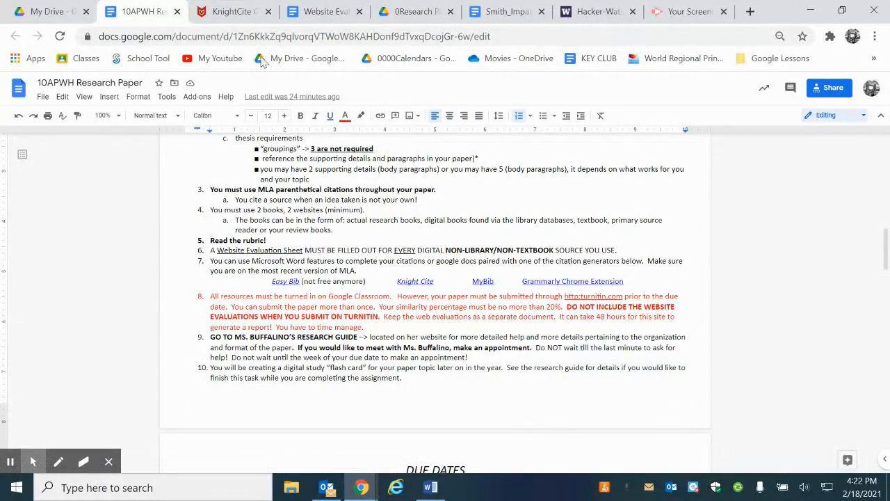
{"action": "left_click", "coordinate": [506, 11]}
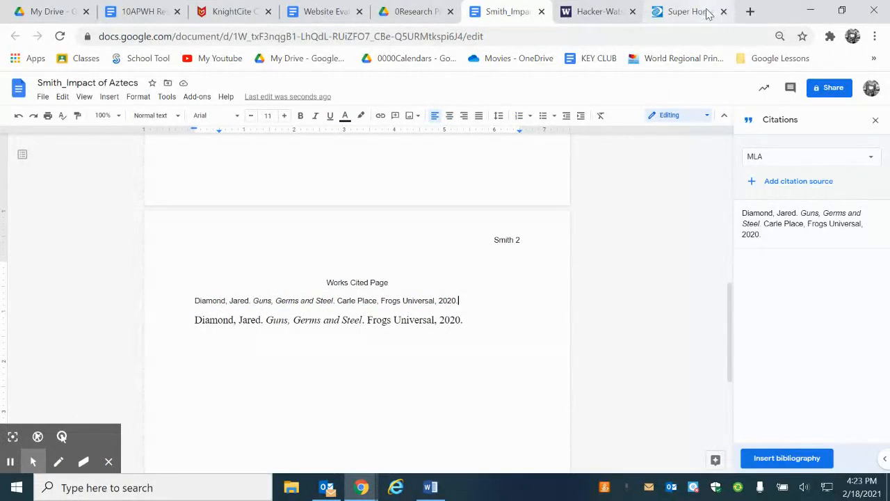
Step: Search World Book Online's Student encyclopedia for 'aztecs' and open the Aztec article
{"action": "left_click", "coordinate": [685, 11]}
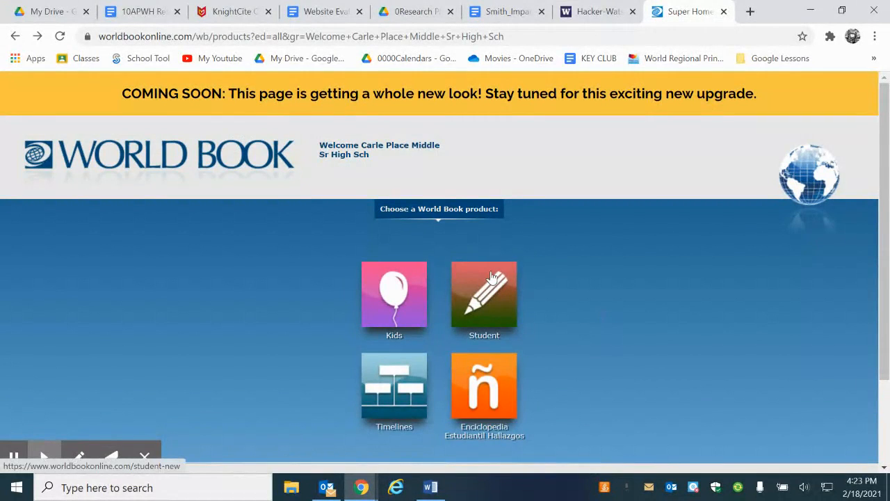
{"action": "left_click", "coordinate": [484, 295]}
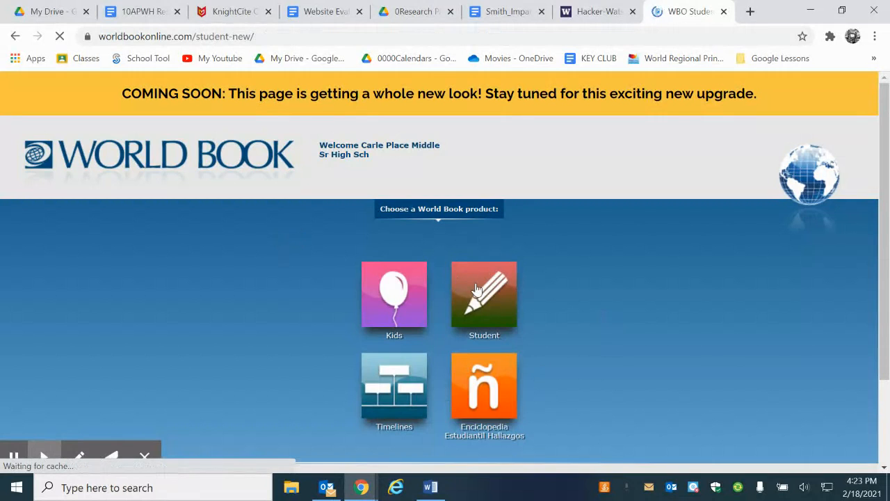
{"action": "left_click", "coordinate": [484, 292]}
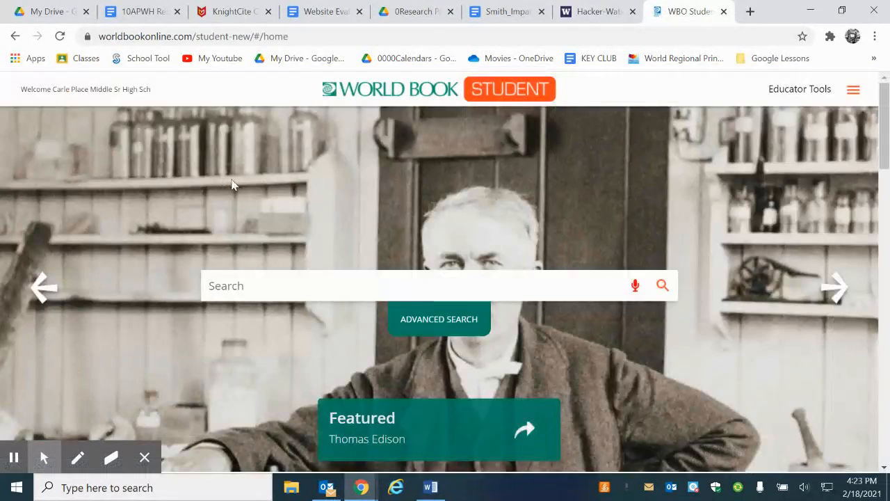
{"action": "type", "text": "az"}
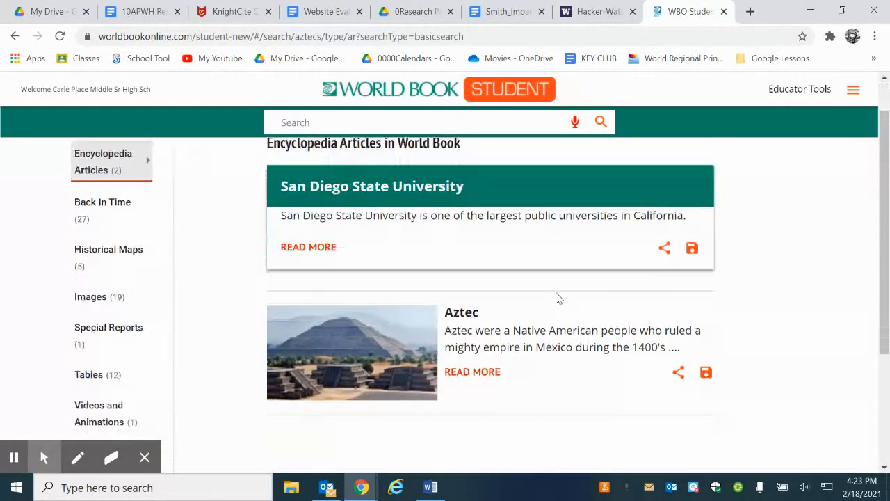
{"action": "left_click", "coordinate": [473, 371]}
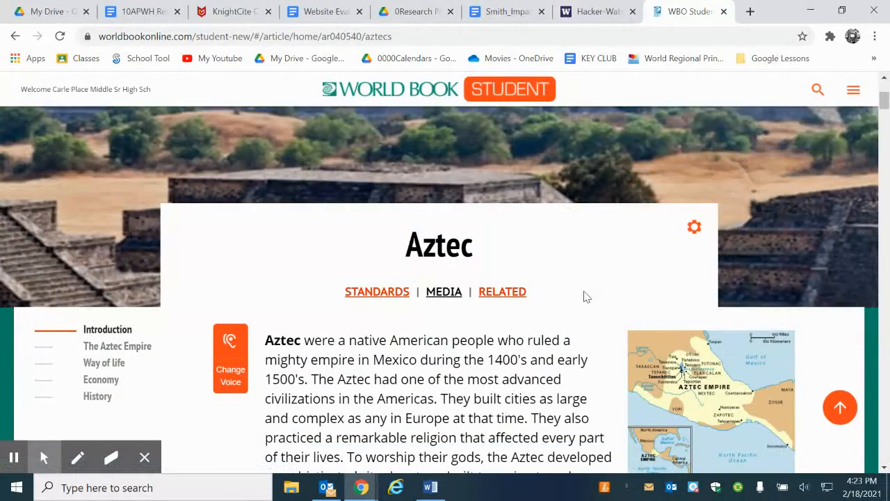
Step: Scroll to the article's end and show its recommended MLA citation
{"action": "scroll", "scroll_direction": "down", "scroll_amount": 3}
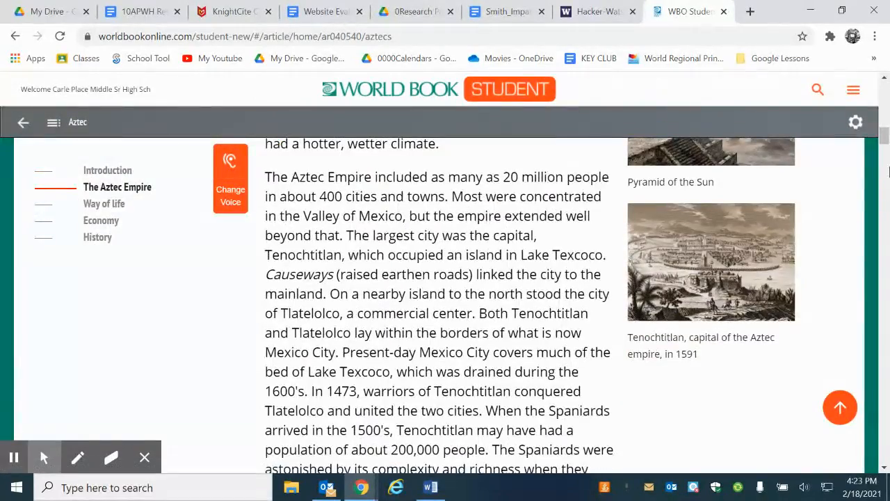
{"action": "scroll", "scroll_direction": "down", "scroll_amount": 3}
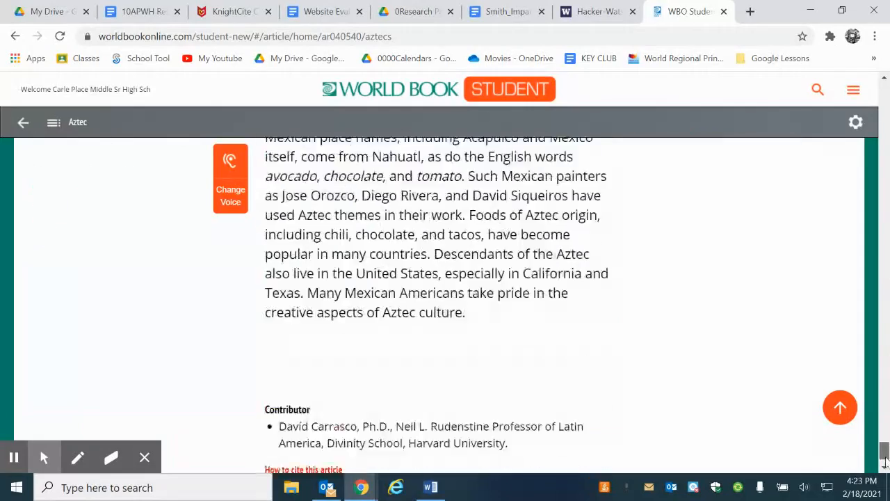
{"action": "scroll", "scroll_direction": "down", "scroll_amount": 3}
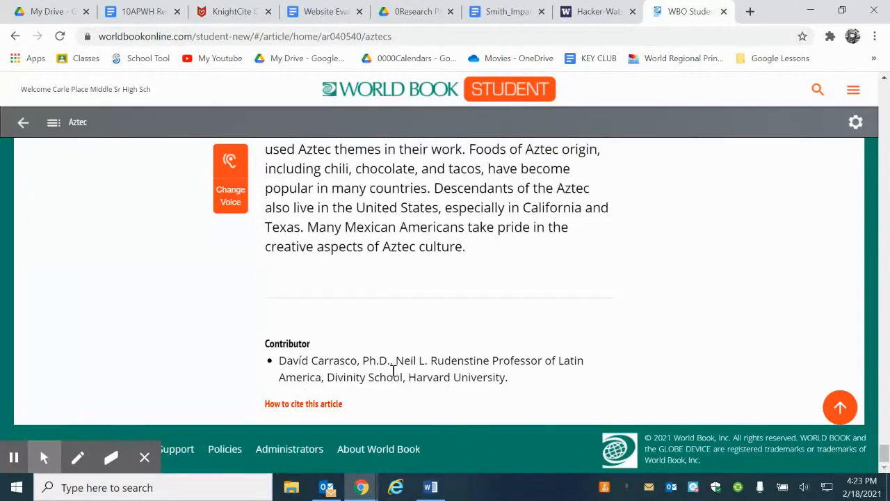
{"action": "left_click", "coordinate": [304, 404]}
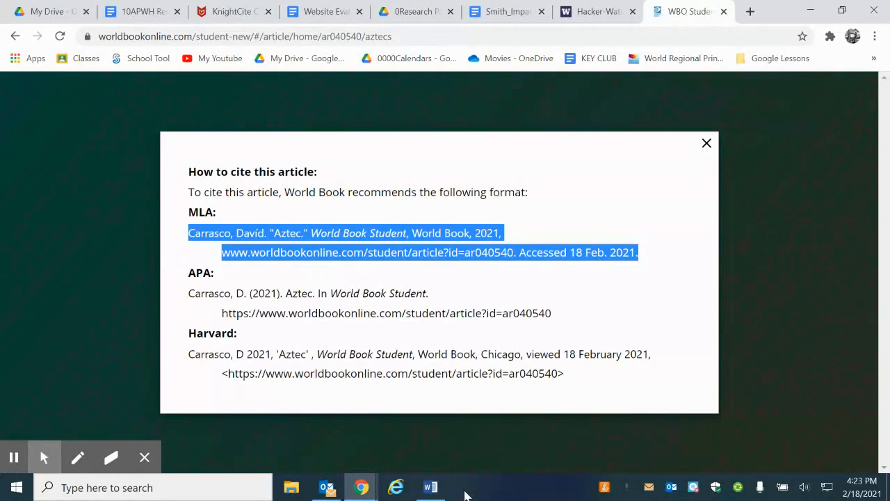
Step: Paste World Book's Carrasco "Aztec" citation below the Diamond entries in the Works Cited, then return to the article
{"action": "left_click", "coordinate": [334, 11]}
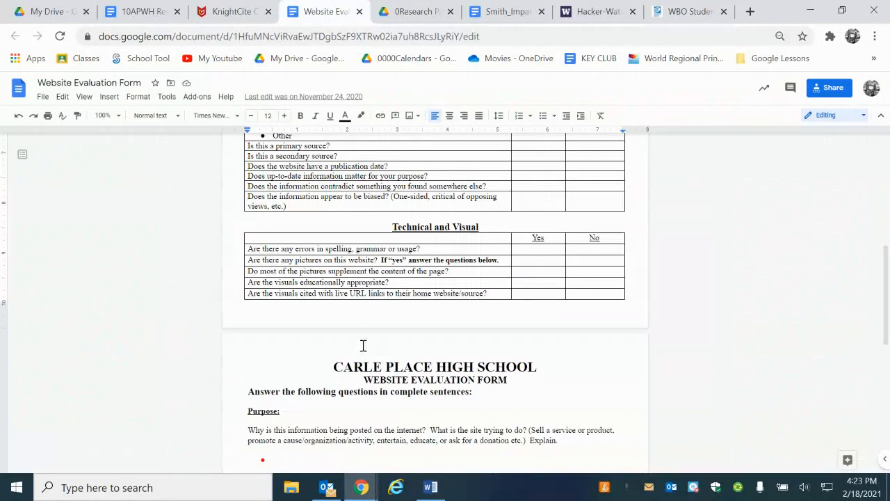
{"action": "left_click", "coordinate": [142, 12]}
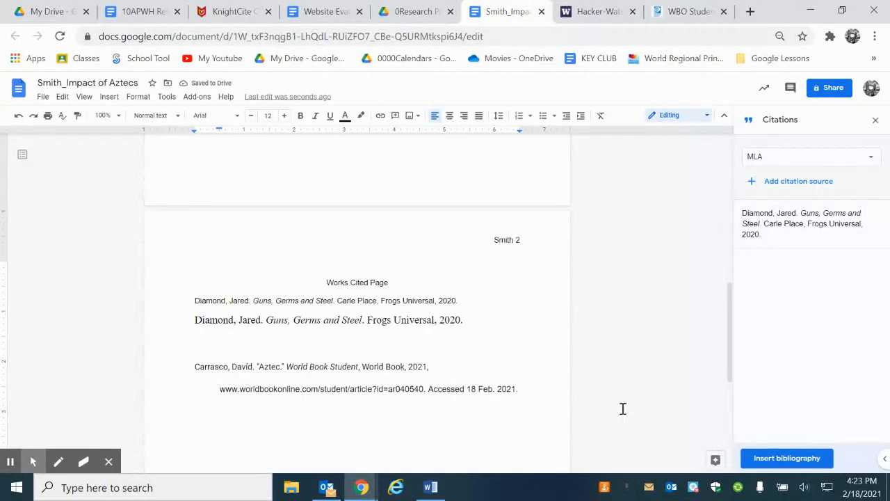
{"action": "mouse_move", "coordinate": [555, 429]}
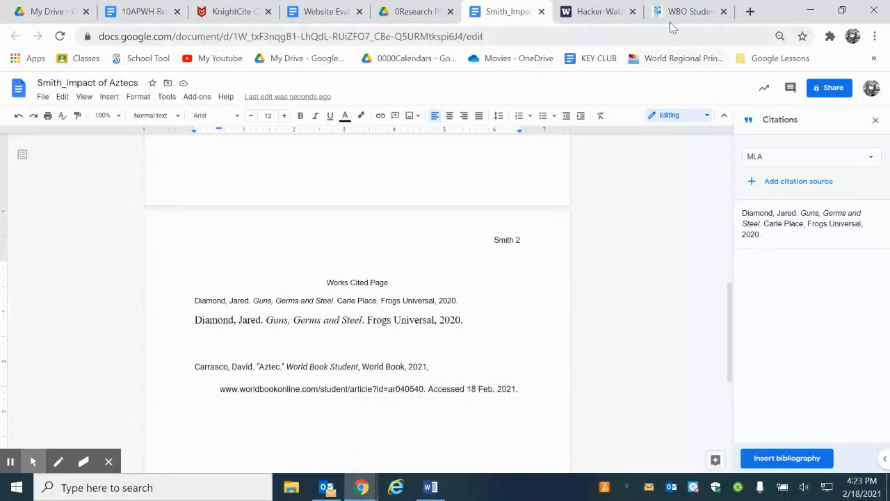
{"action": "left_click", "coordinate": [687, 11]}
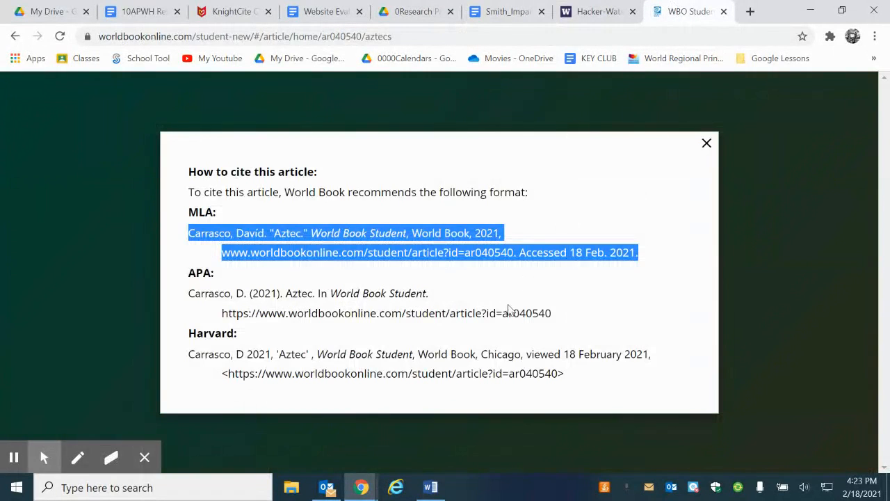
{"action": "mouse_move", "coordinate": [706, 142]}
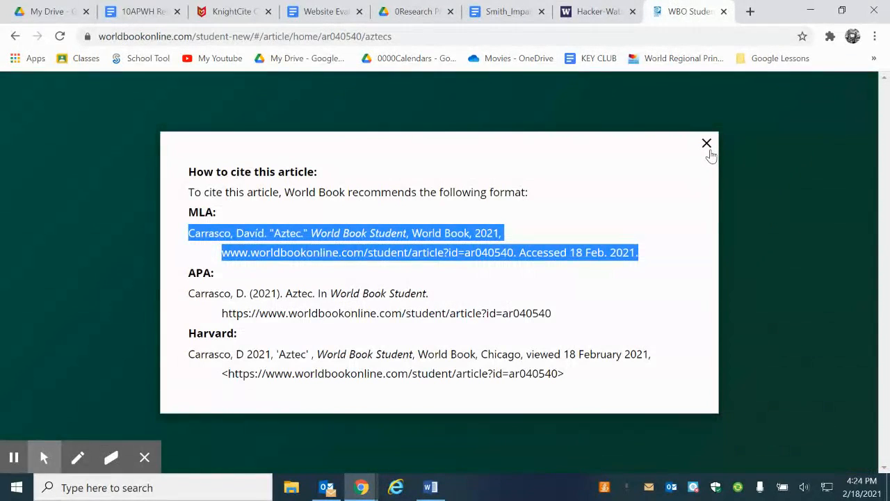